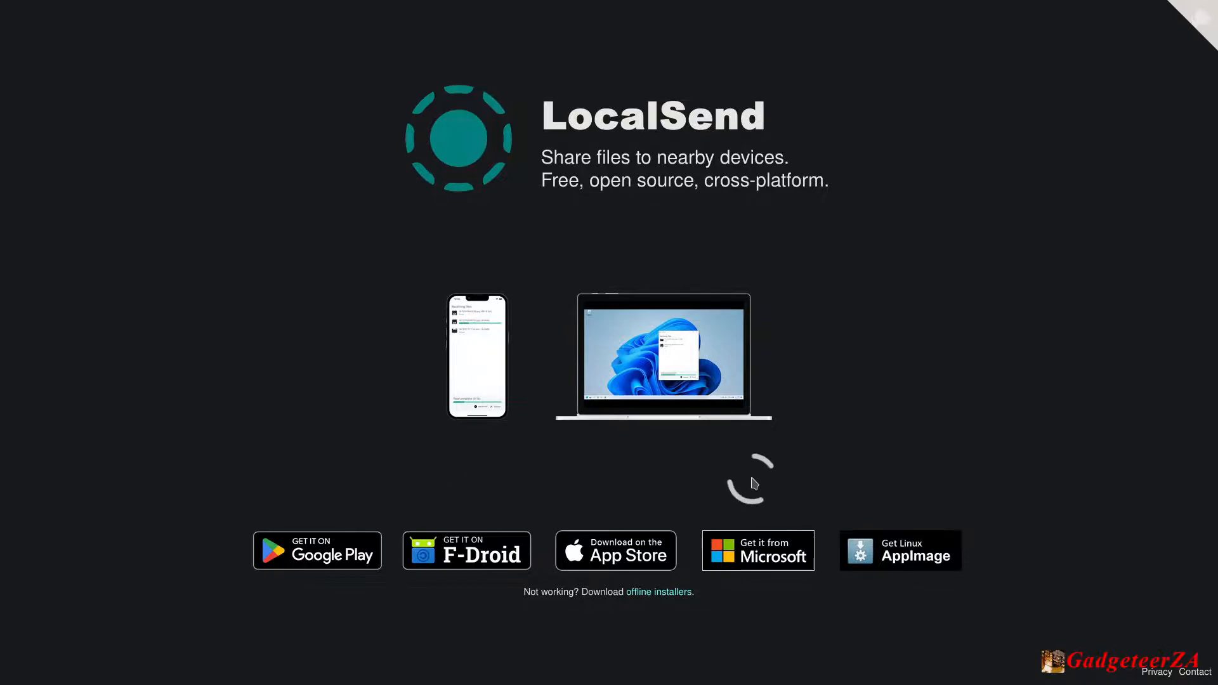
mouse_move(519, 524)
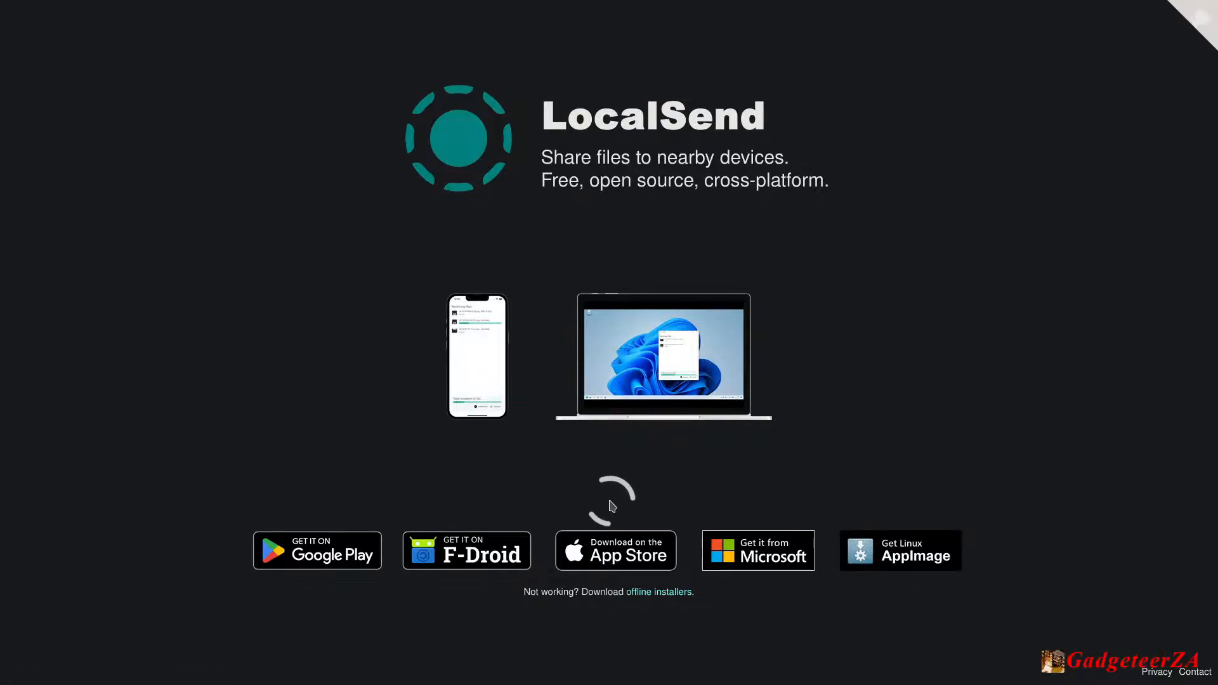
mouse_move(936, 553)
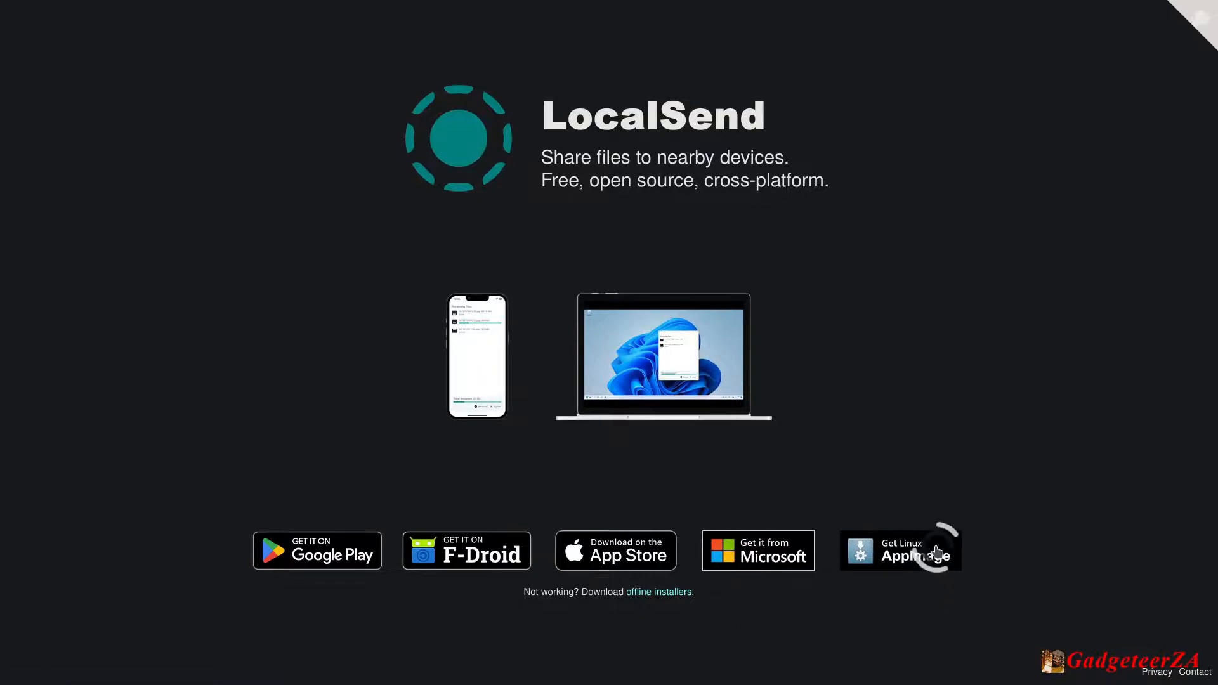
mouse_move(465, 533)
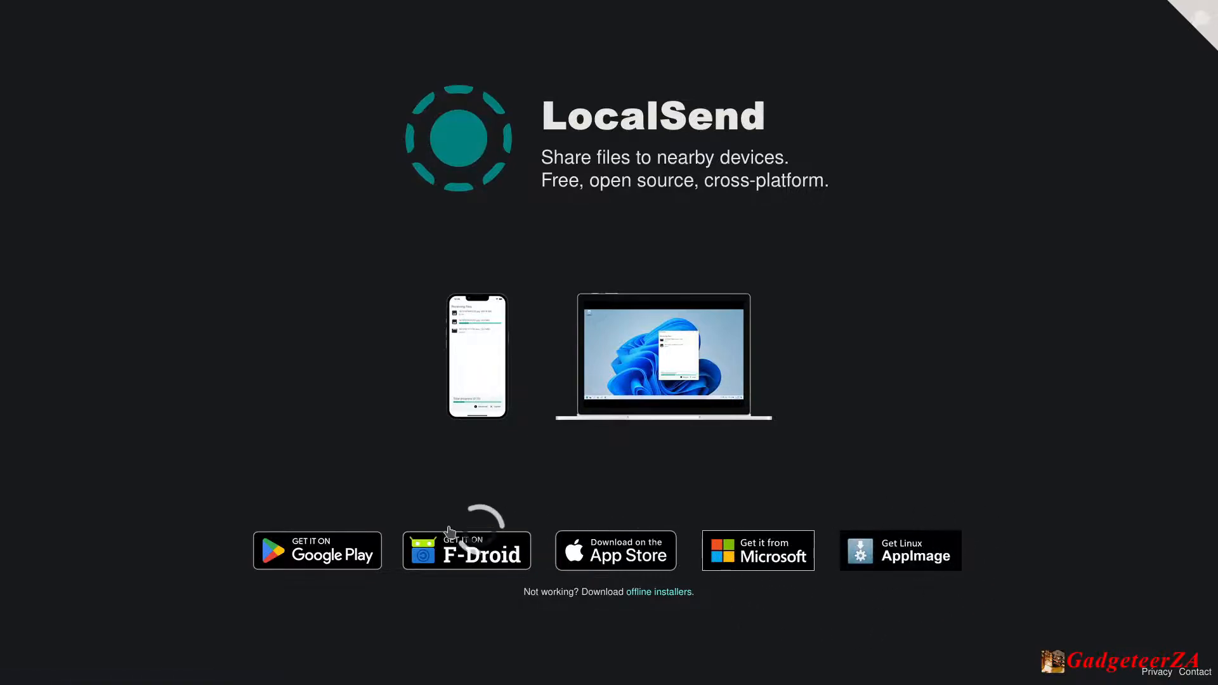
mouse_move(928, 573)
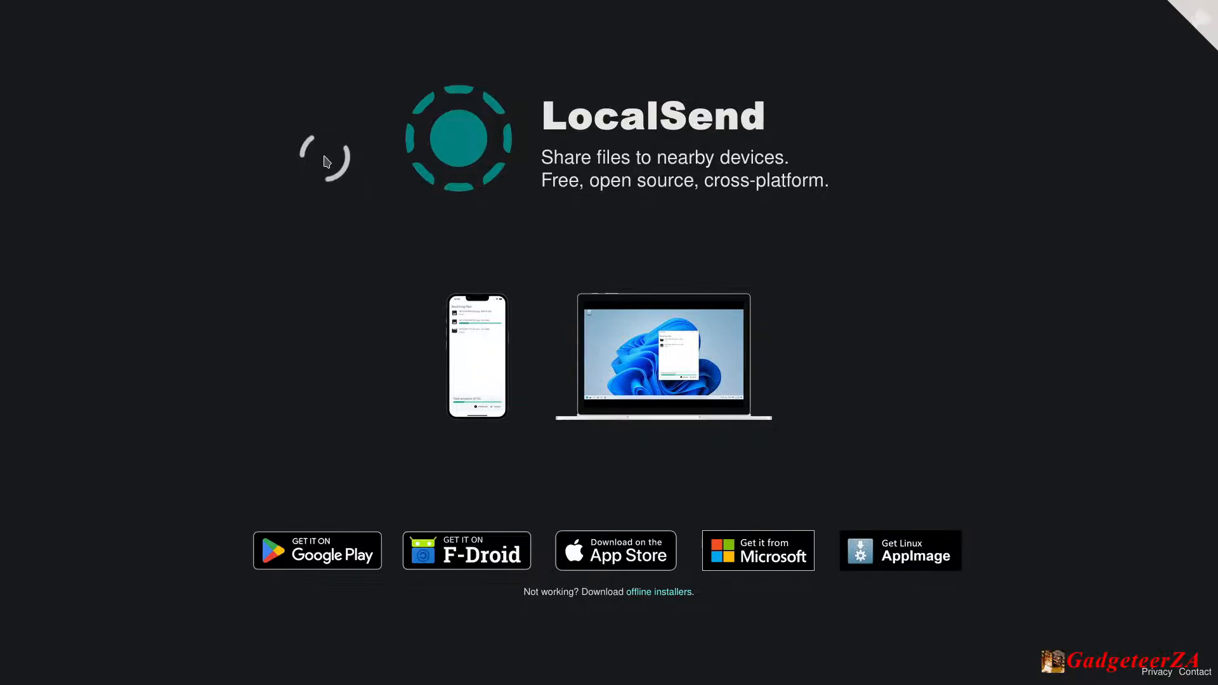
mouse_move(288, 257)
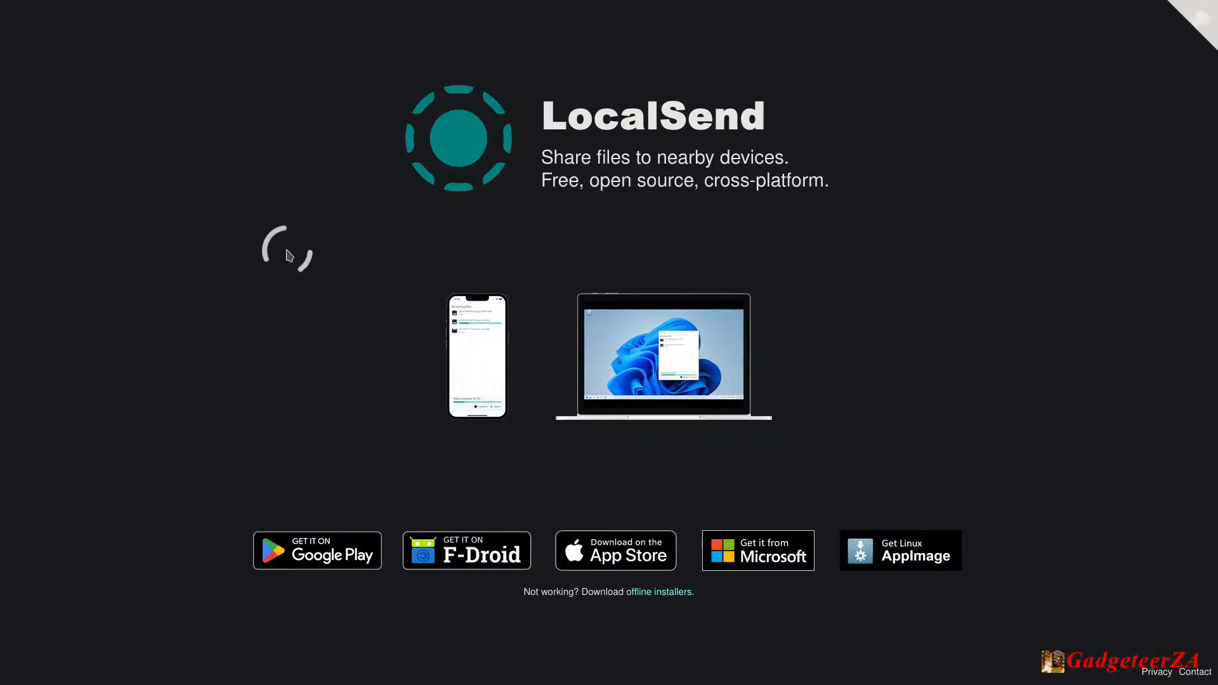
mouse_move(307, 292)
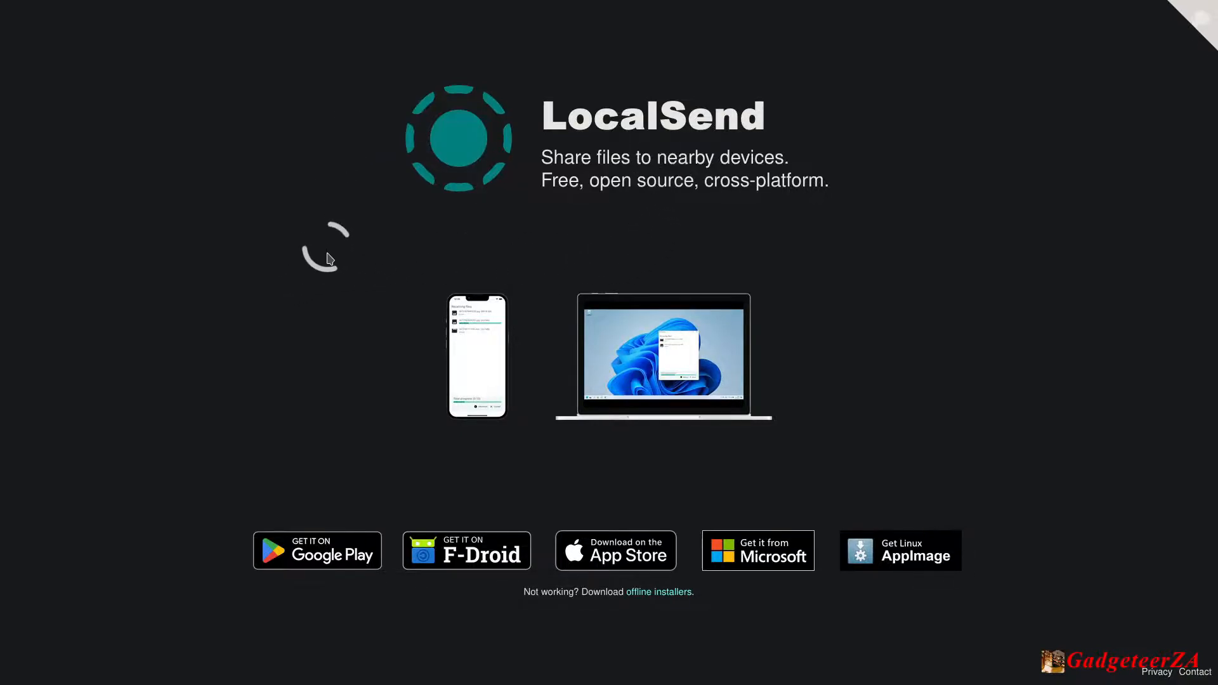
mouse_move(798, 440)
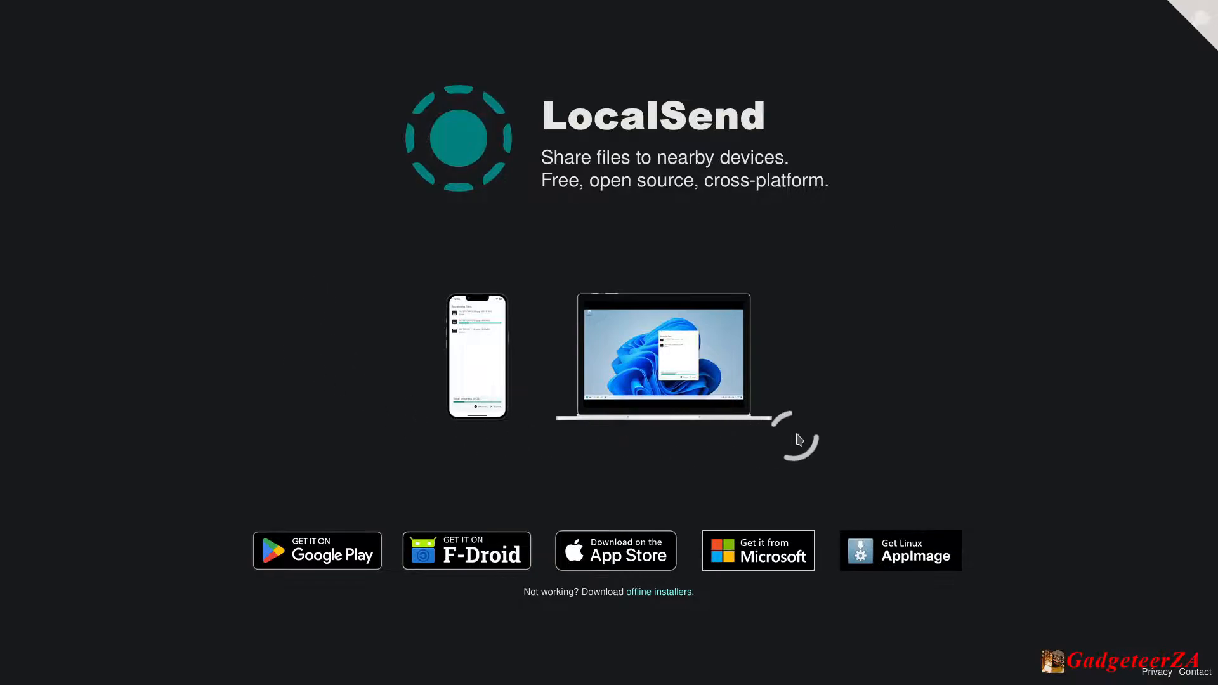
mouse_move(586, 233)
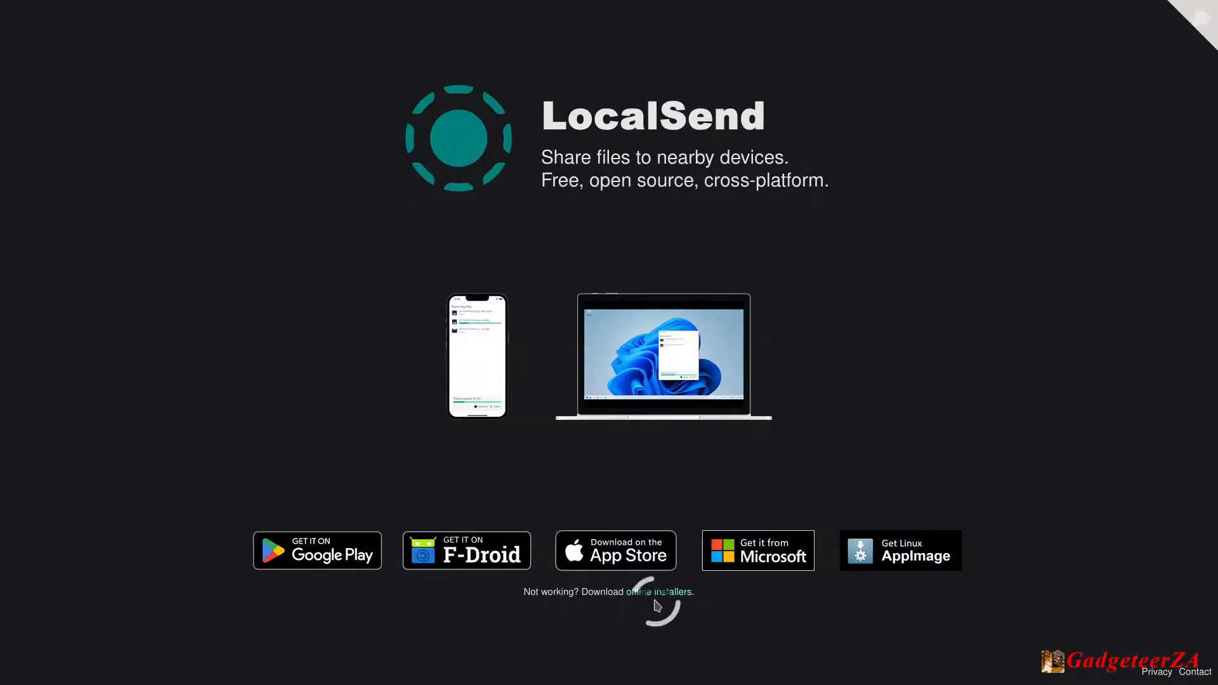
mouse_move(635, 596)
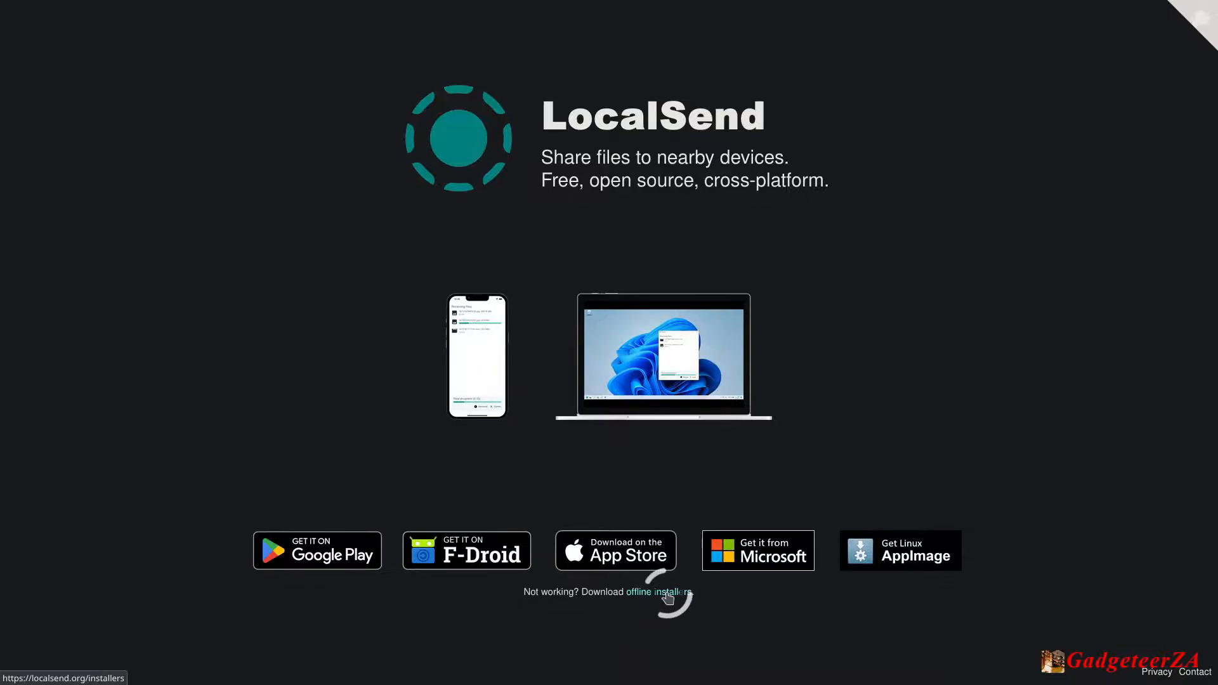
Step: Open the offline installers page listing Windows, MacOS, Linux, Android and iOS downloads
click(658, 592)
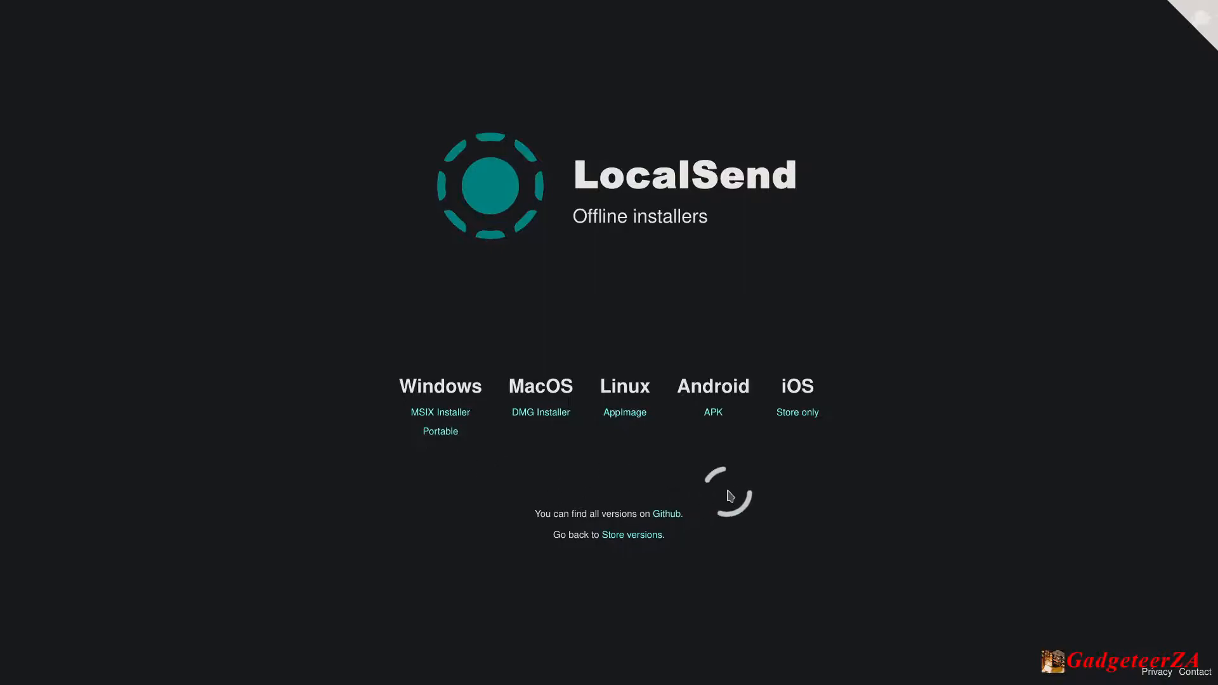
mouse_move(440, 431)
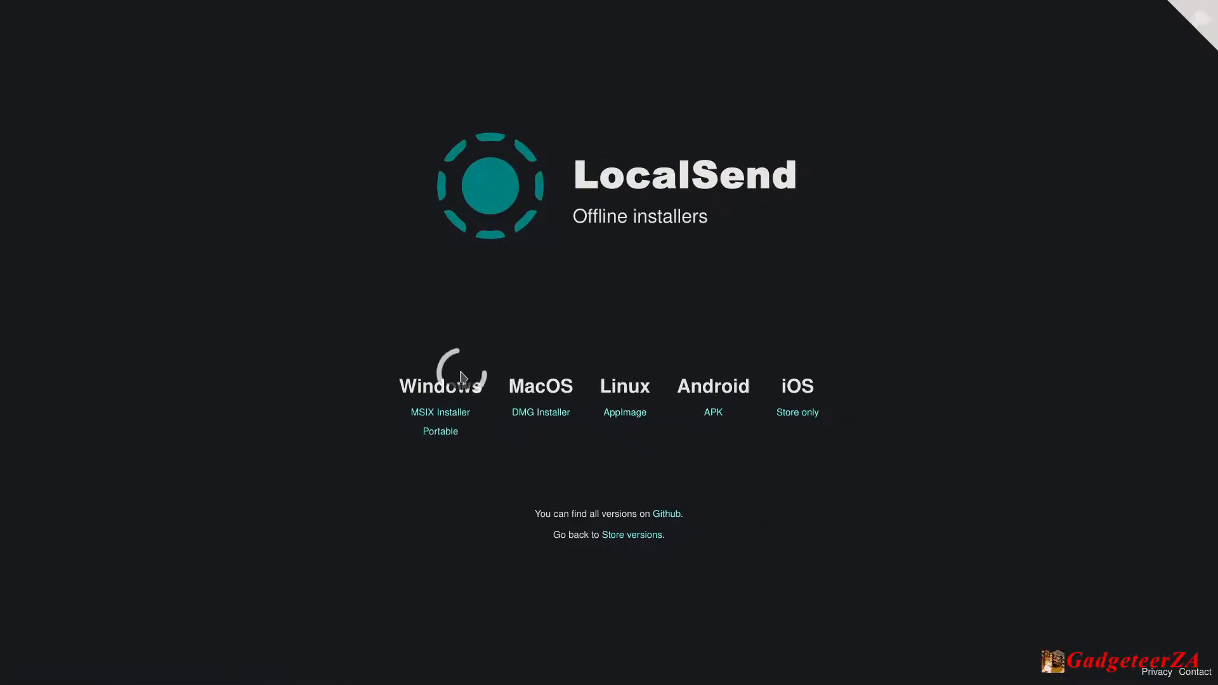
mouse_move(440, 431)
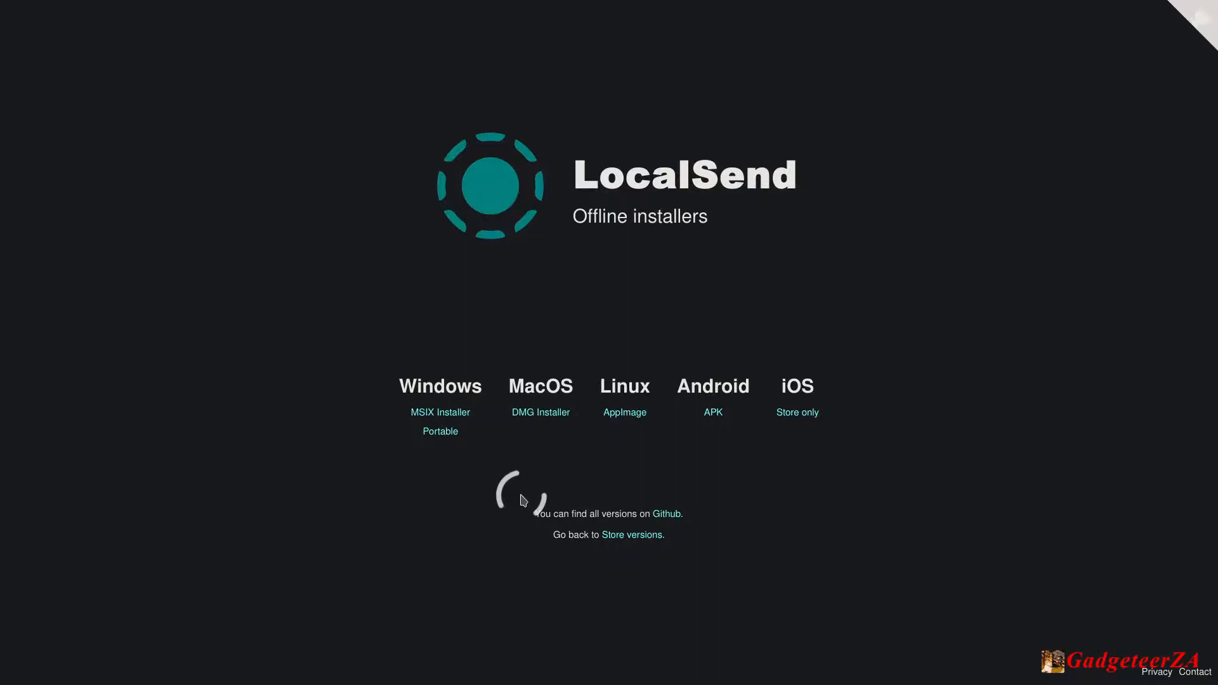
mouse_move(660, 519)
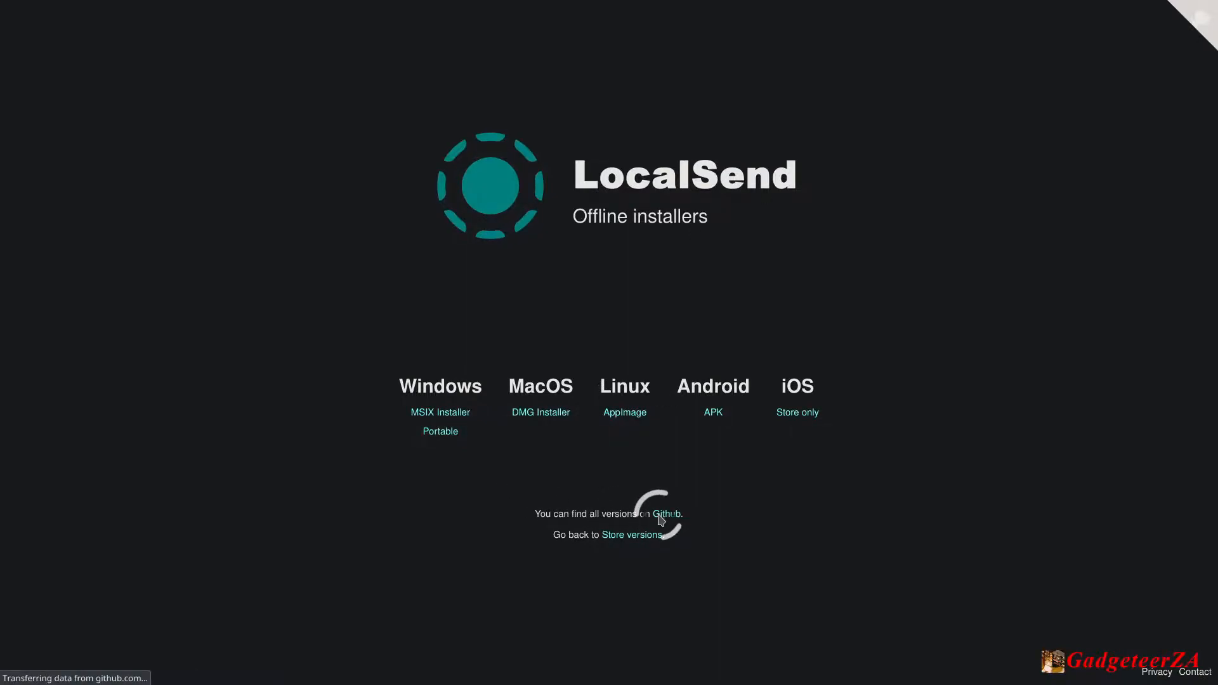
Step: Go from the website to the LocalSend GitHub repository's main Code page and skim its file list
click(666, 514)
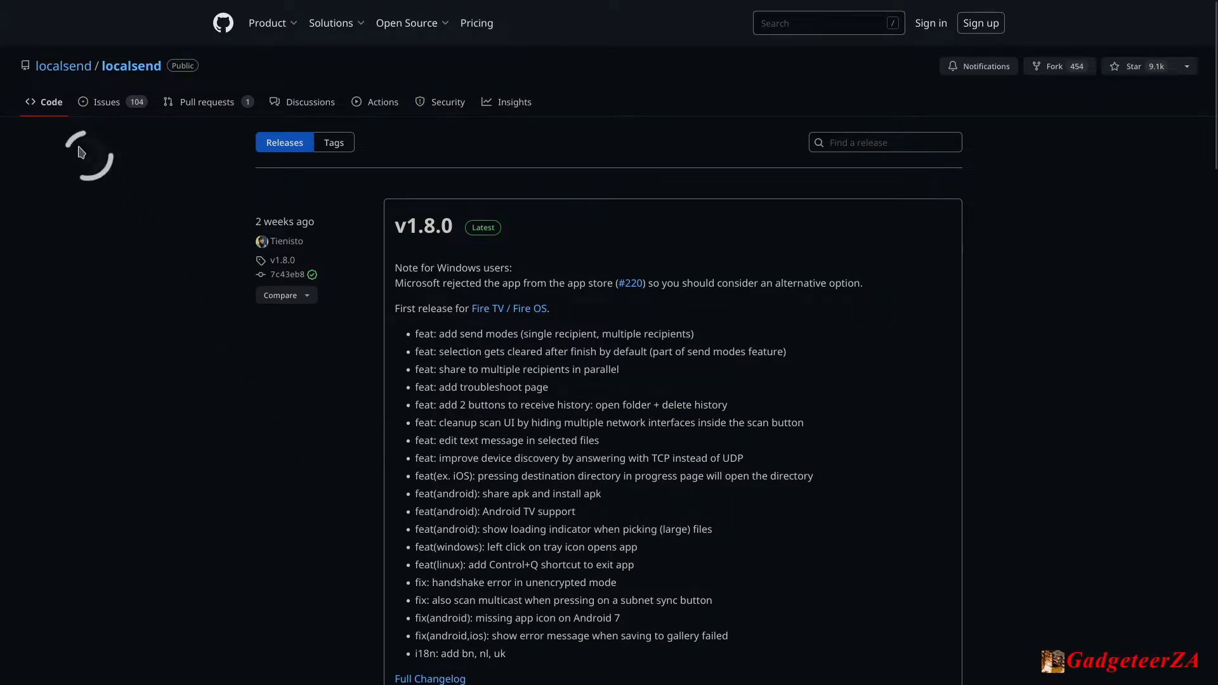
click(43, 102)
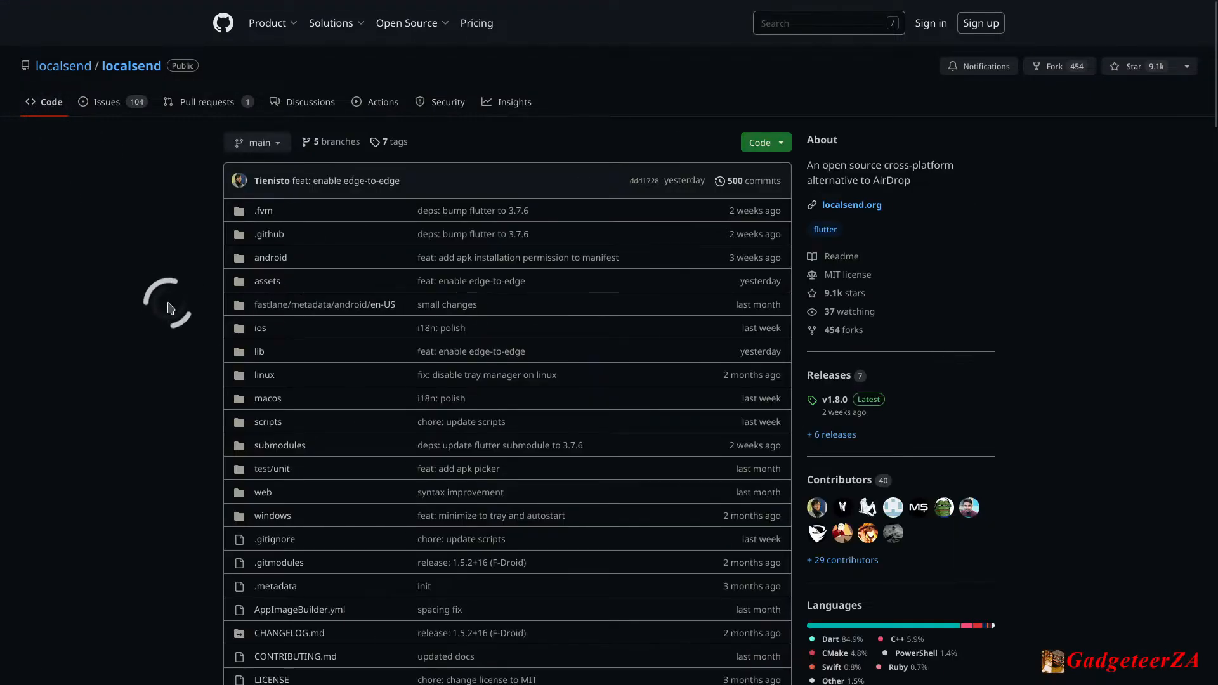
scroll(down, 3)
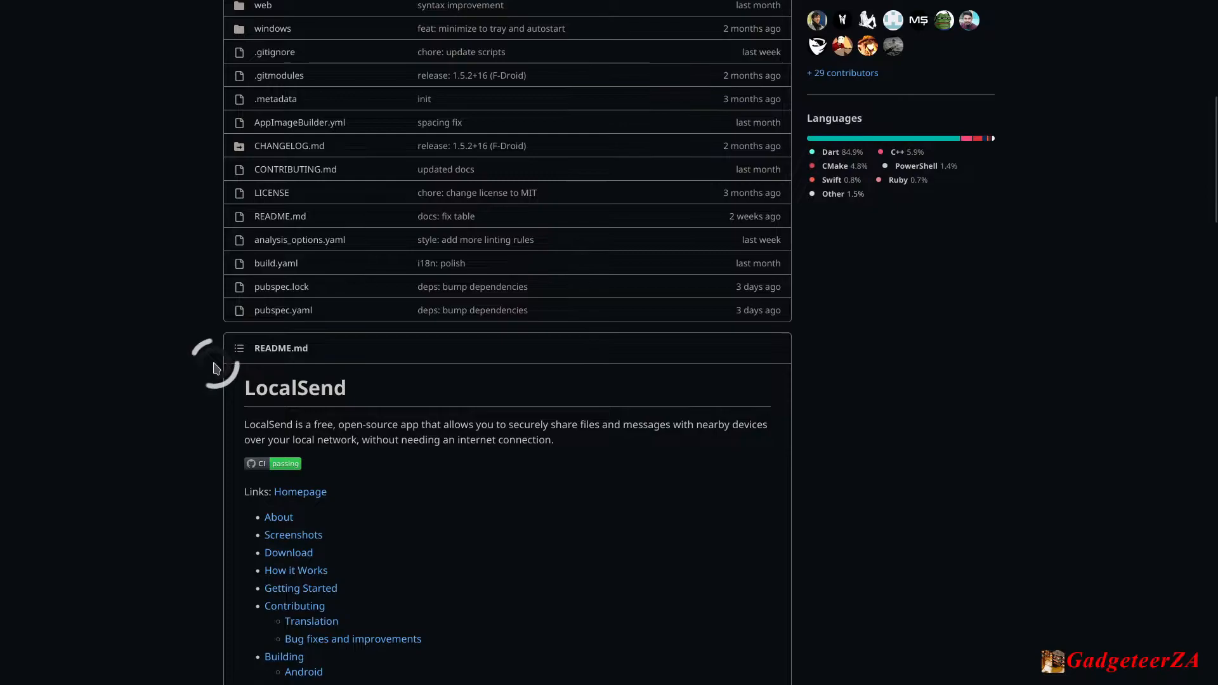
scroll(up, 3)
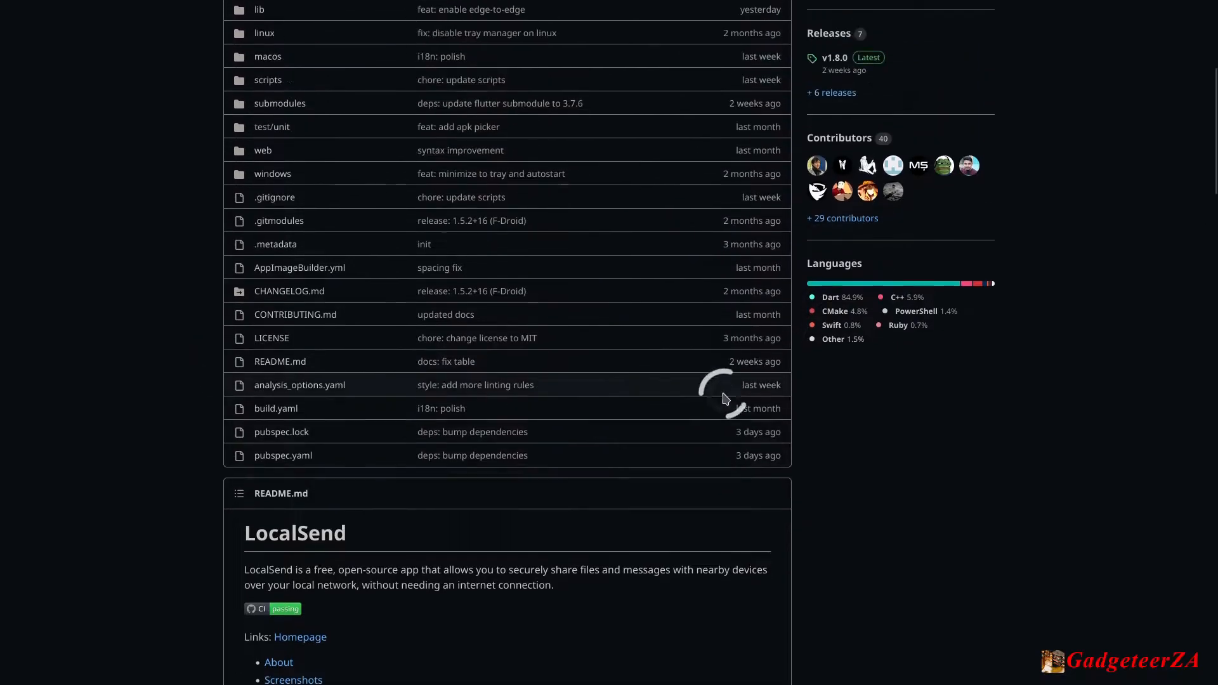
scroll(up, 3)
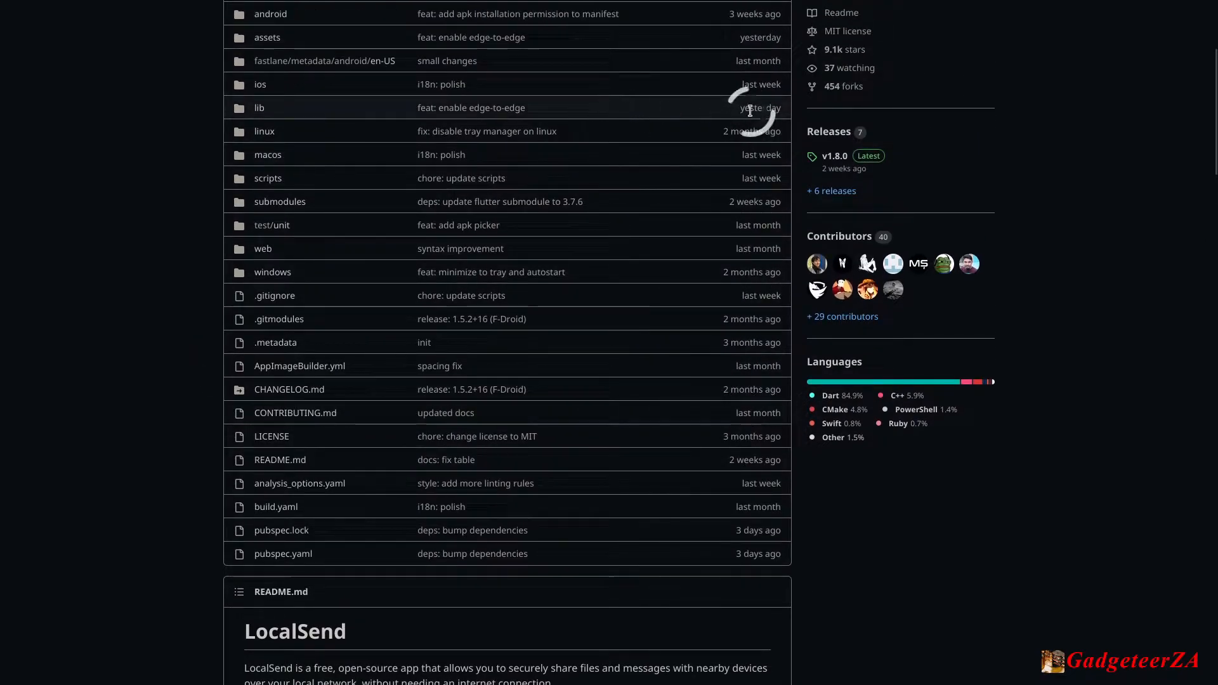
mouse_move(753, 97)
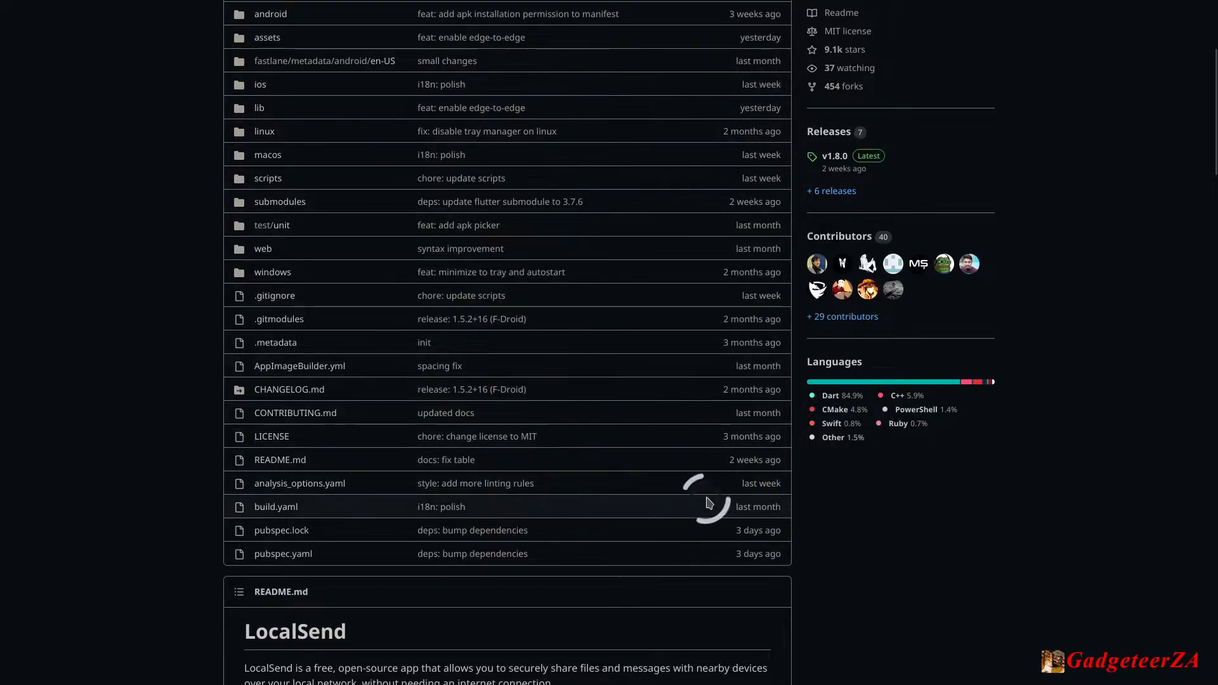
mouse_move(466, 465)
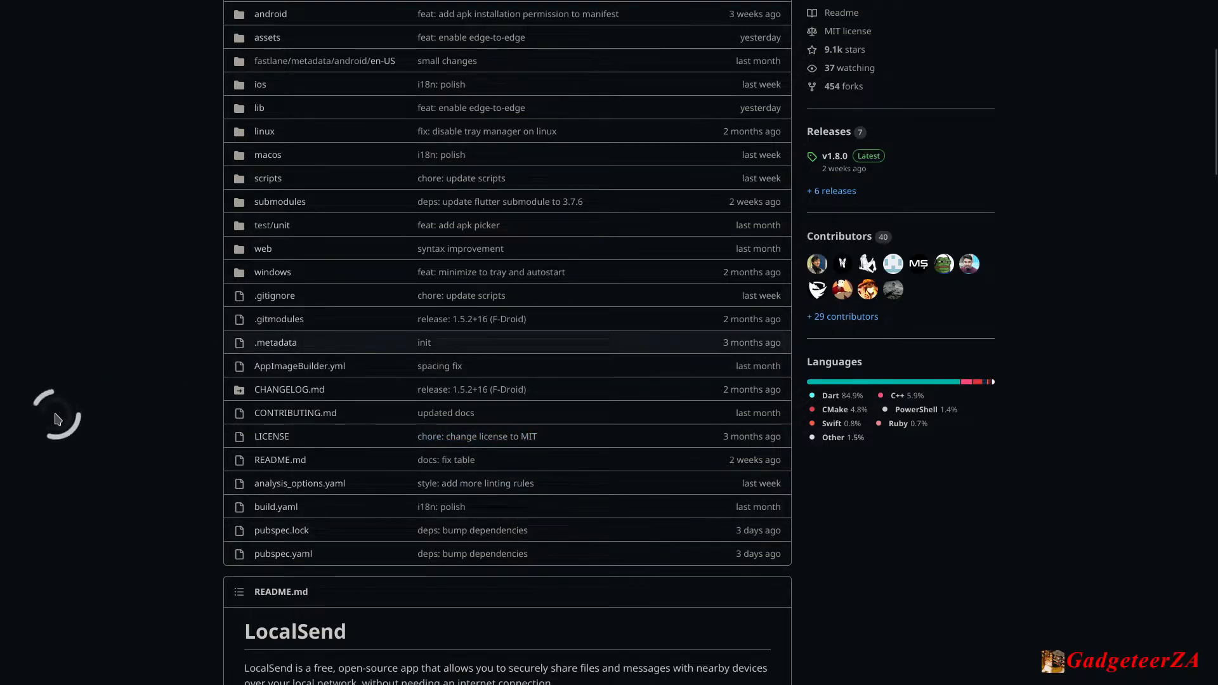
Step: Read down into the README to its Download section with Winget, Scoop, MSIX and ZIP options
scroll(down, 3)
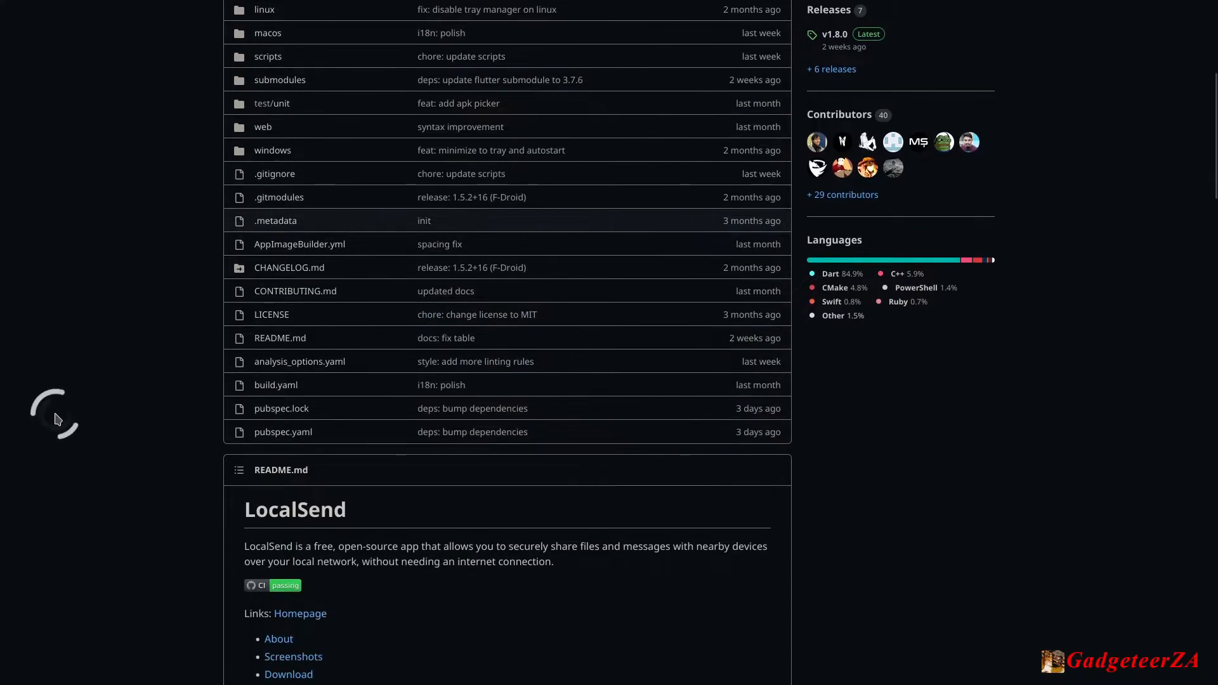
scroll(down, 3)
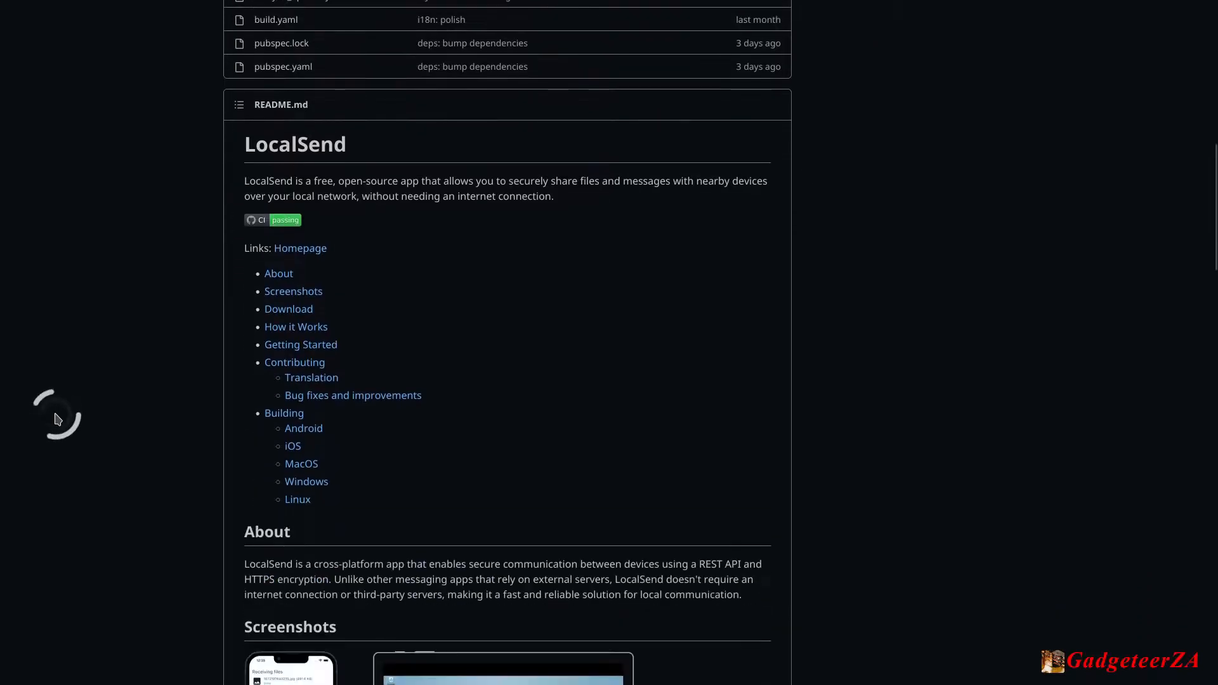
scroll(down, 3)
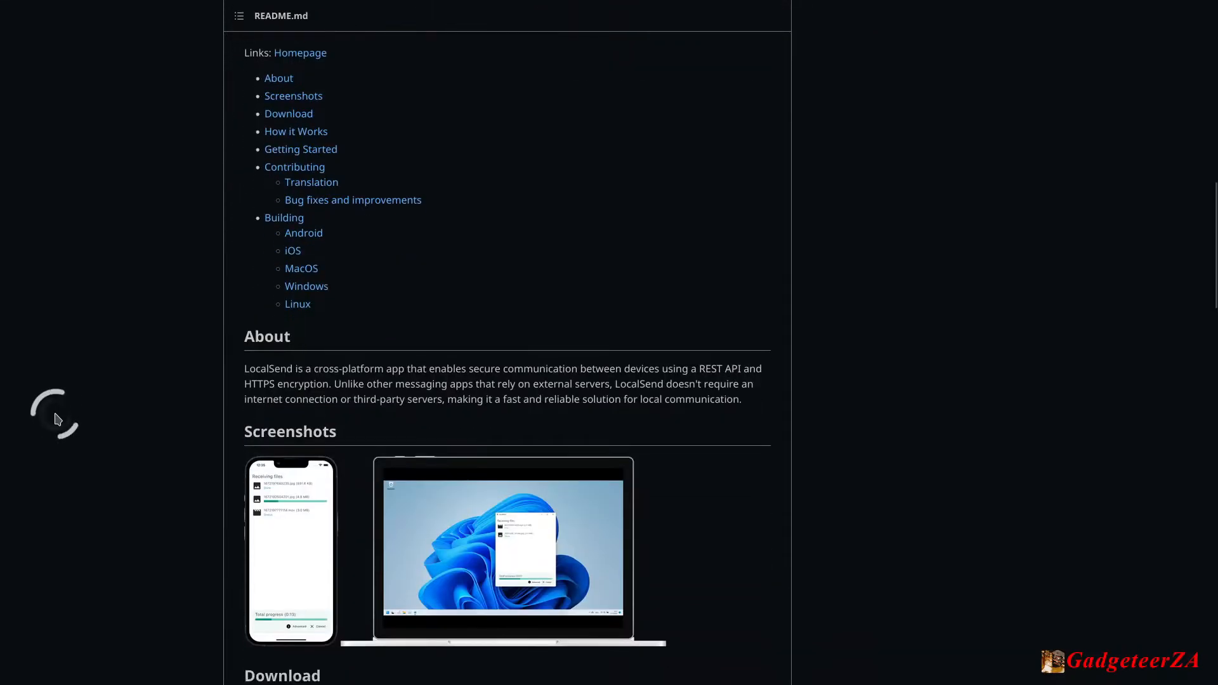
scroll(down, 3)
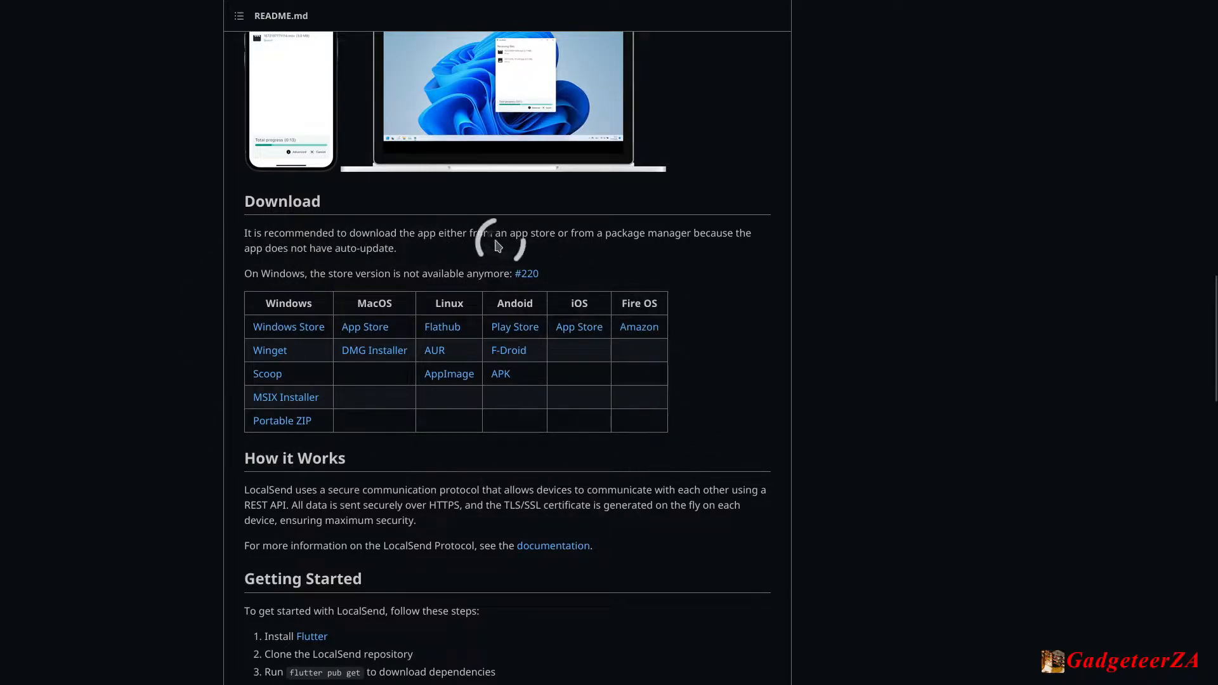
mouse_move(269, 350)
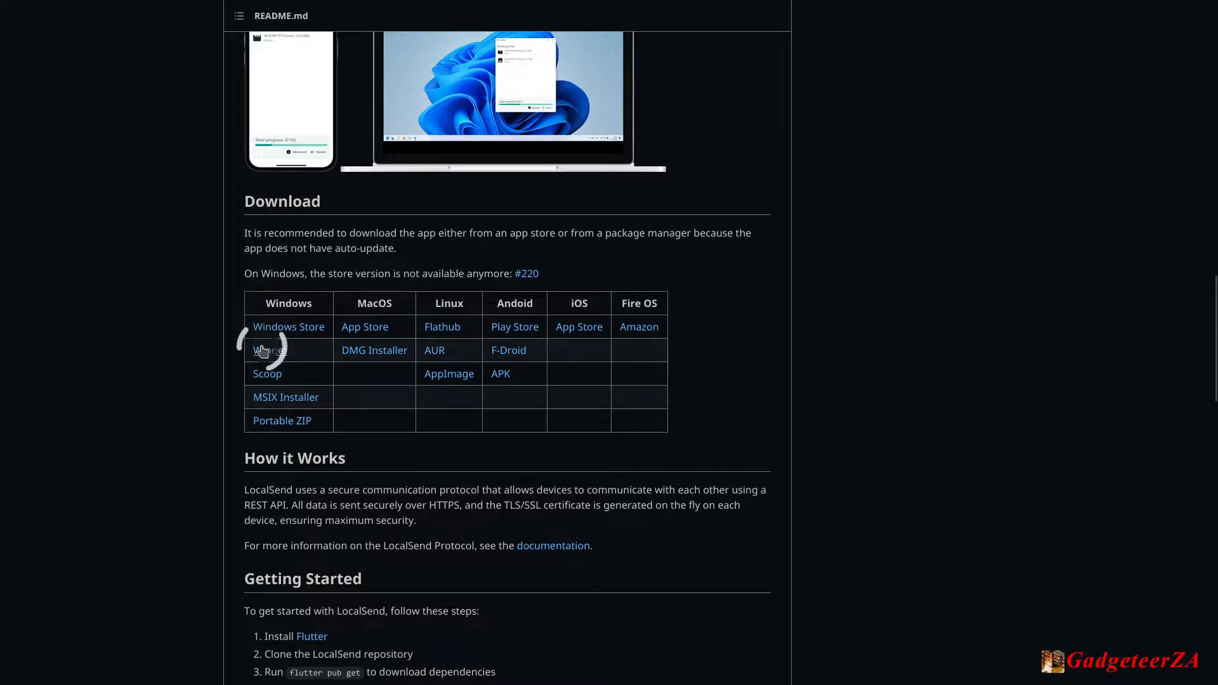
mouse_move(290, 426)
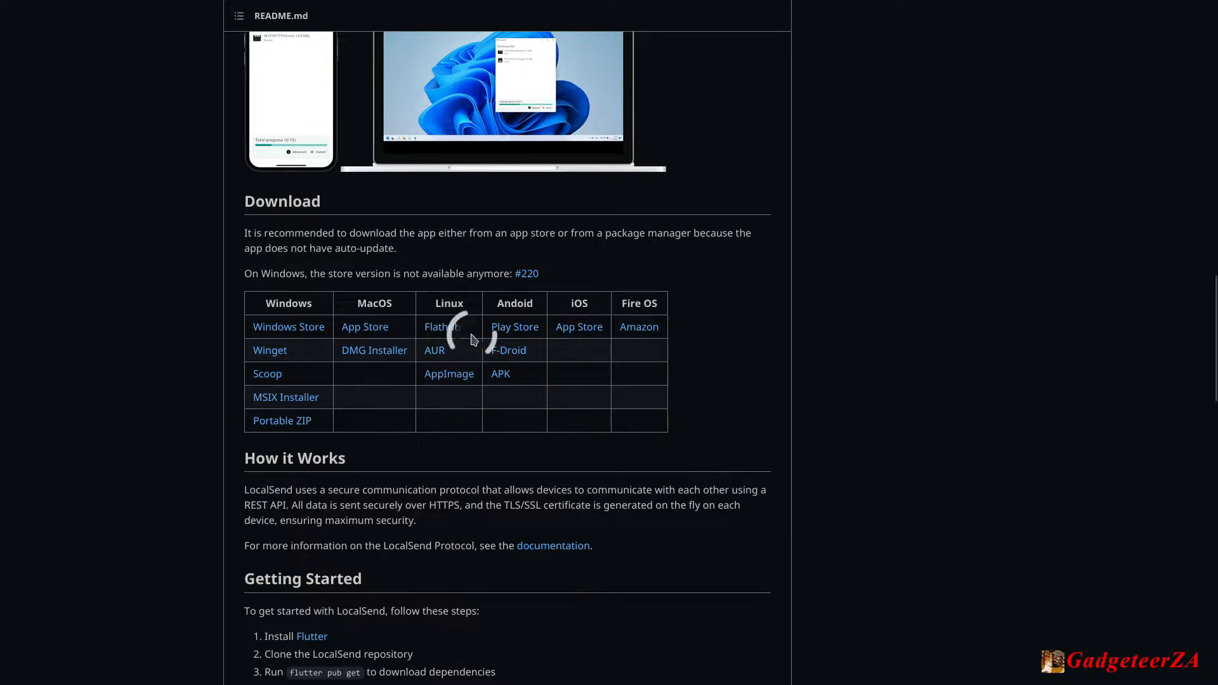
mouse_move(443, 326)
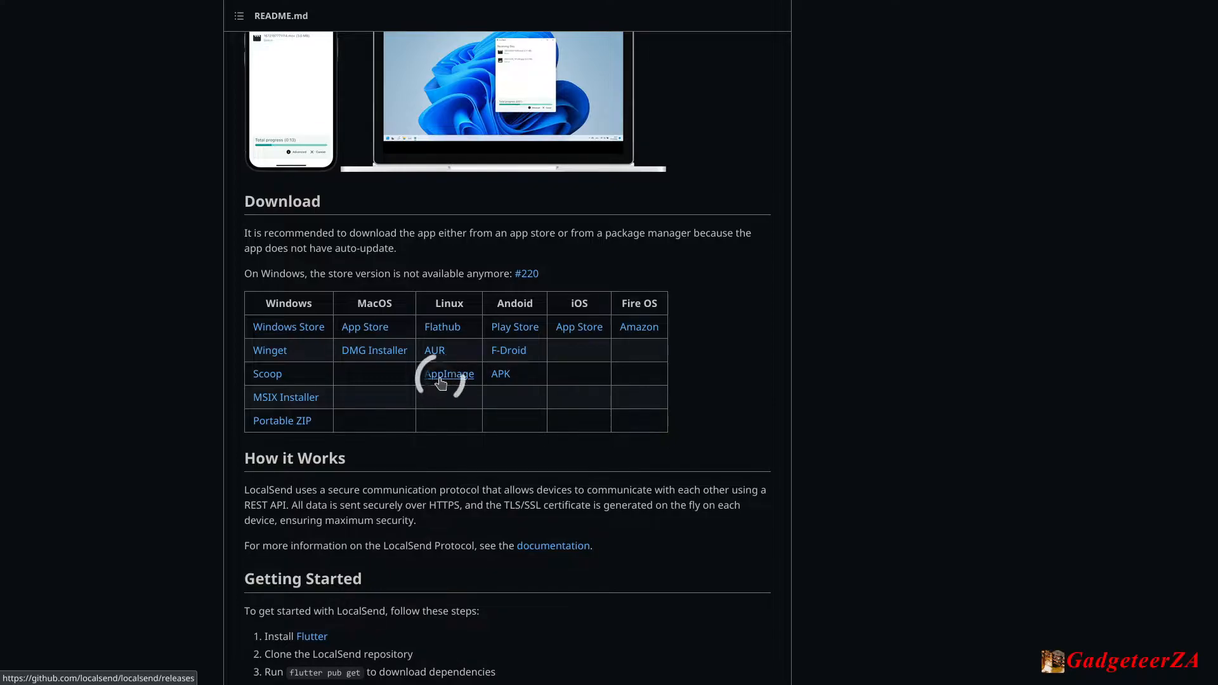
mouse_move(501, 341)
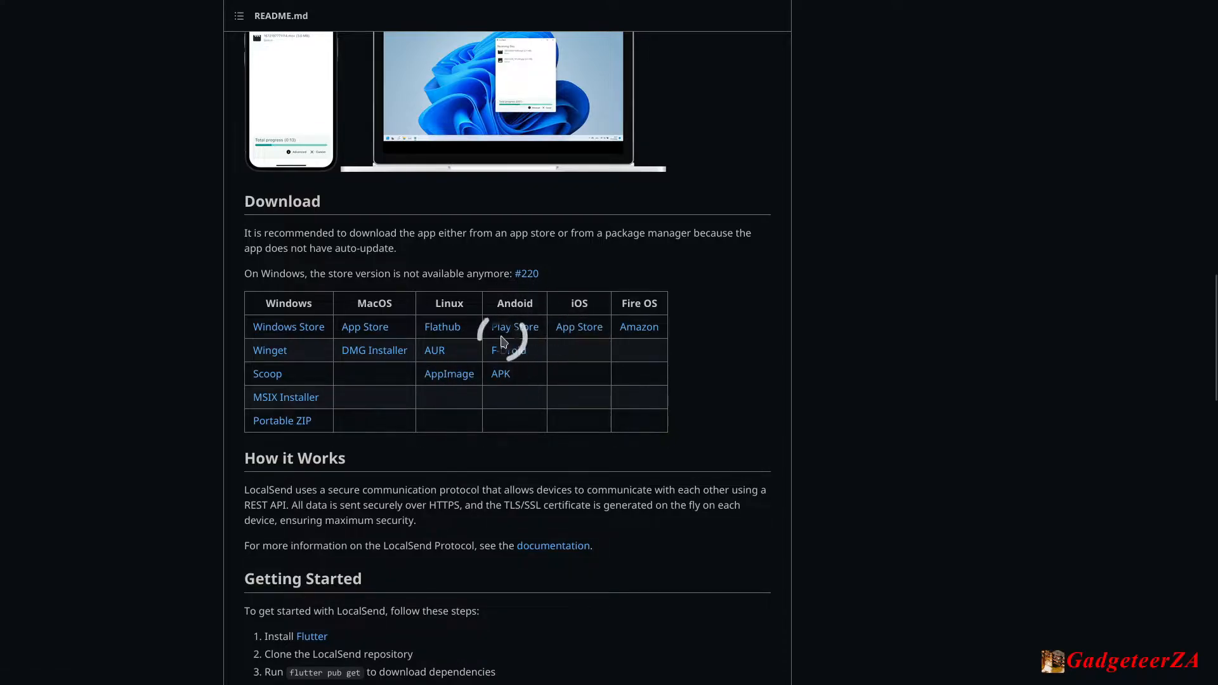
mouse_move(508, 350)
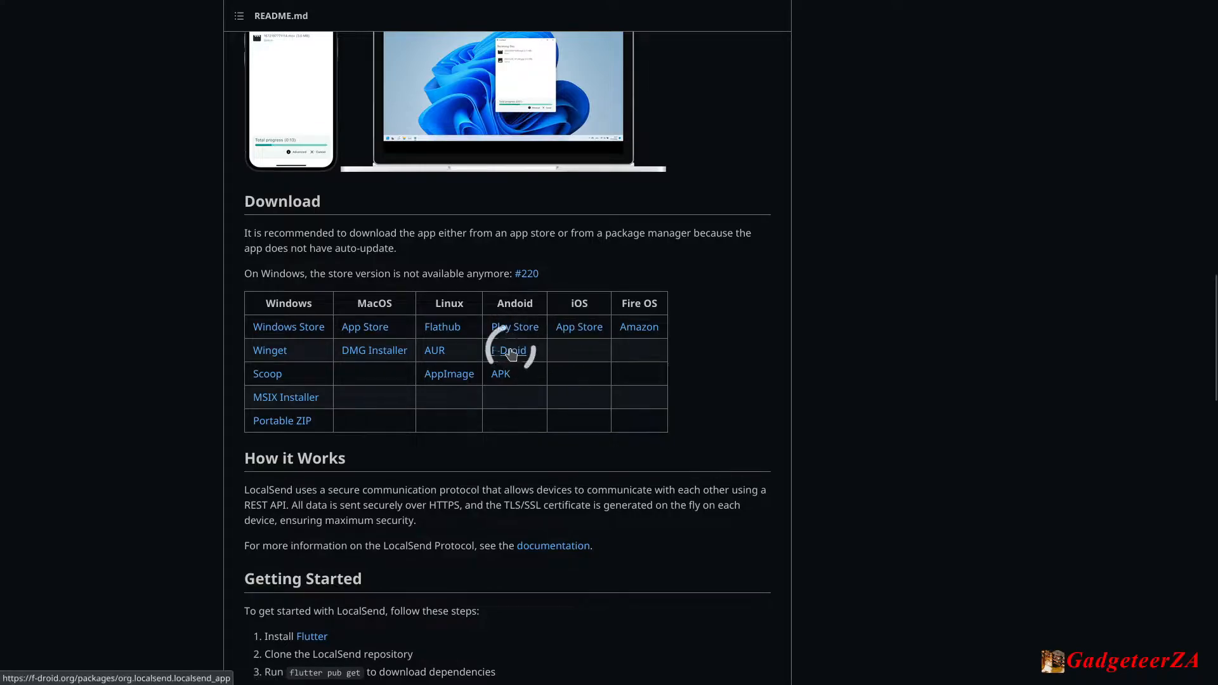
mouse_move(499, 380)
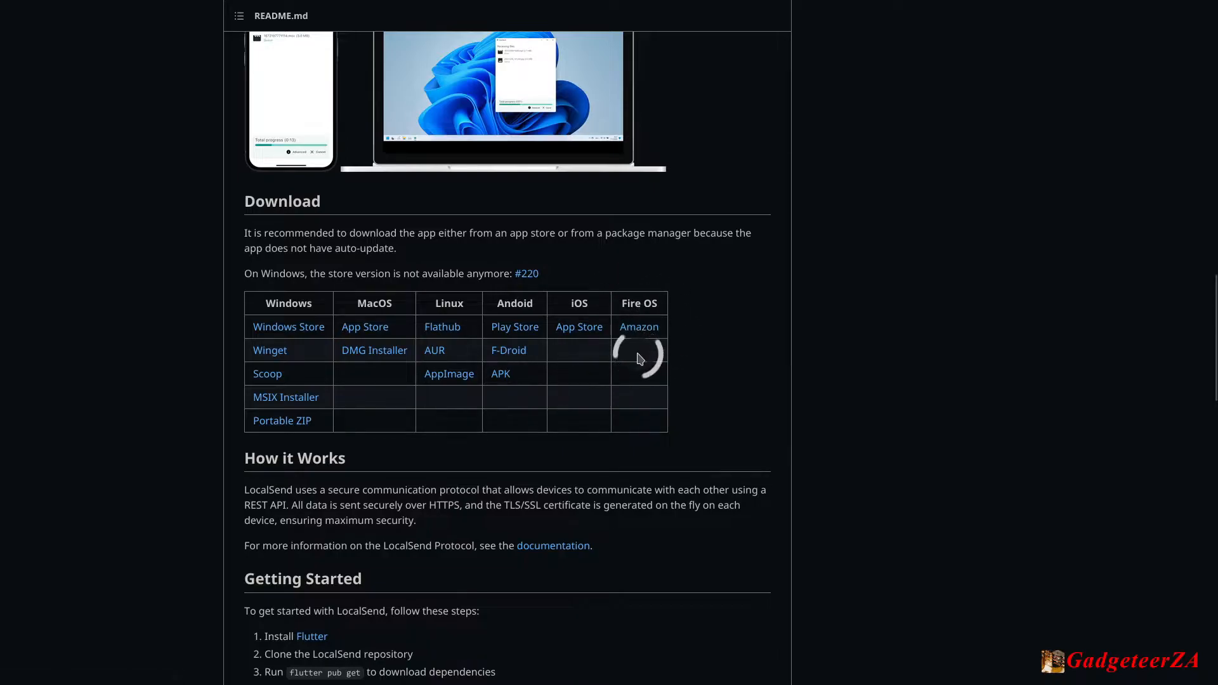
Step: Read the README's Getting Started and Building sections, then return to the file listing
scroll(down, 3)
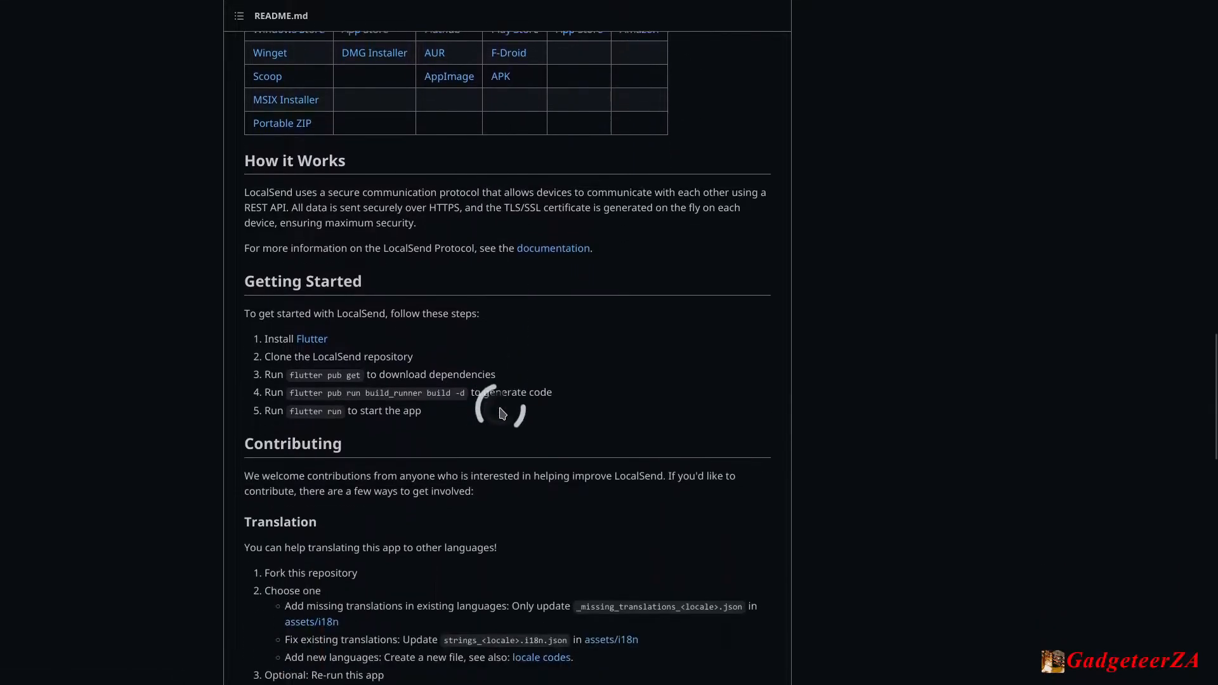
scroll(down, 3)
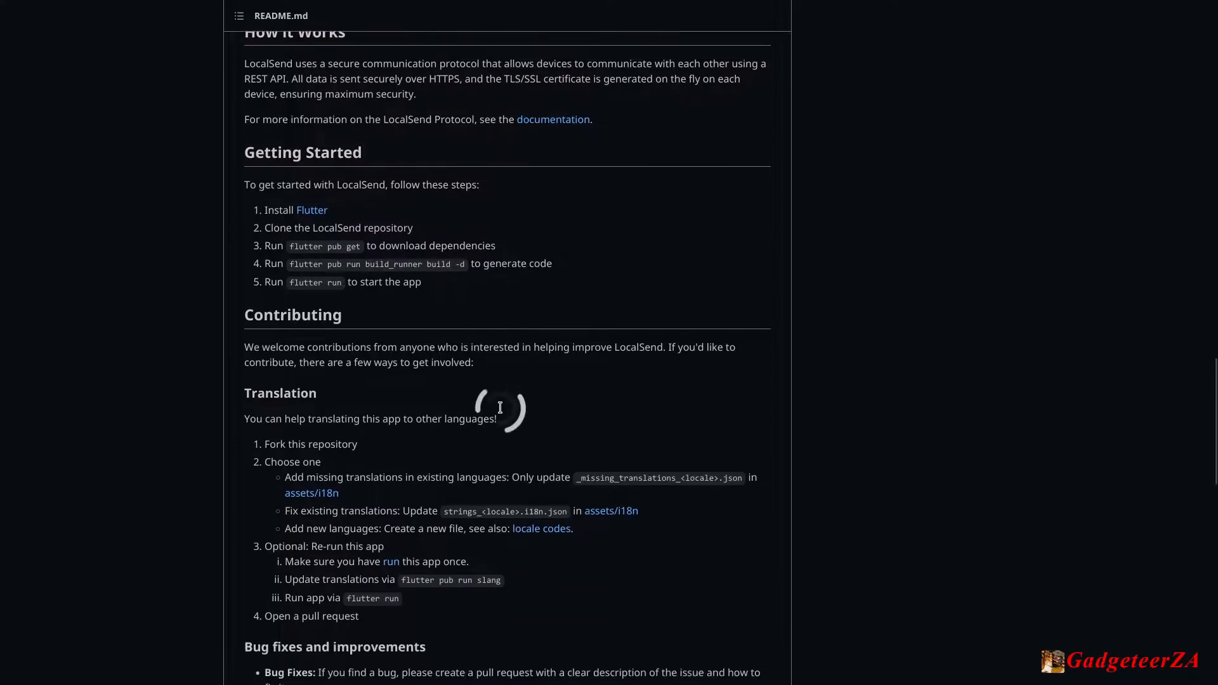
scroll(down, 3)
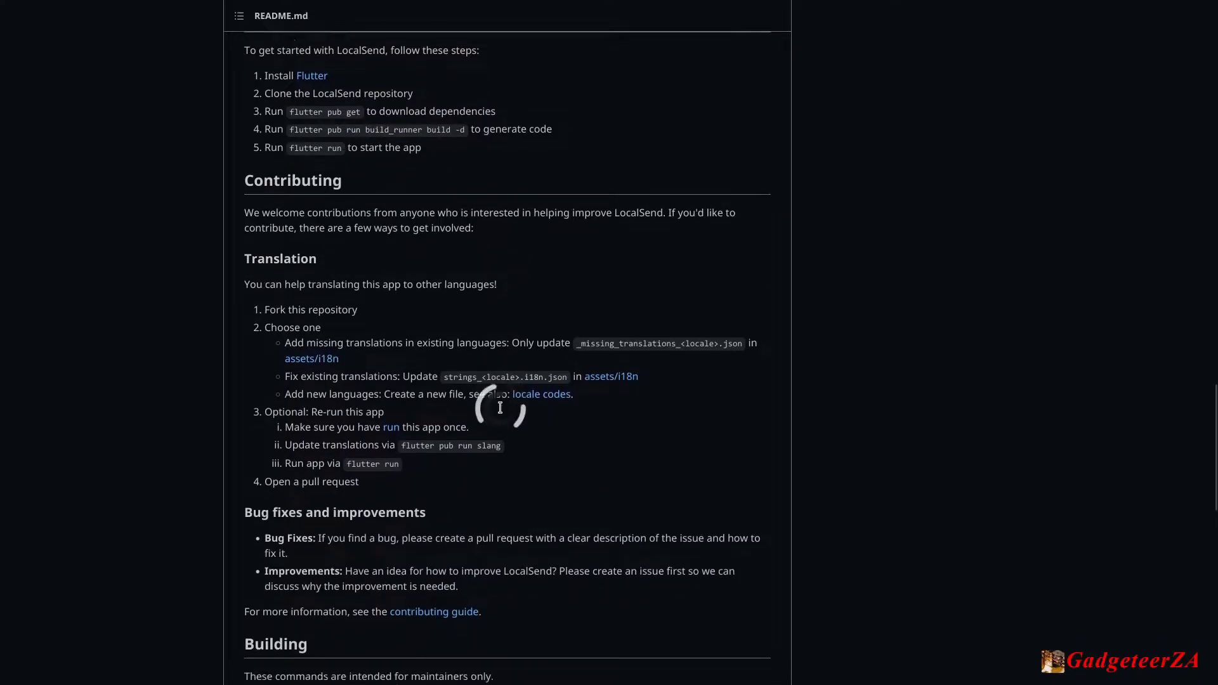
scroll(down, 3)
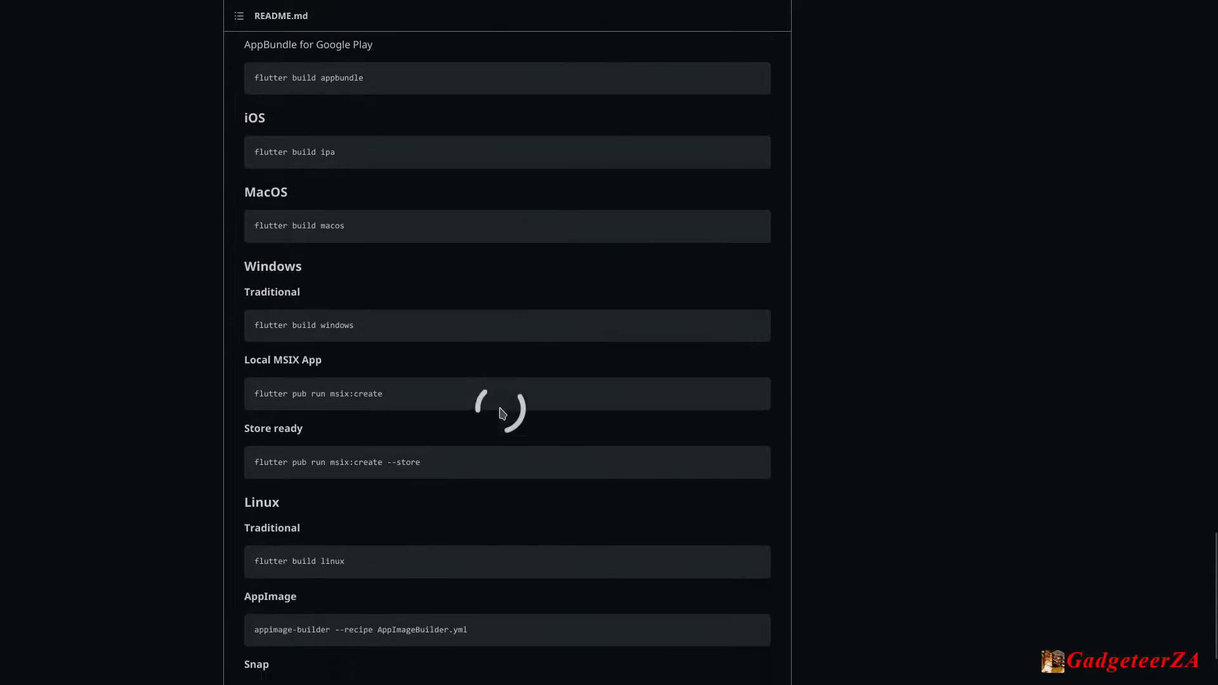
scroll(up, 3)
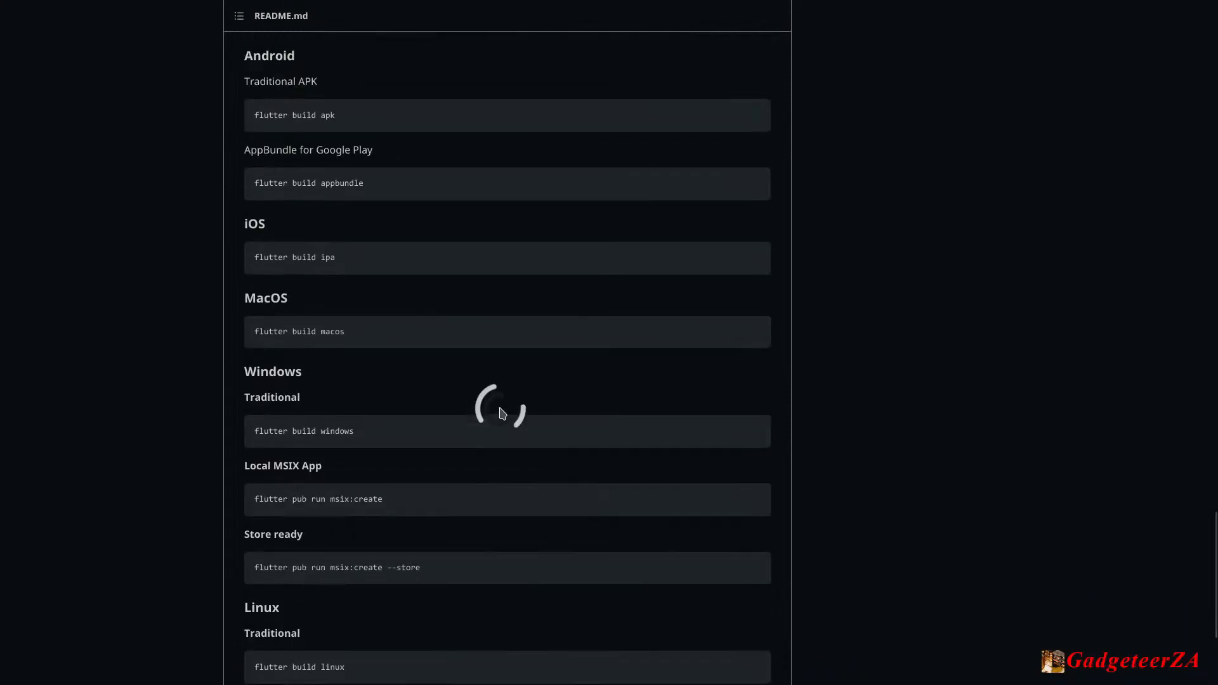
scroll(up, 3)
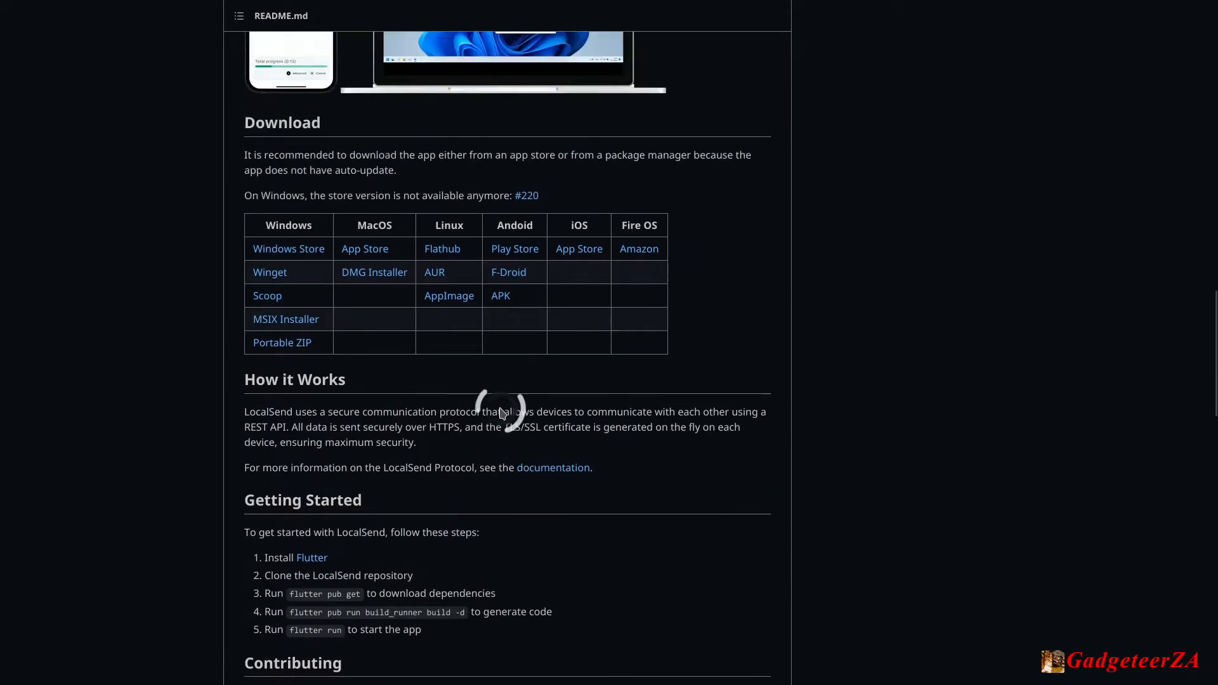
scroll(up, 3)
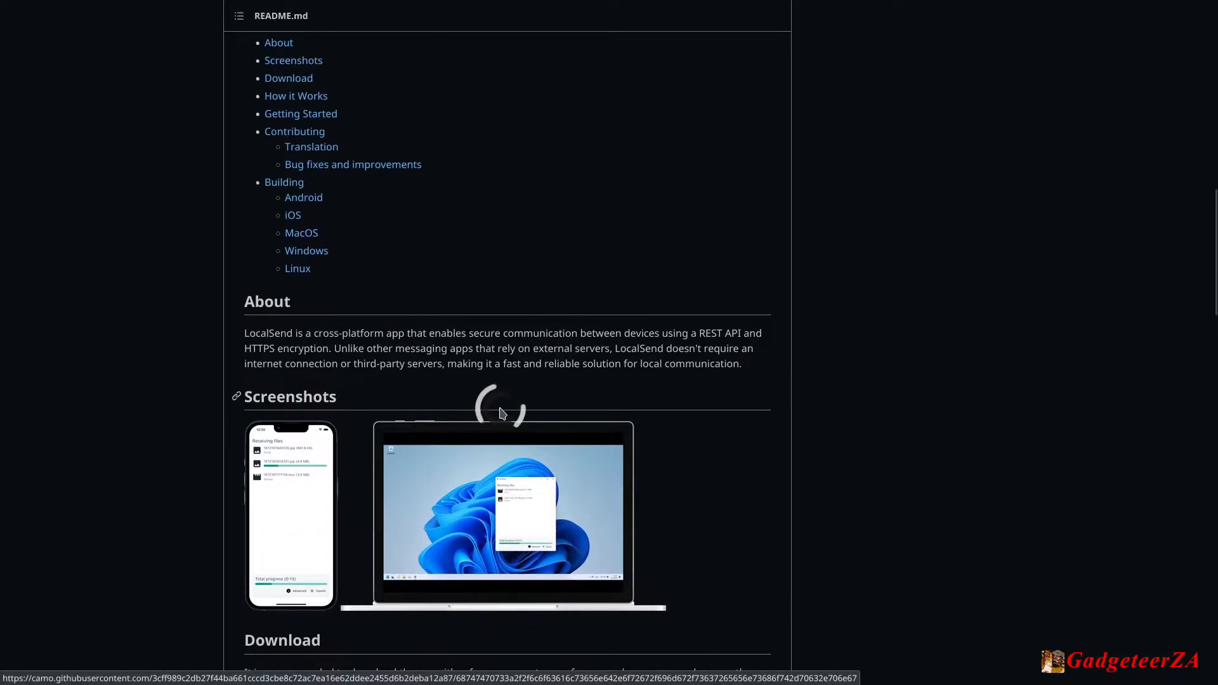
scroll(up, 3)
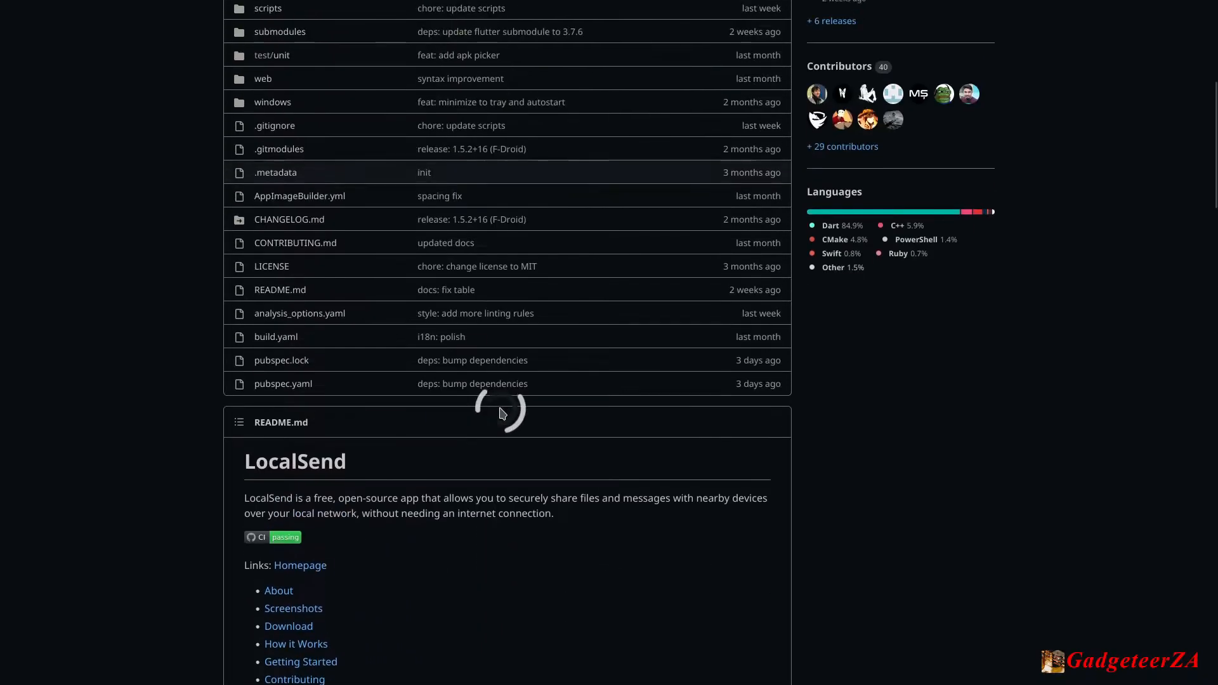
scroll(up, 3)
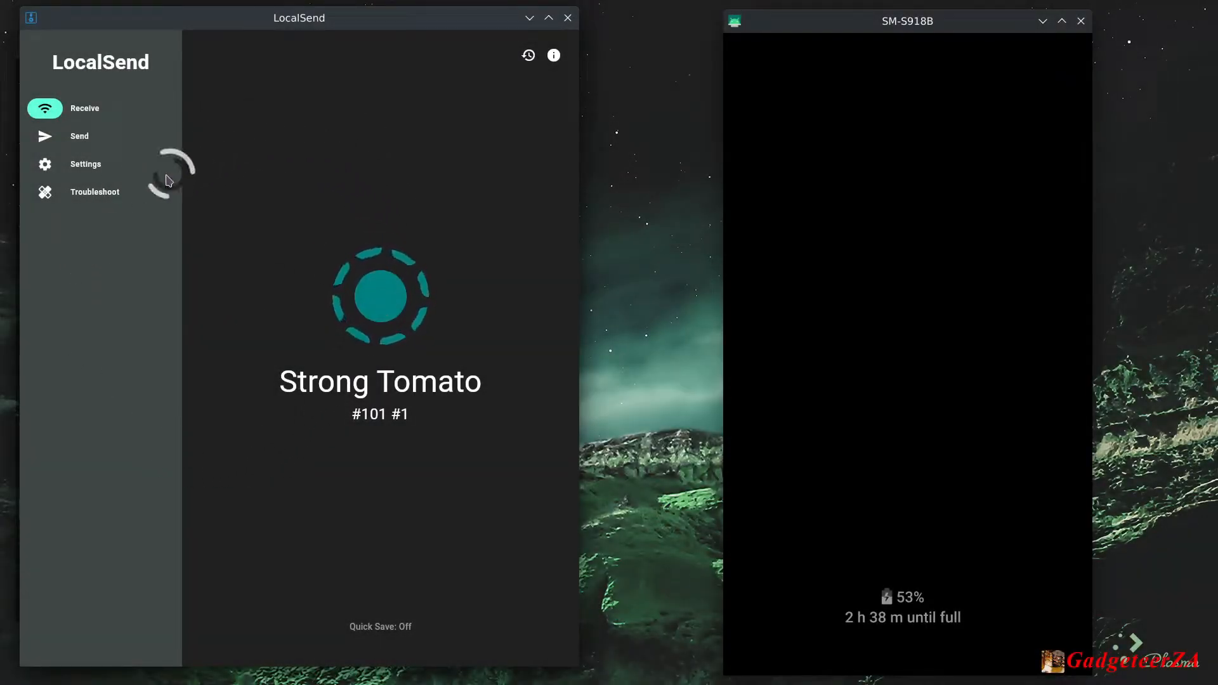
mouse_move(248, 516)
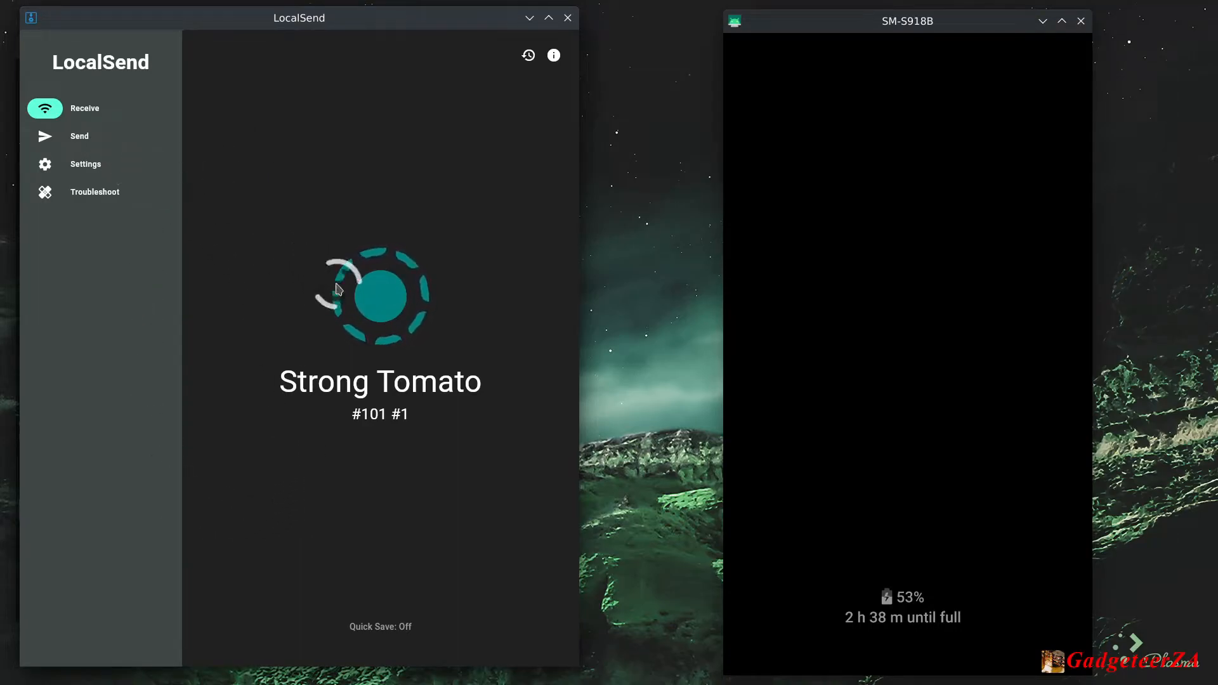
mouse_move(469, 397)
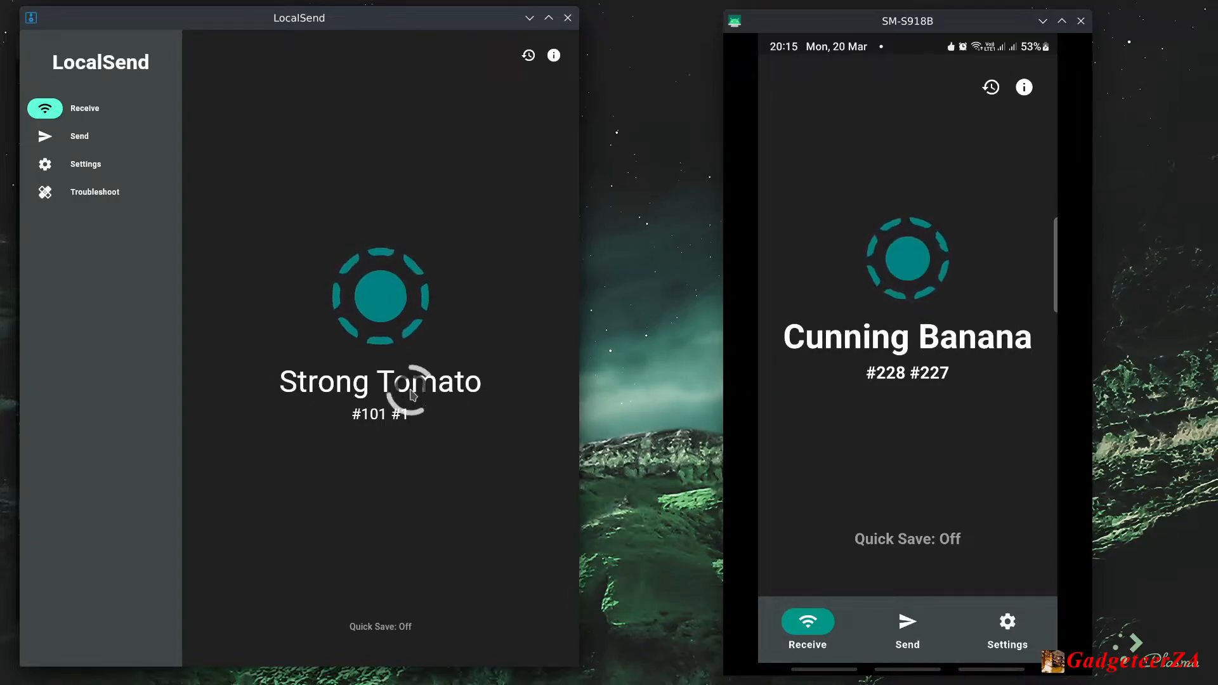
mouse_move(407, 395)
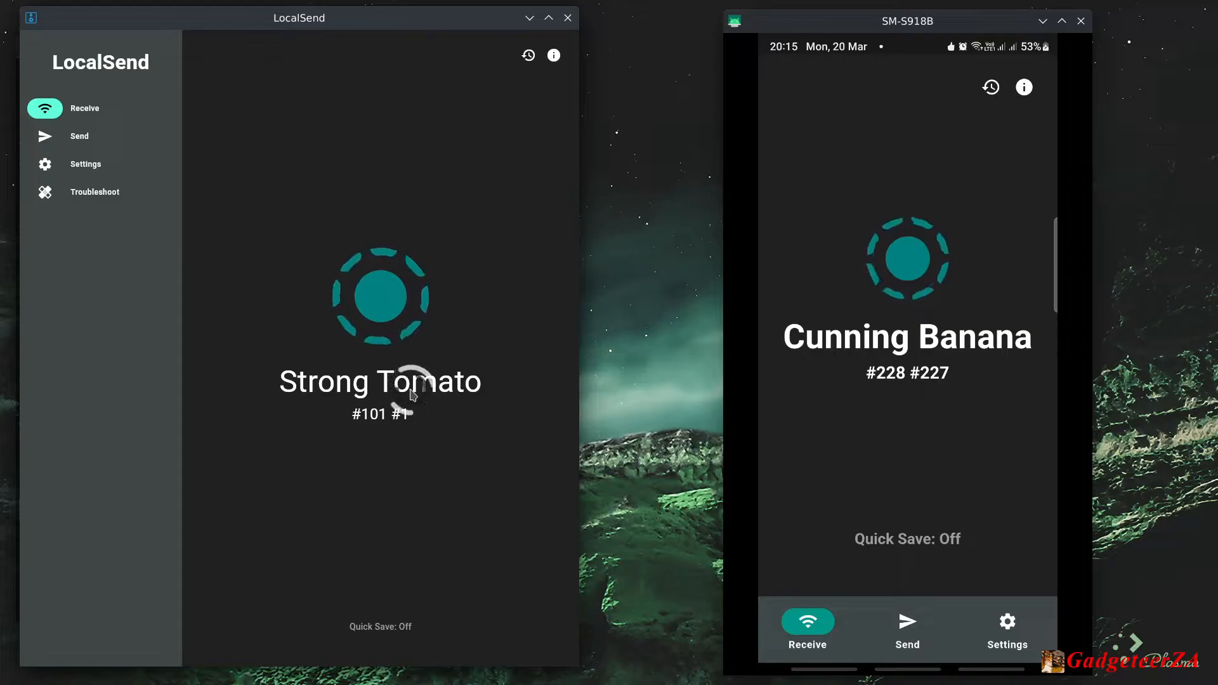
mouse_move(334, 359)
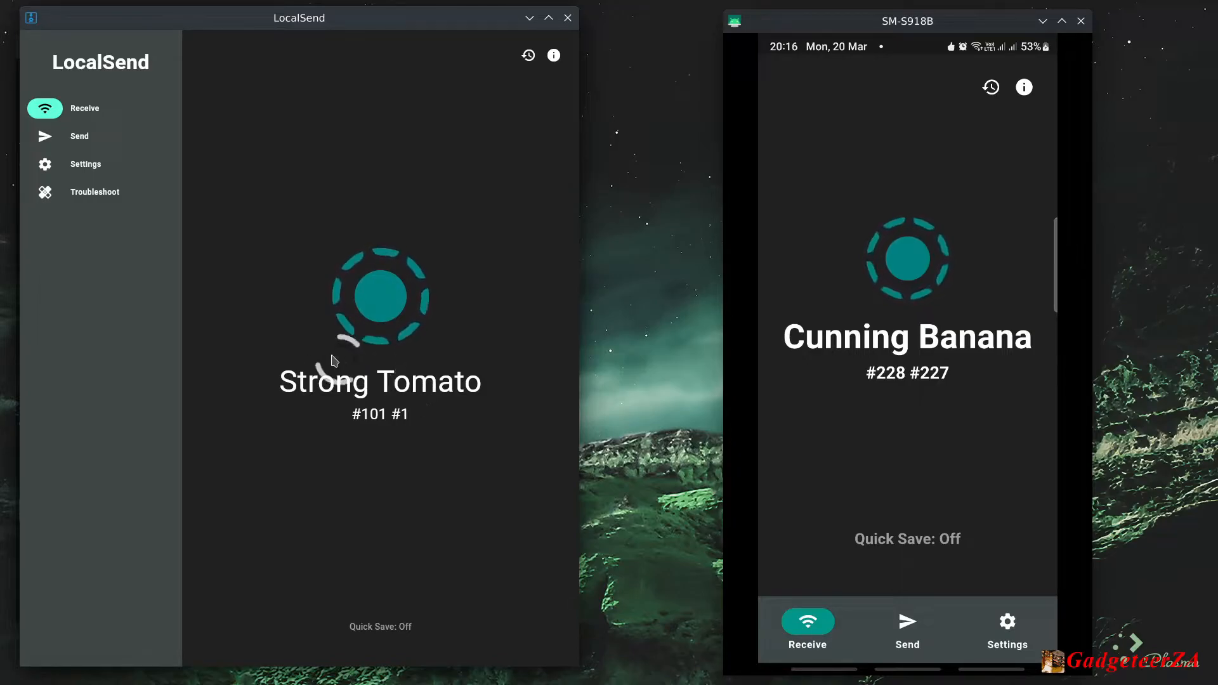
Step: Switch to Send, clear the previous selection and bring up the file chooser
click(79, 136)
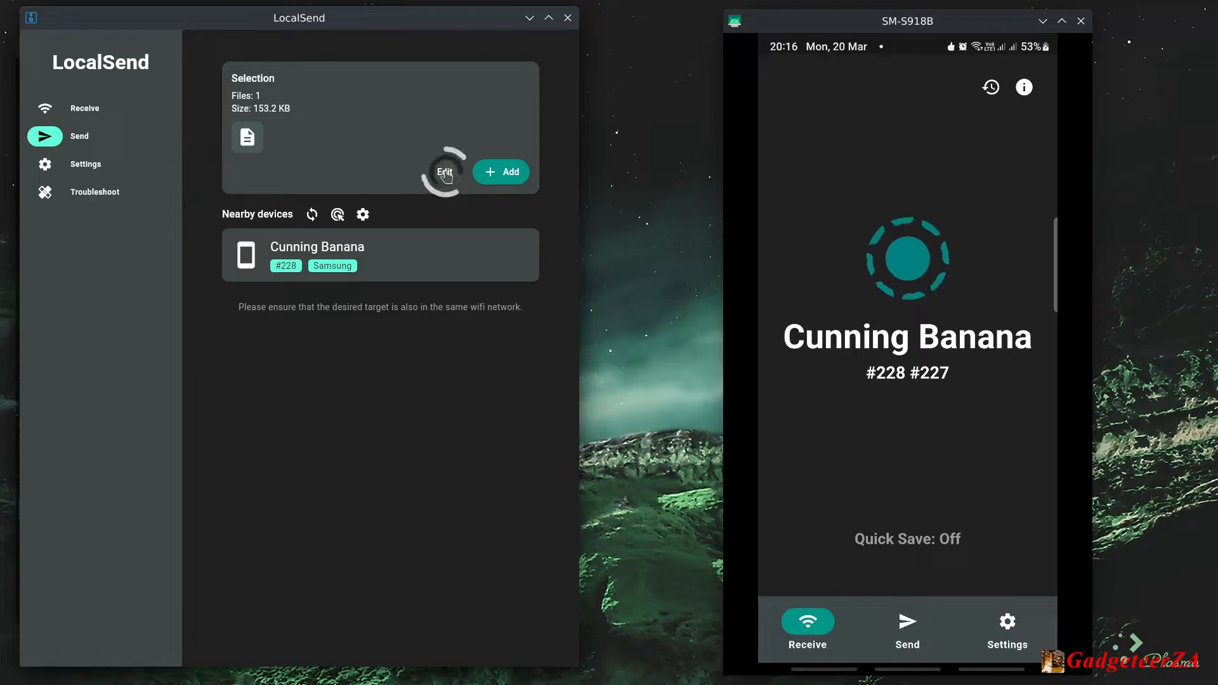
click(445, 172)
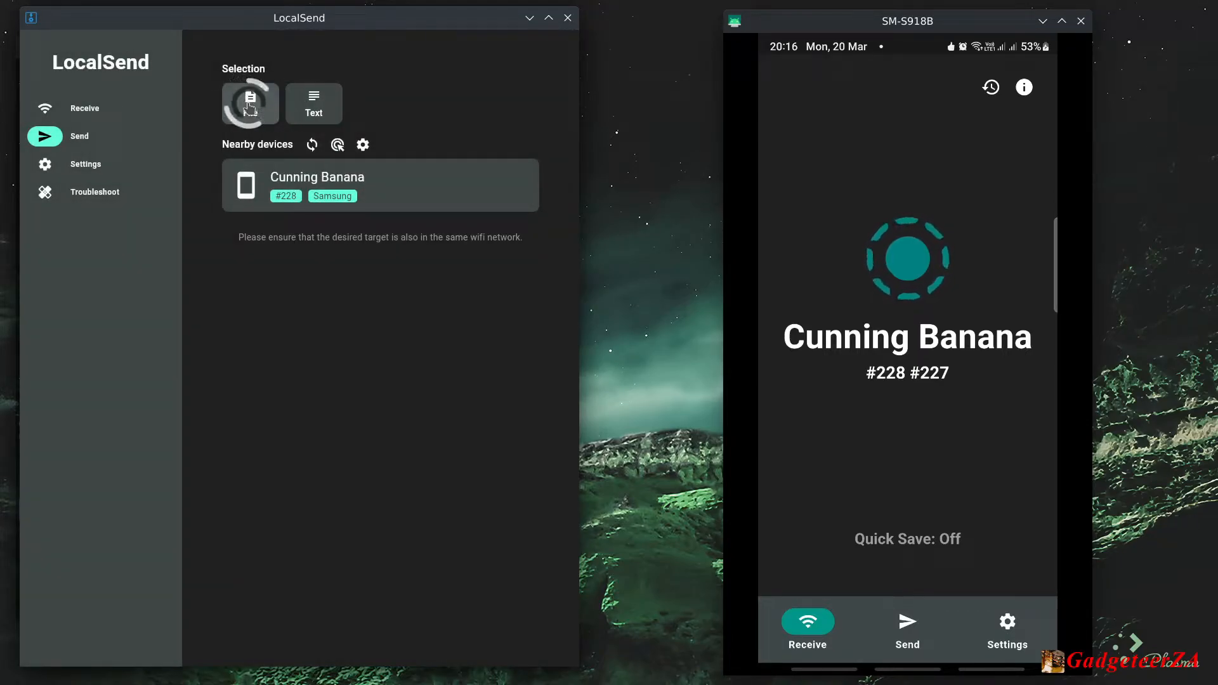
click(250, 103)
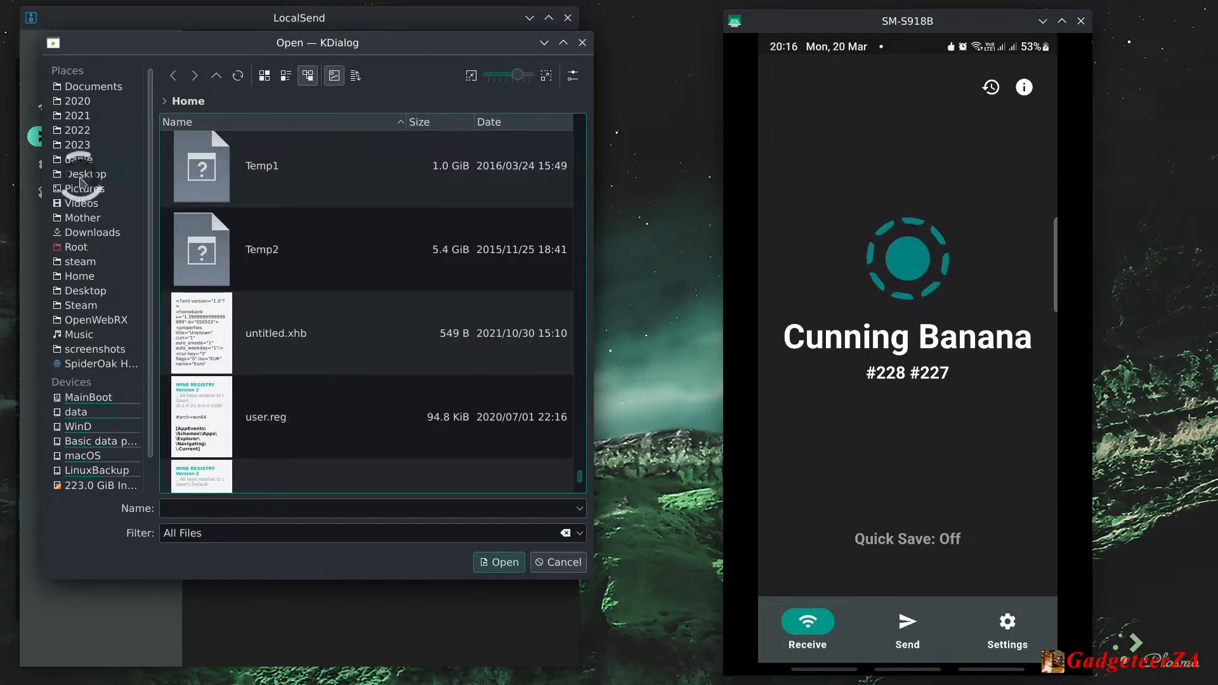
Step: Choose Energiser 700mAh.pdf from Downloads so one 153.2 KB file is selected
click(91, 232)
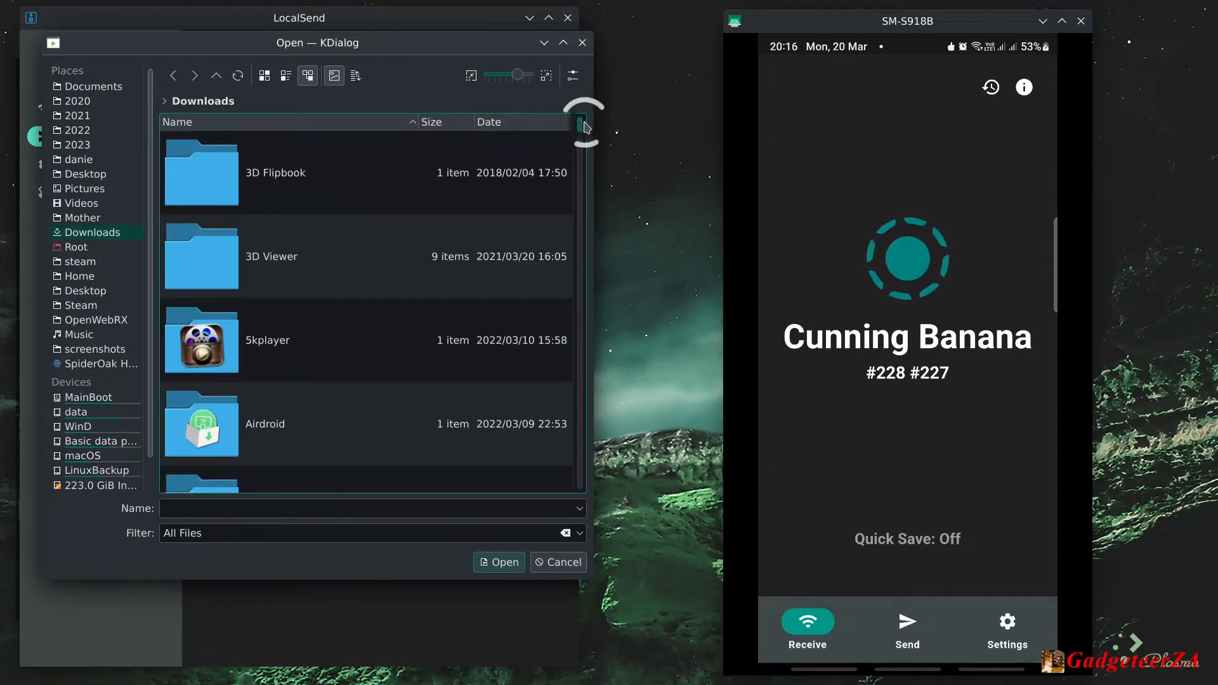
scroll(down, 3)
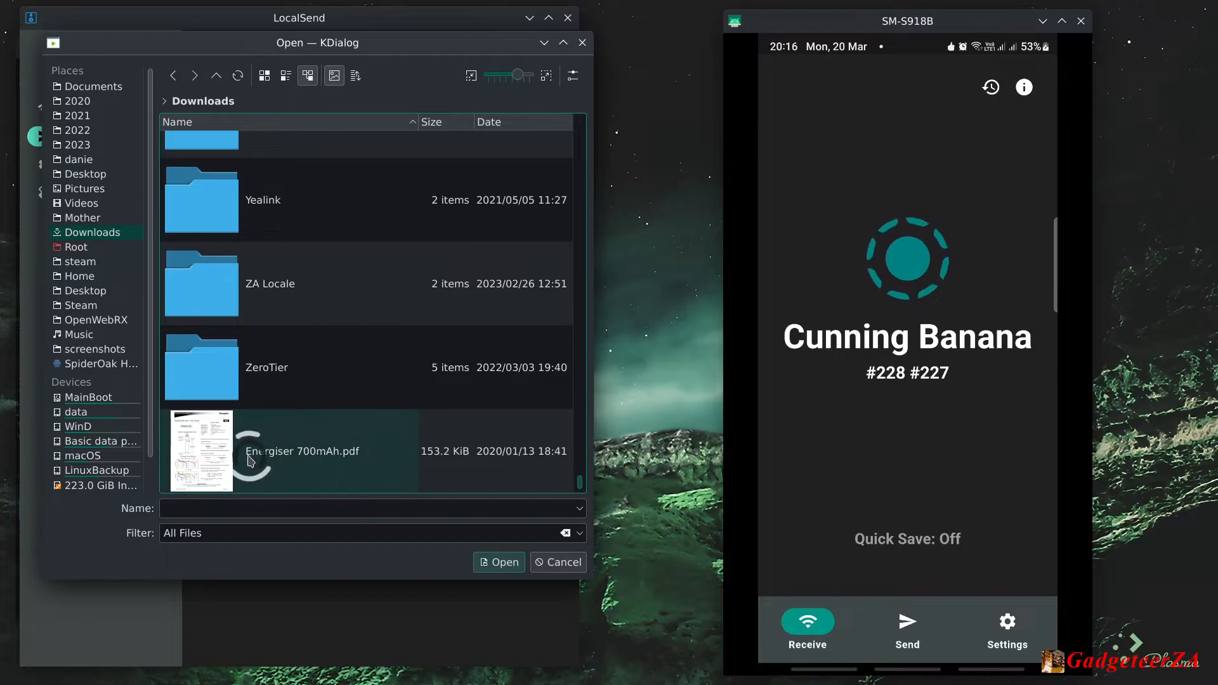
click(303, 452)
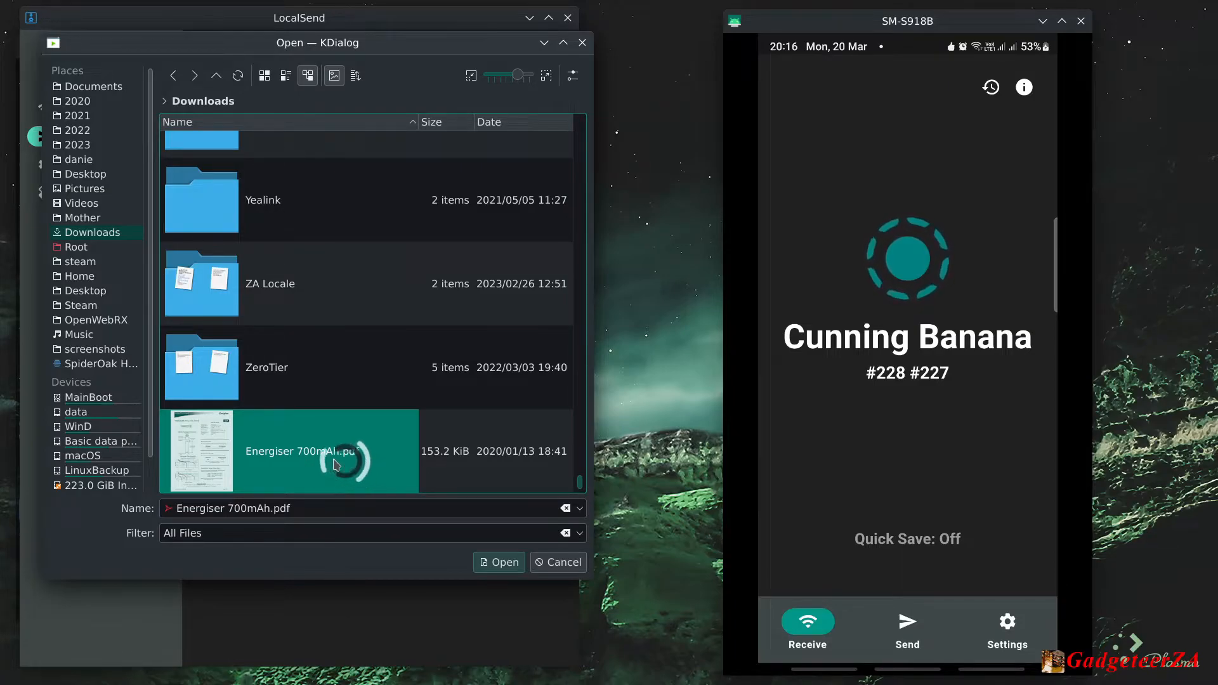
click(499, 562)
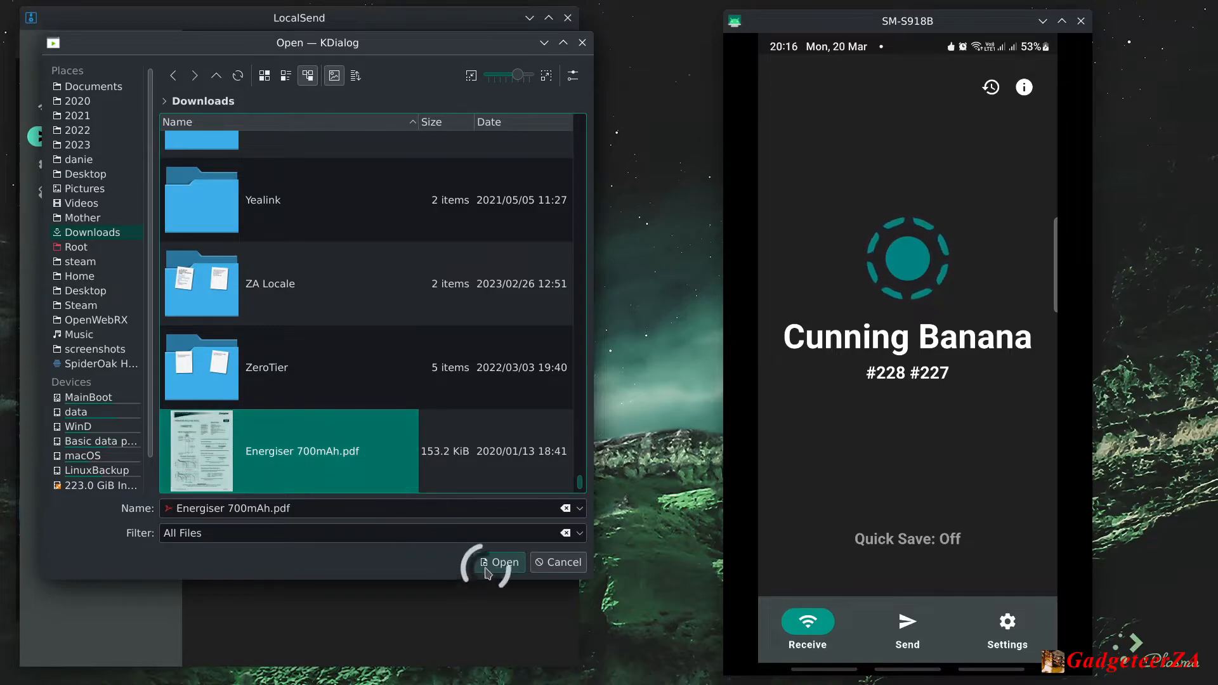
click(501, 562)
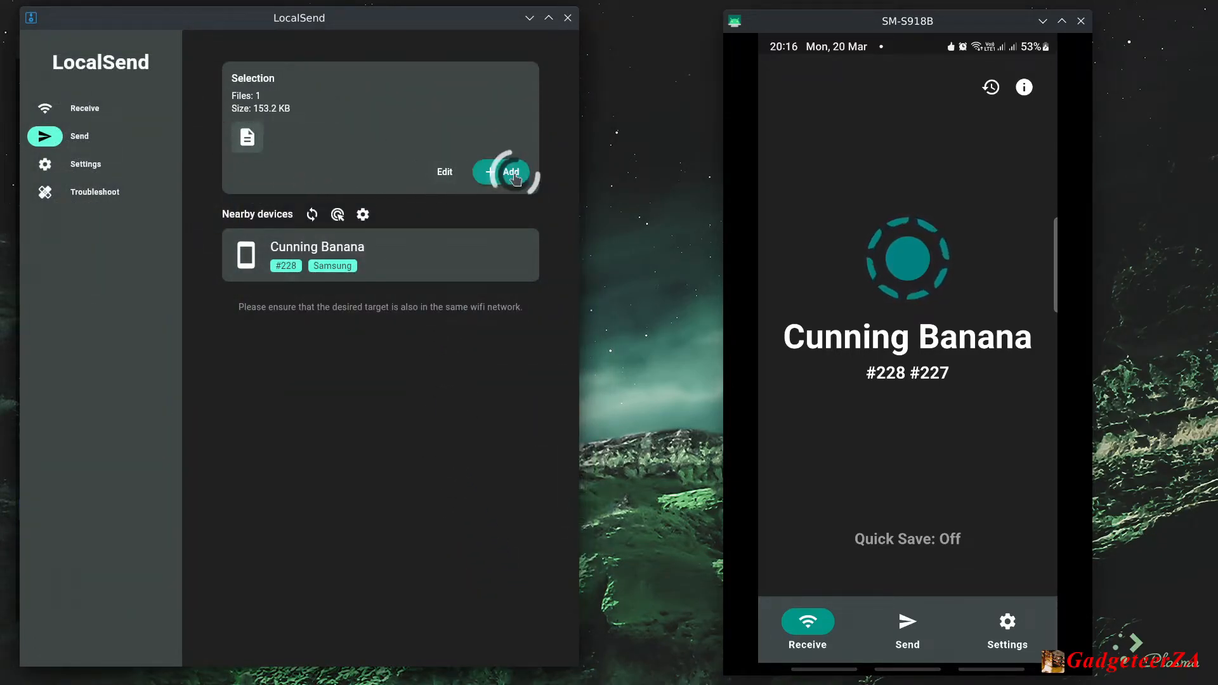
Step: Add the text message 'Test mesasage' alongside the PDF, giving two selected items
click(501, 171)
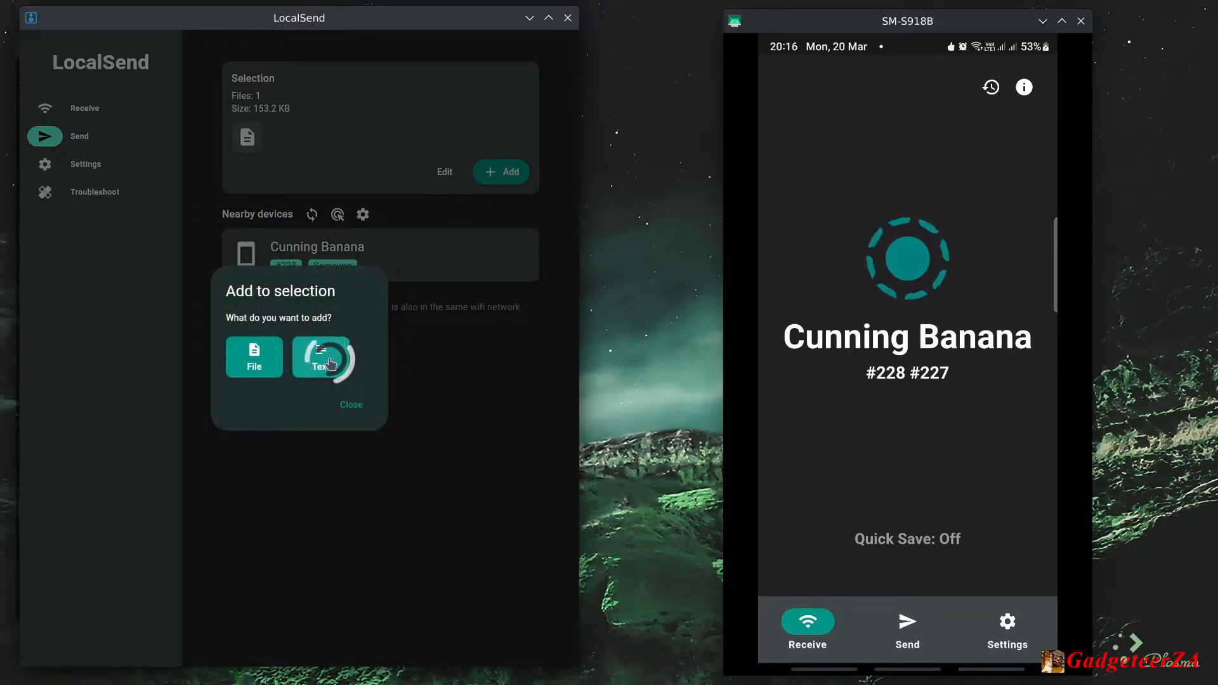
click(322, 357)
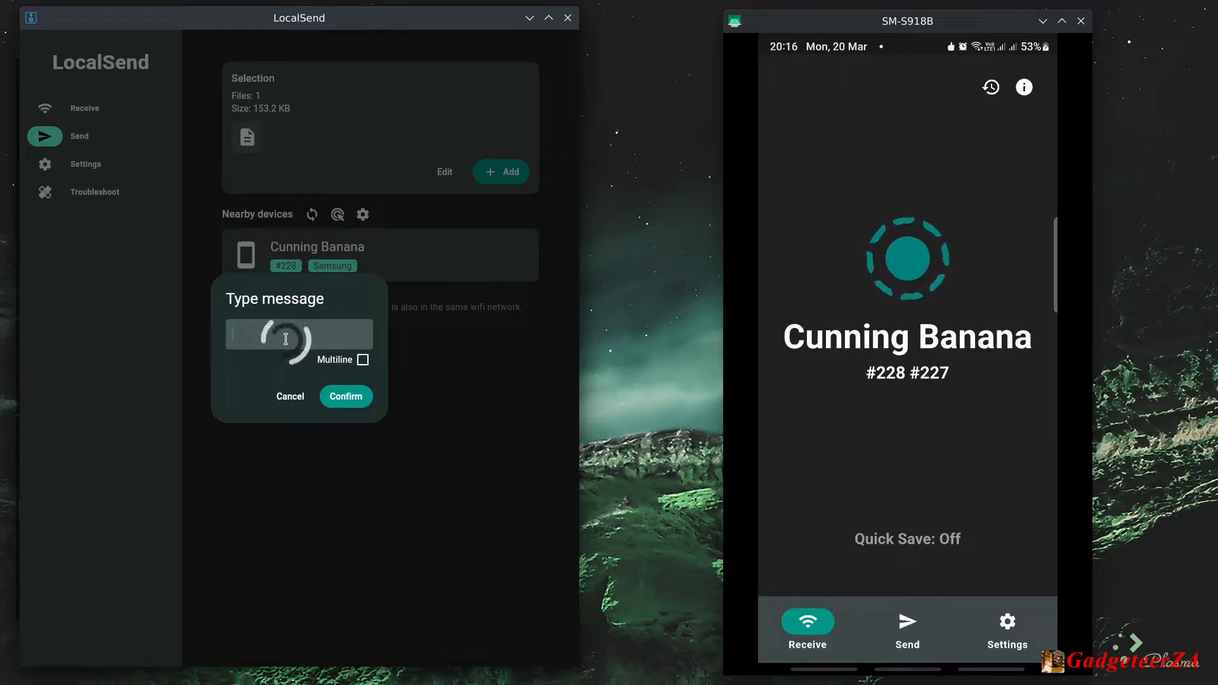
text(Test)
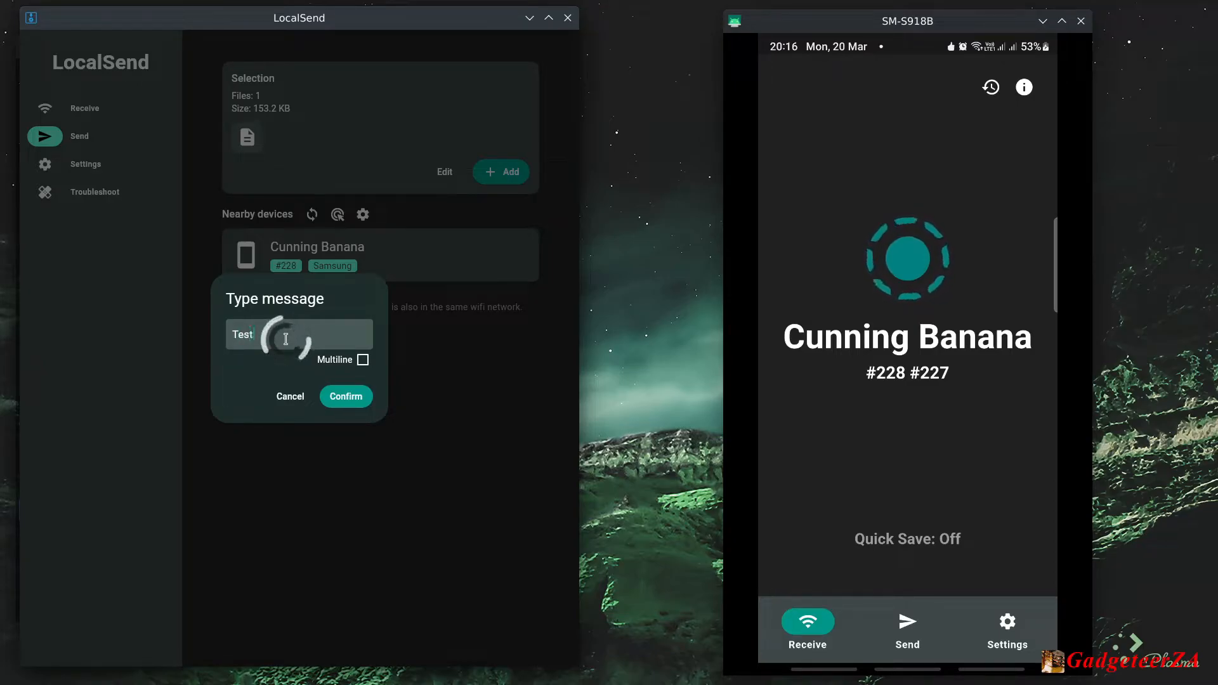
text(mesasage)
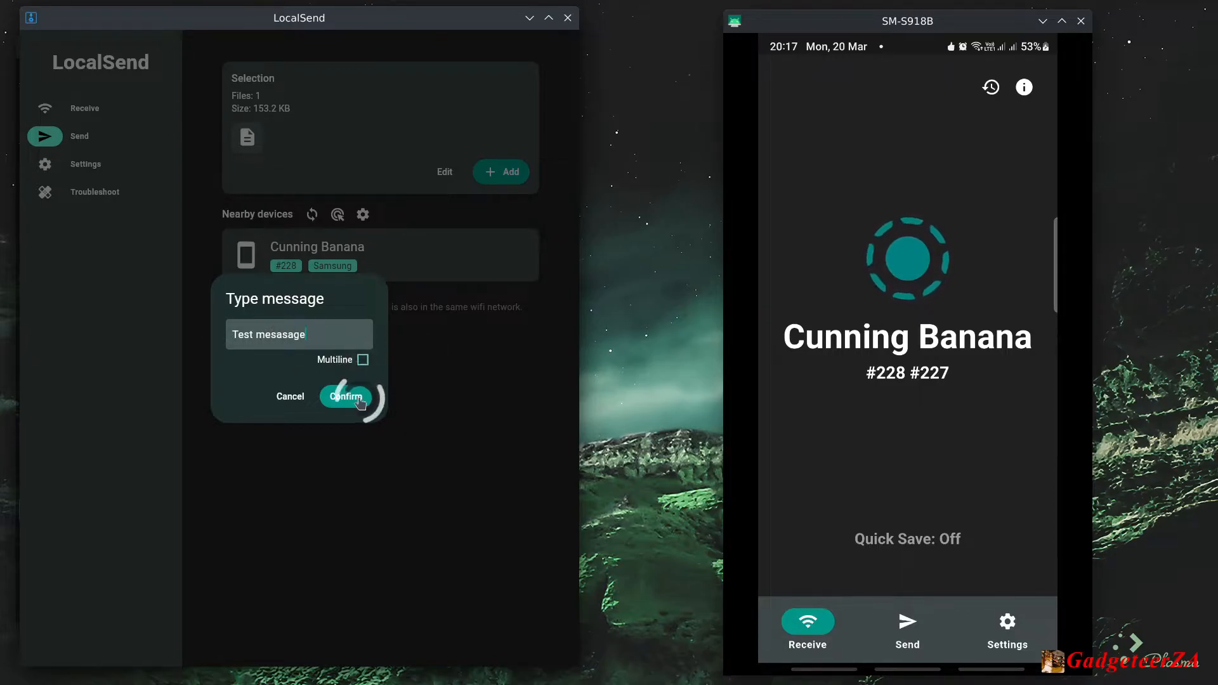
click(345, 397)
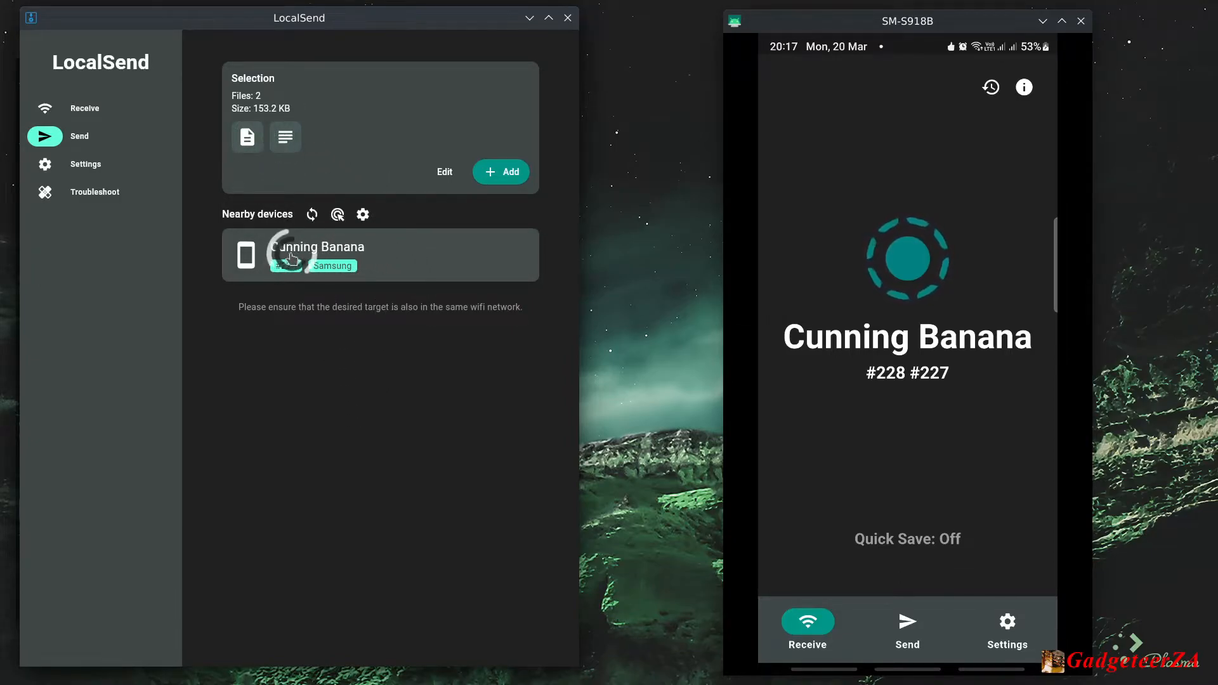
click(379, 255)
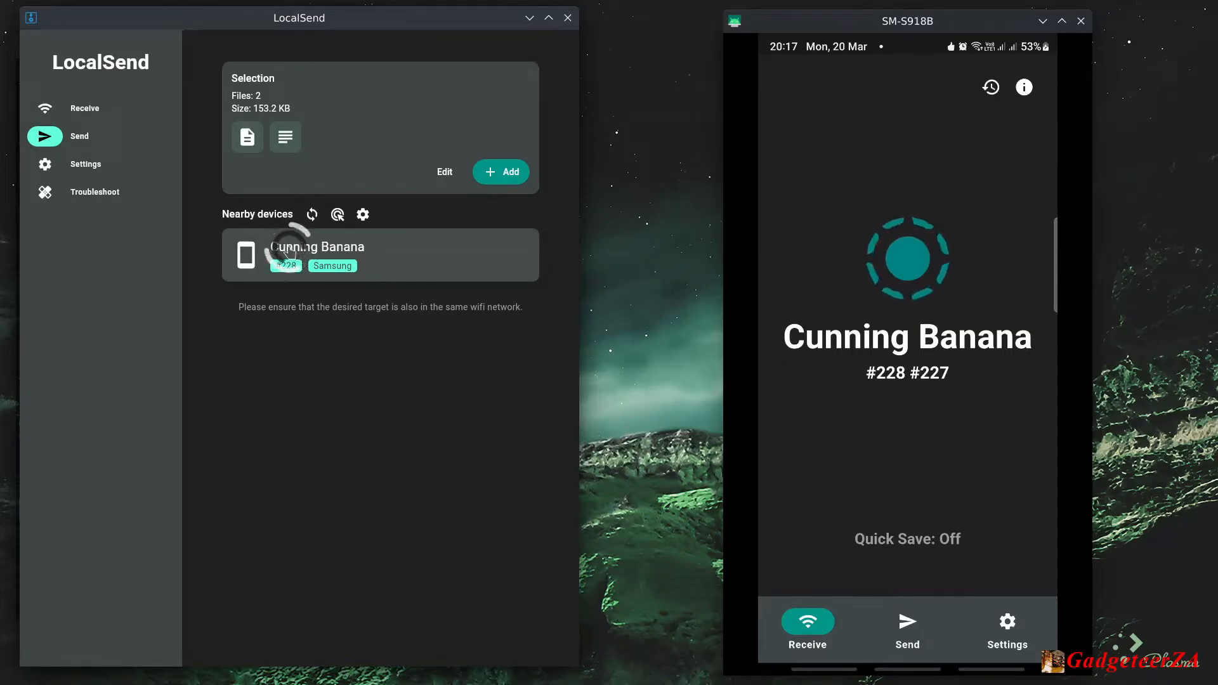
mouse_move(361, 216)
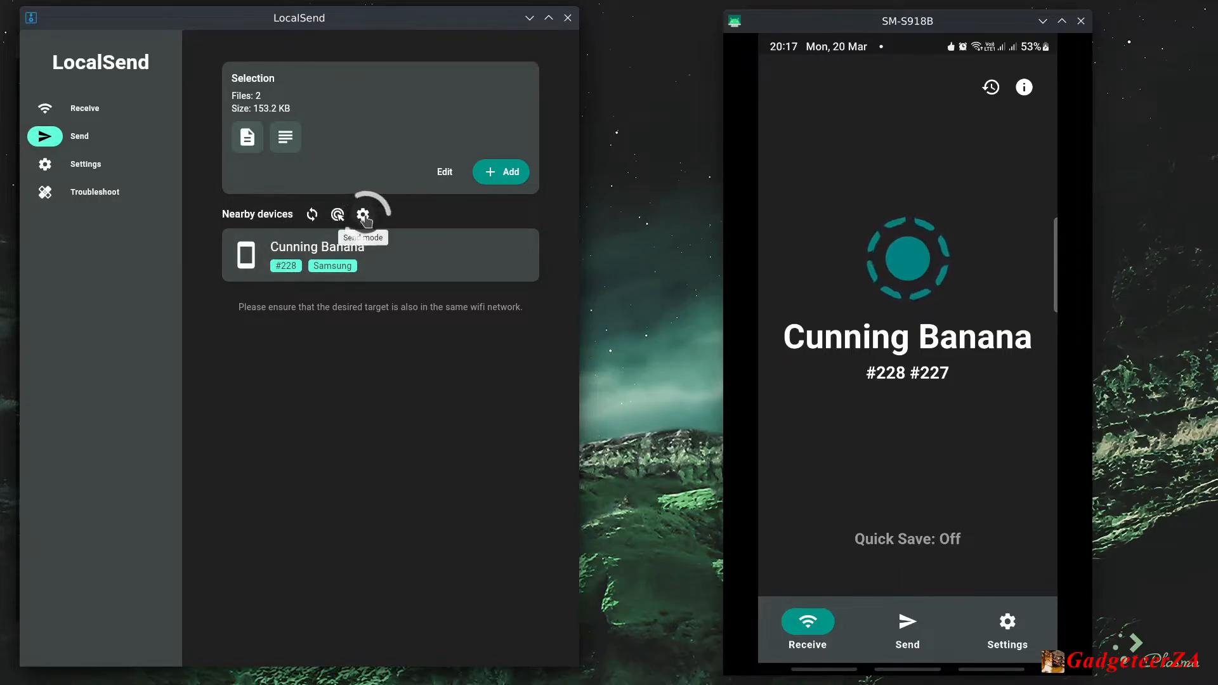
click(361, 215)
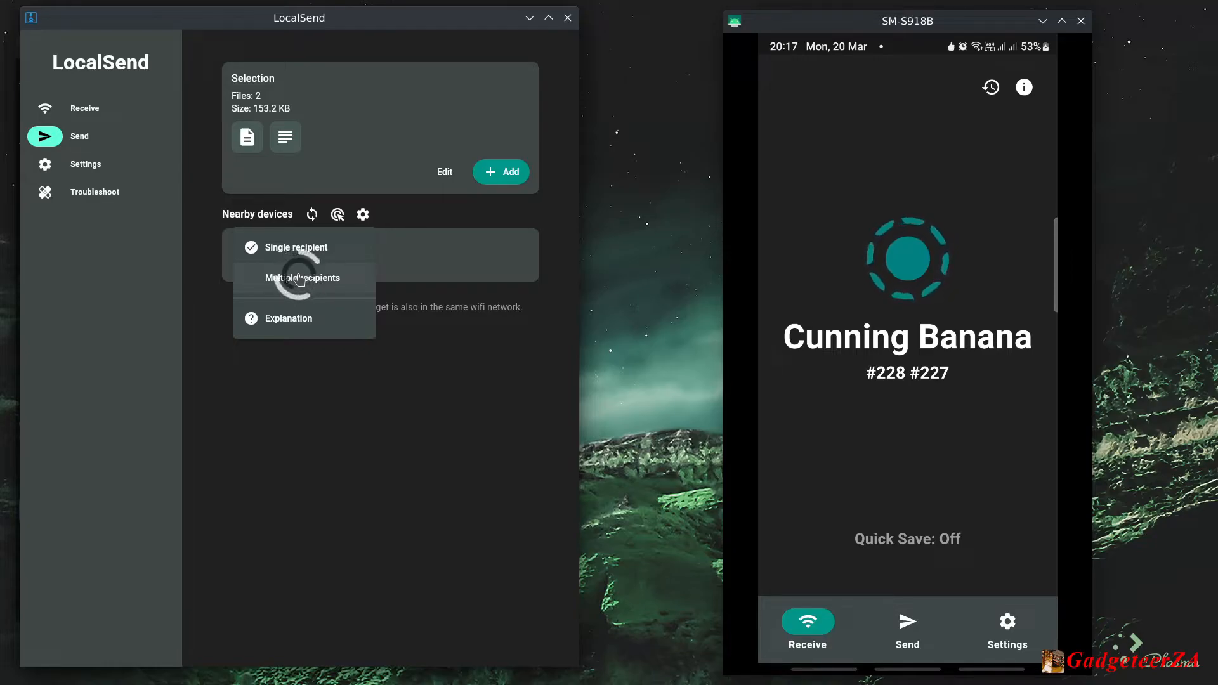
click(288, 317)
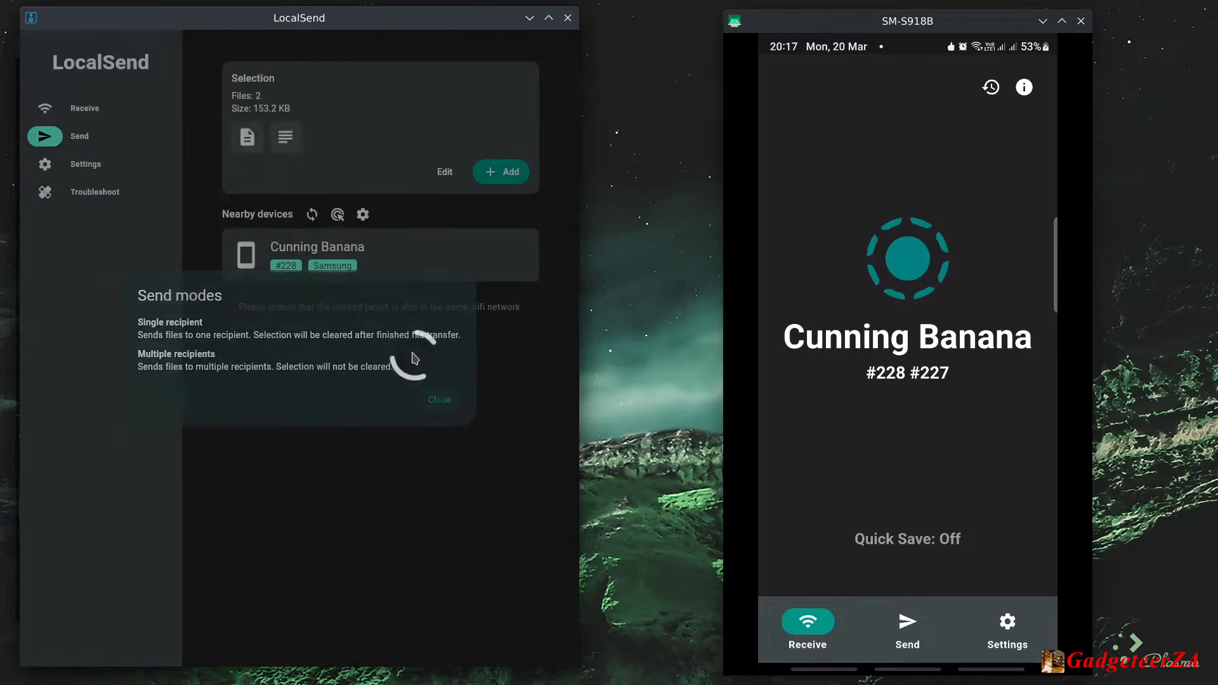
click(440, 400)
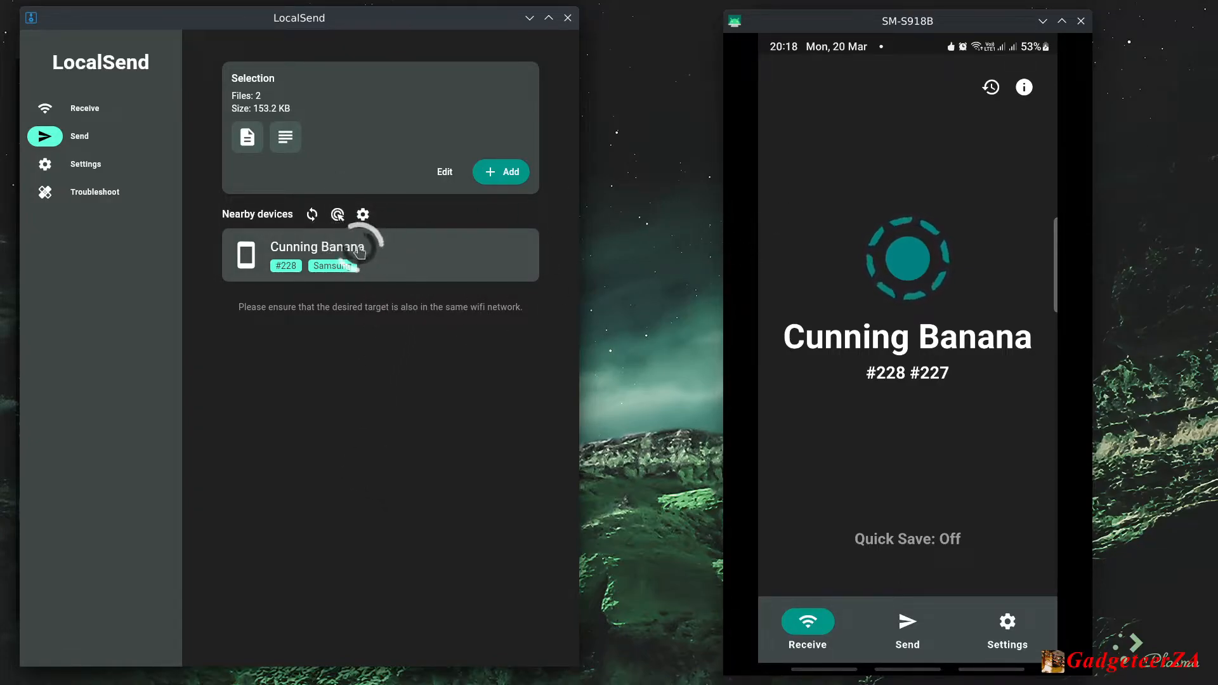
Step: Send both items to Cunning Banana and review the incoming transfer's options on the phone
click(379, 255)
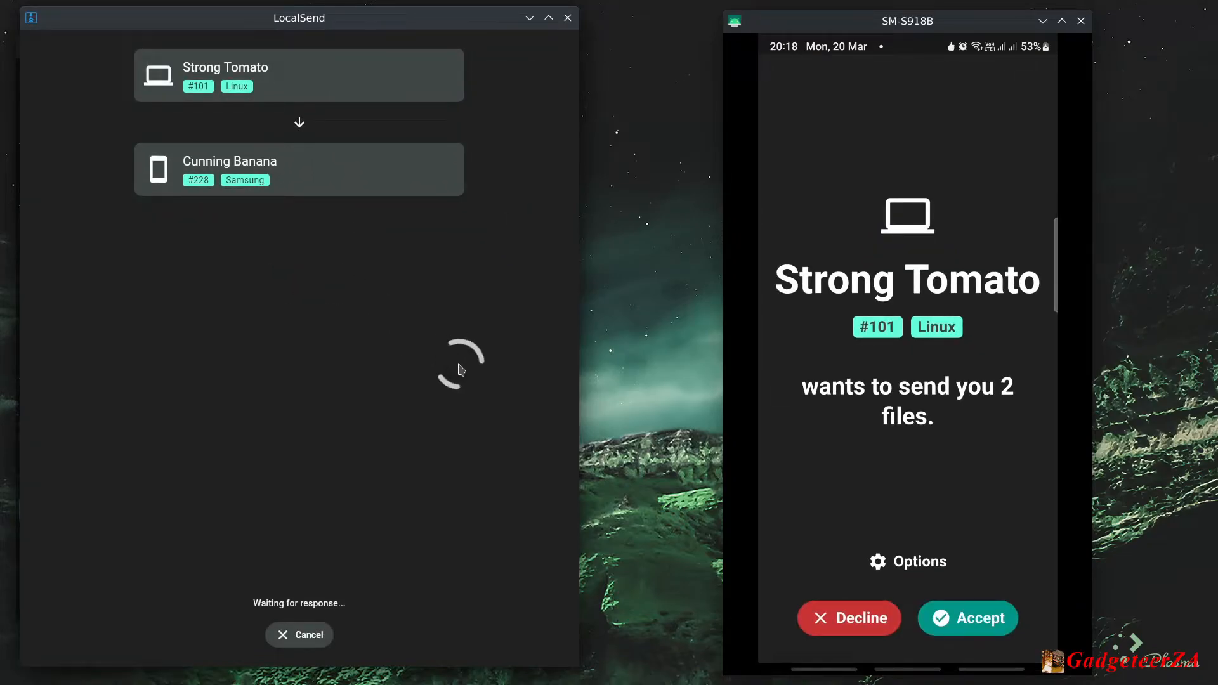
mouse_move(872, 413)
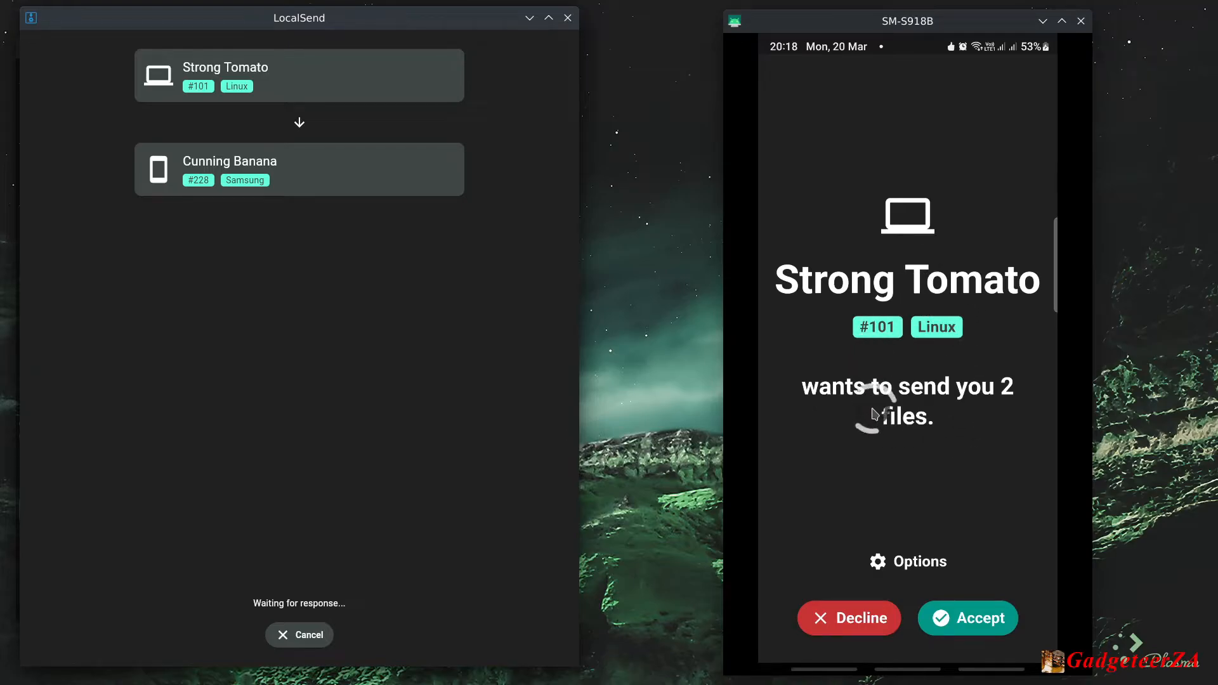
mouse_move(876, 414)
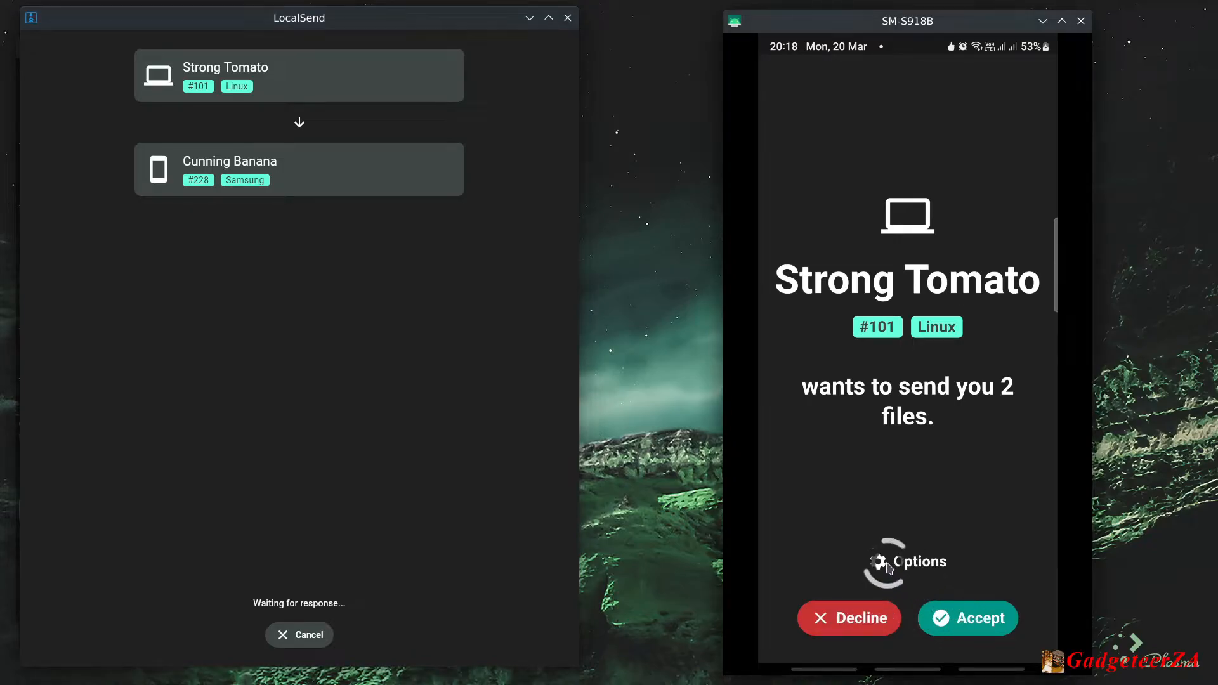
click(919, 562)
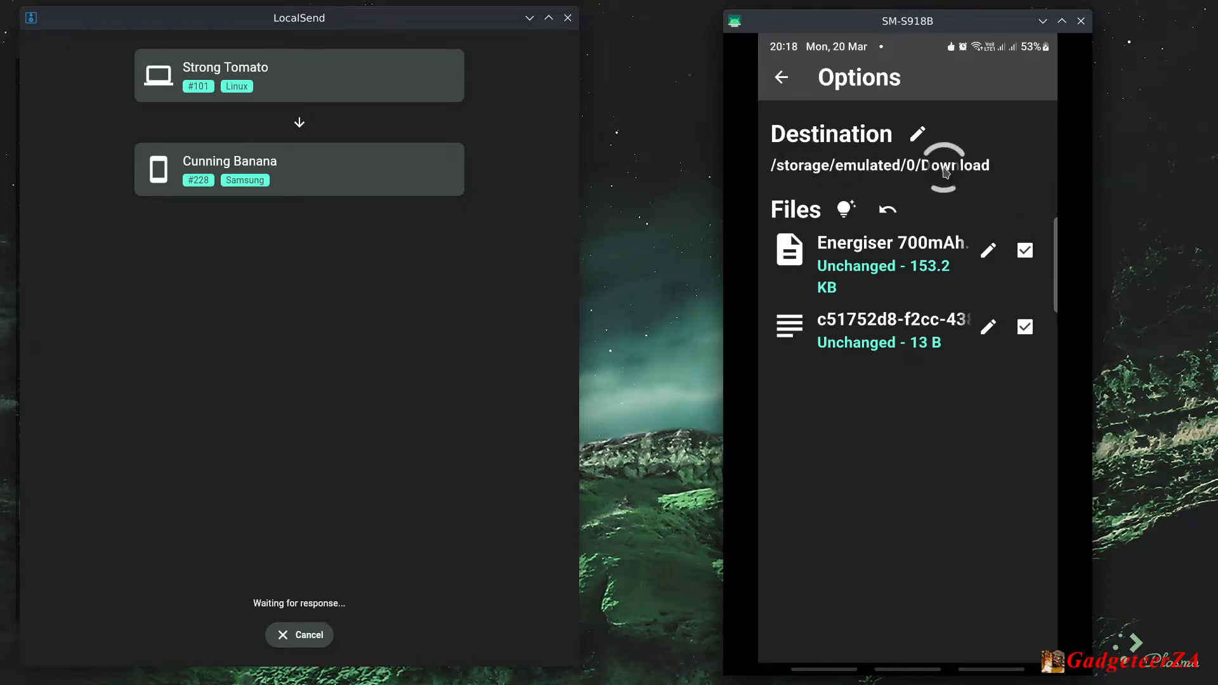
click(782, 78)
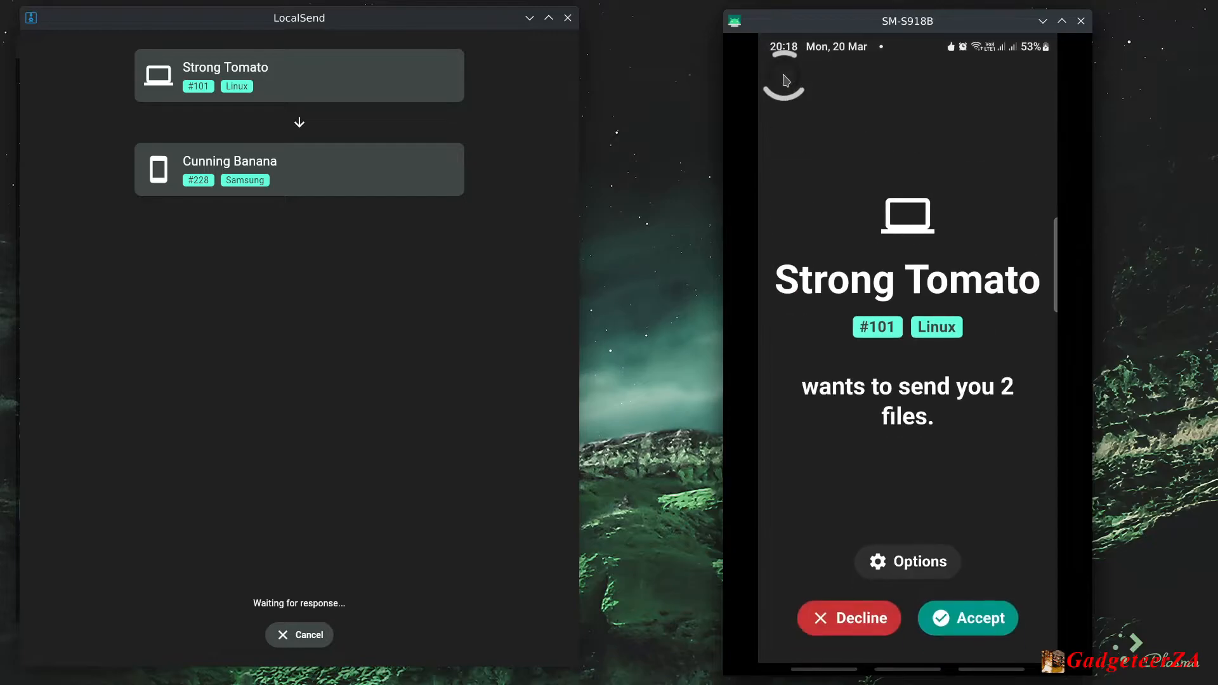
click(967, 617)
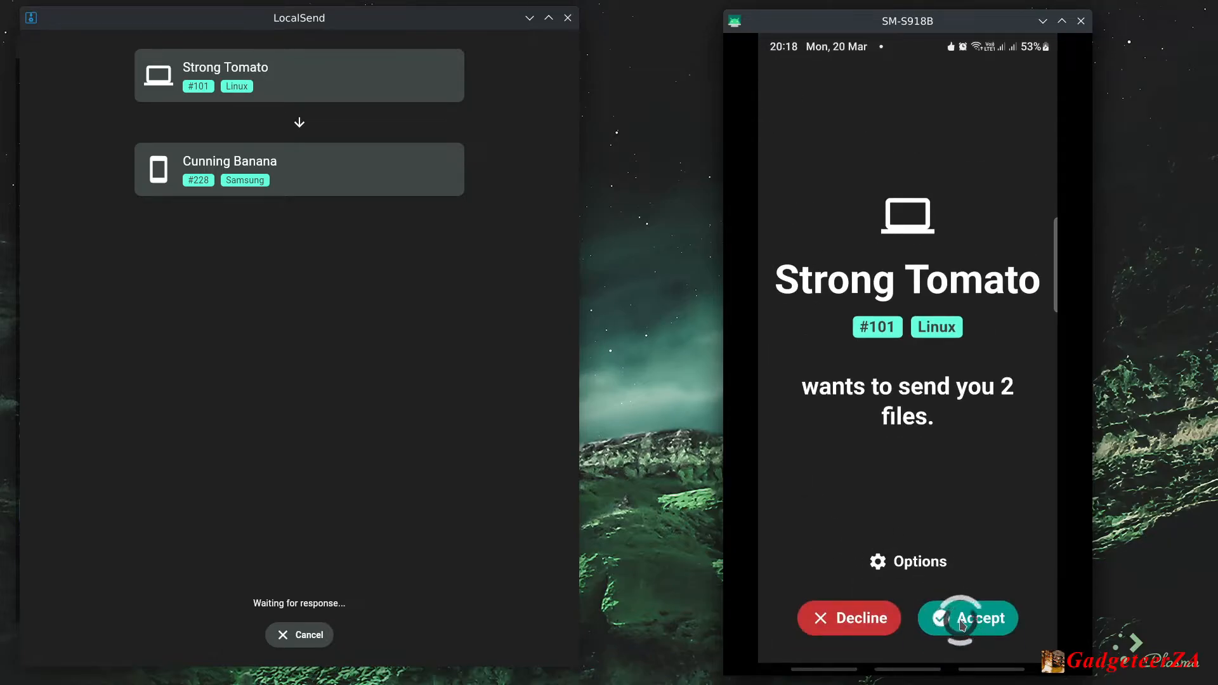
Step: Accept the two files on the phone and finish the transfer on both devices
click(967, 618)
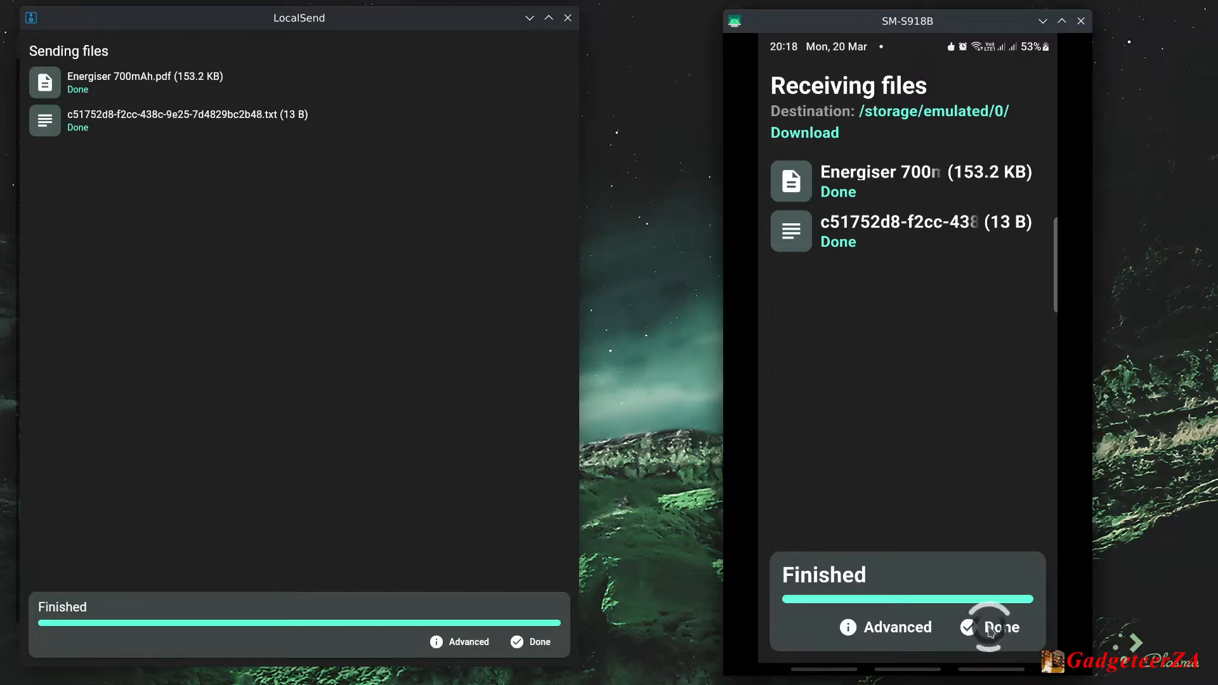
click(1001, 627)
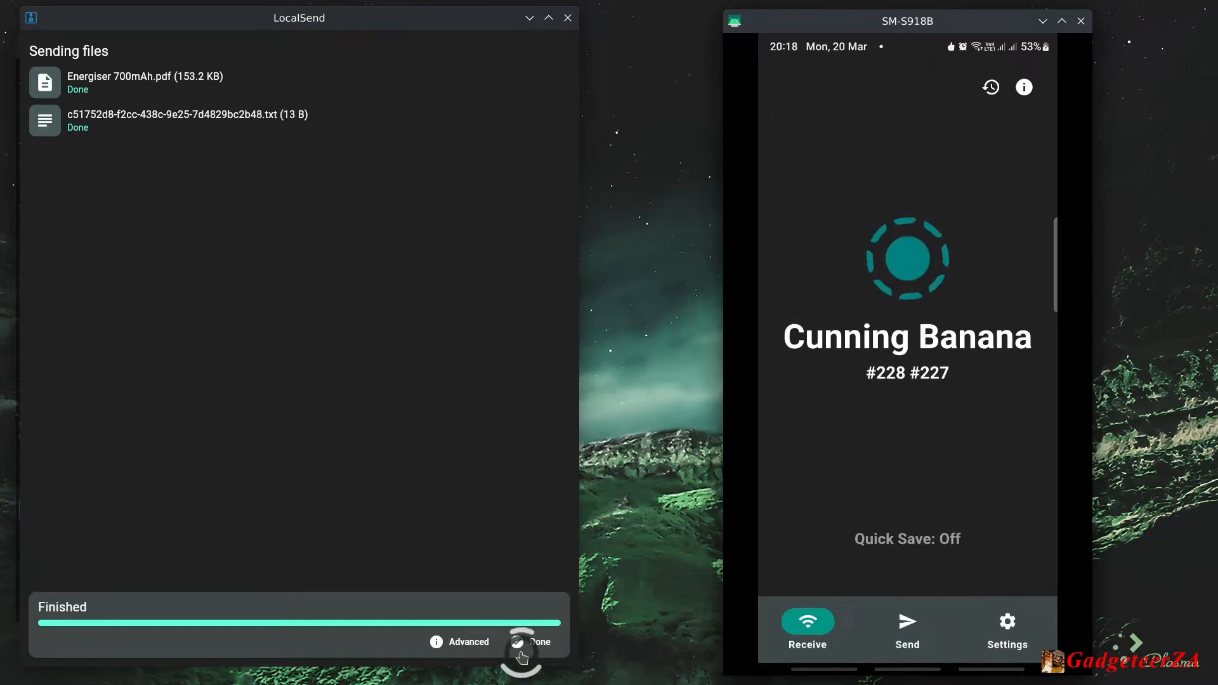
click(539, 642)
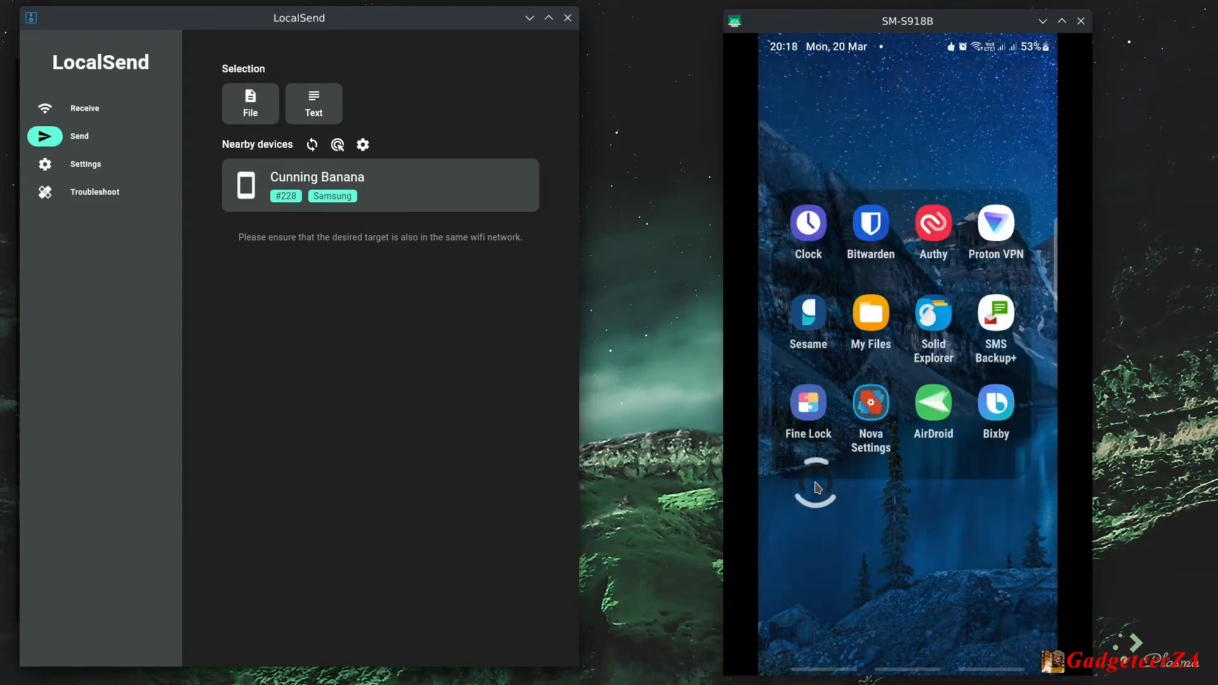
Step: In Solid Explorer's Download folder, find the received files and open the text file
click(870, 321)
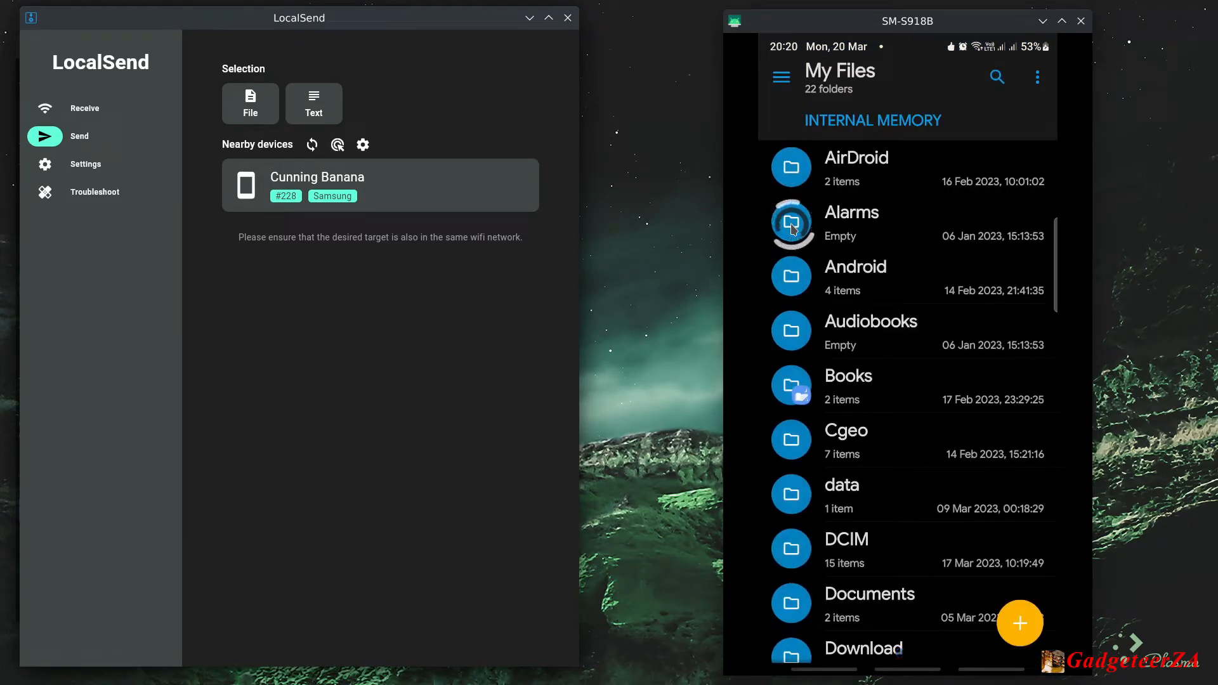
scroll(down, 3)
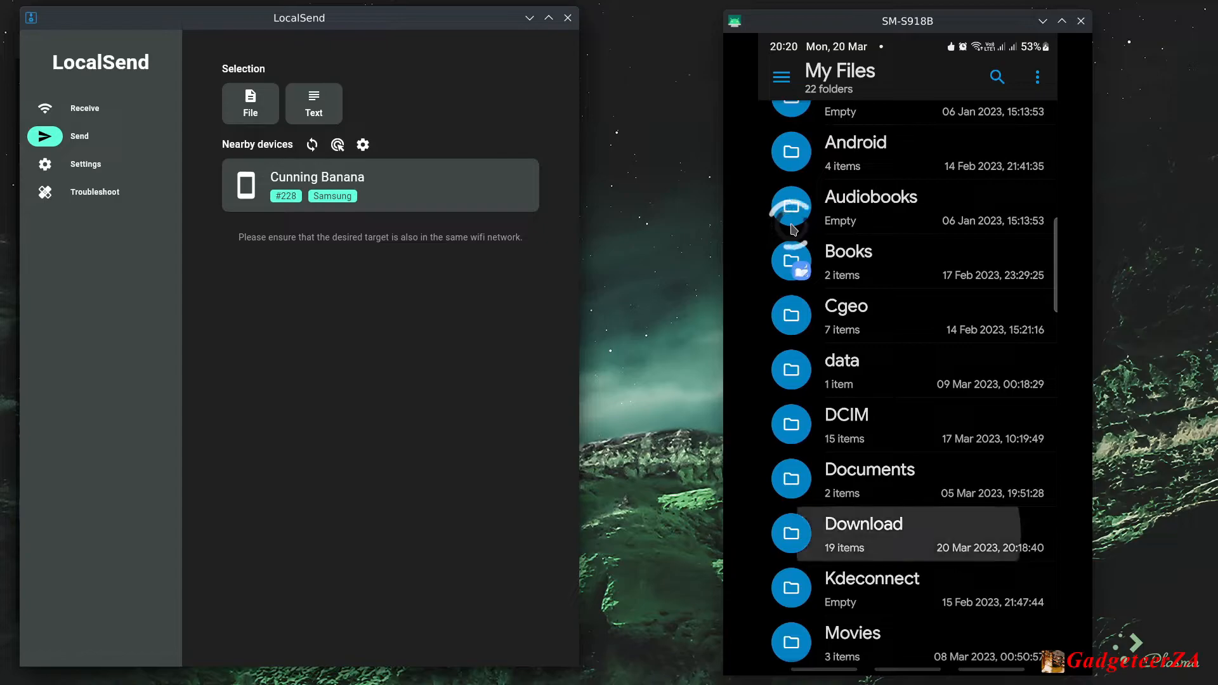
click(862, 532)
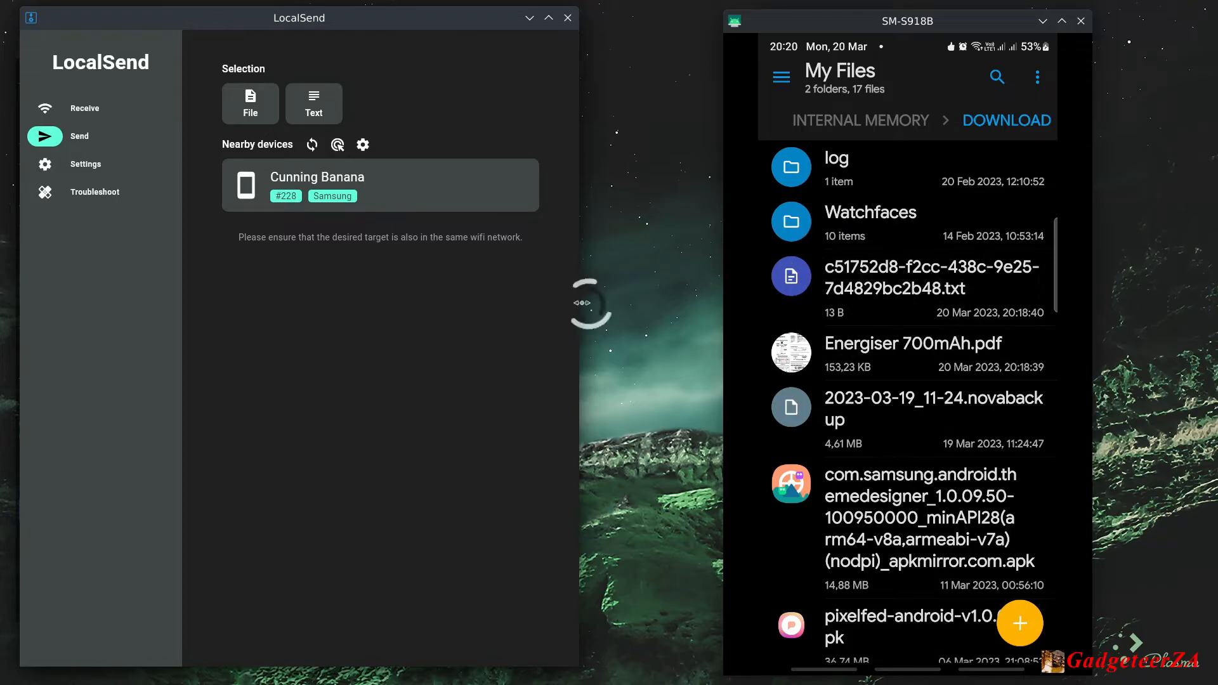
click(905, 288)
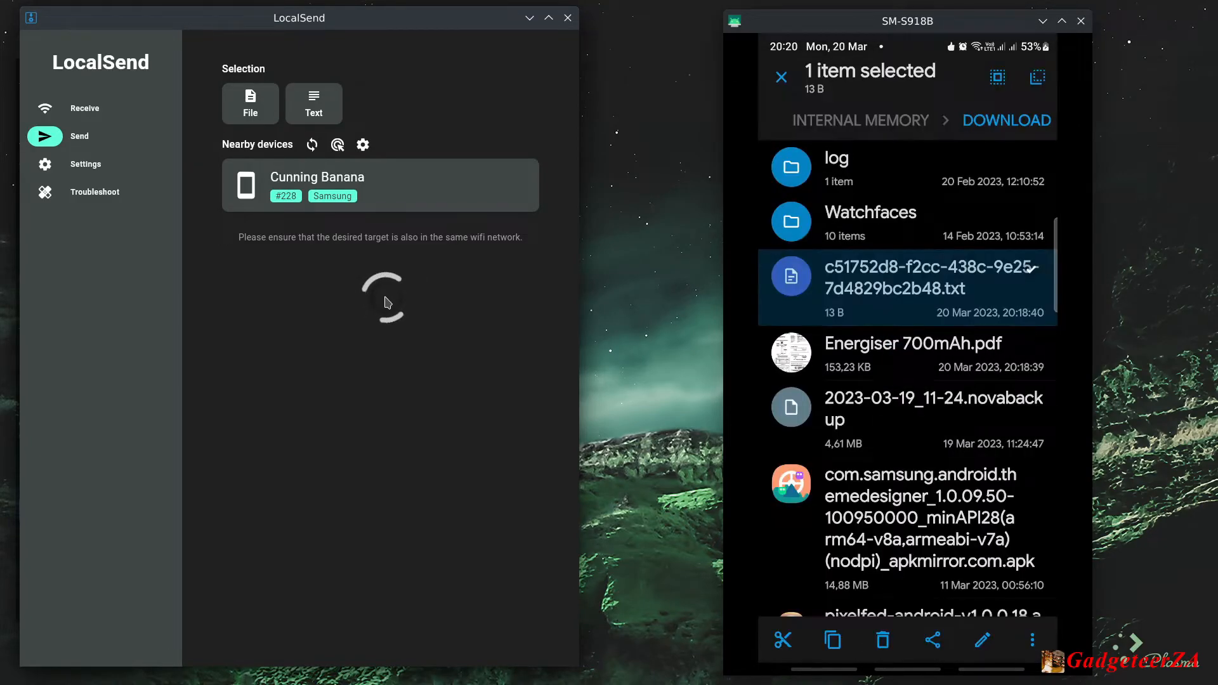
click(908, 288)
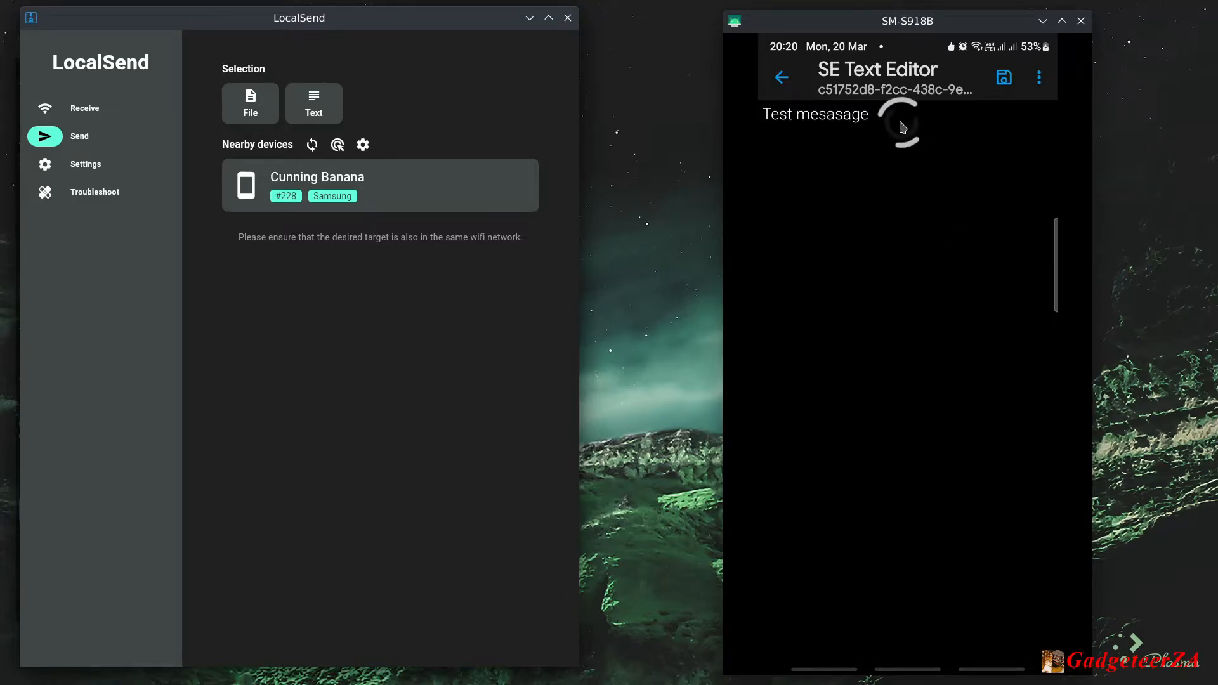
mouse_move(680, 117)
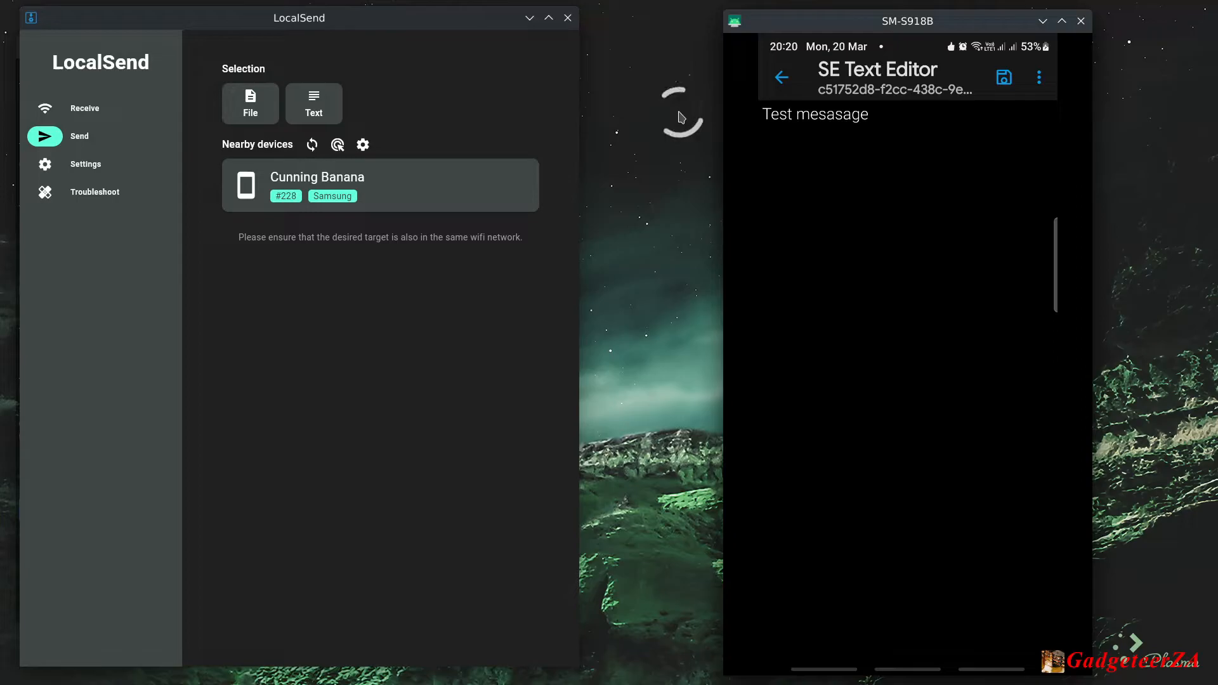
Step: Close the text file and exit the file manager back to LocalSend
click(816, 115)
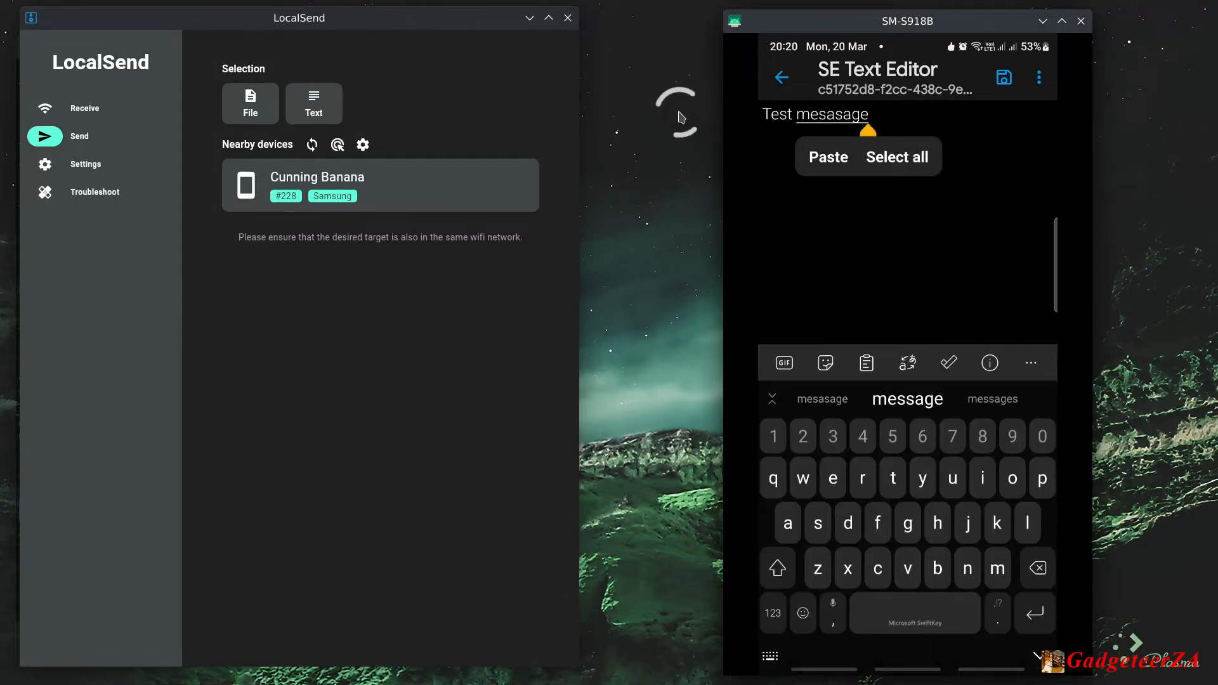
click(896, 158)
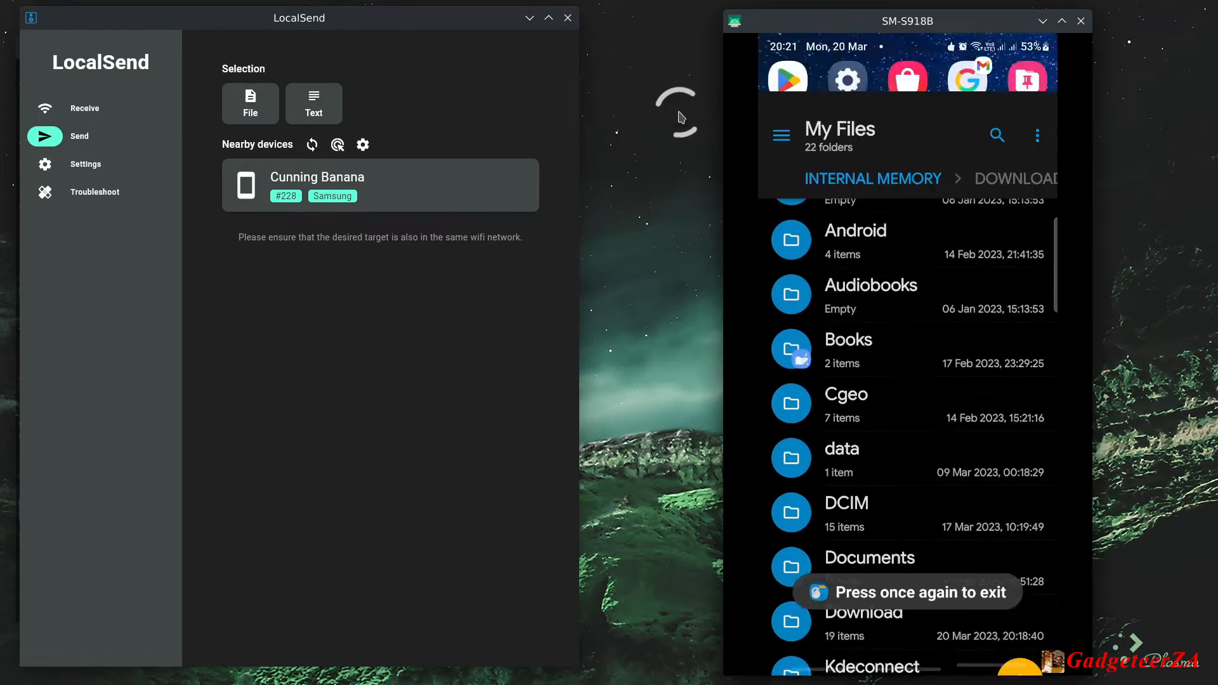
click(77, 110)
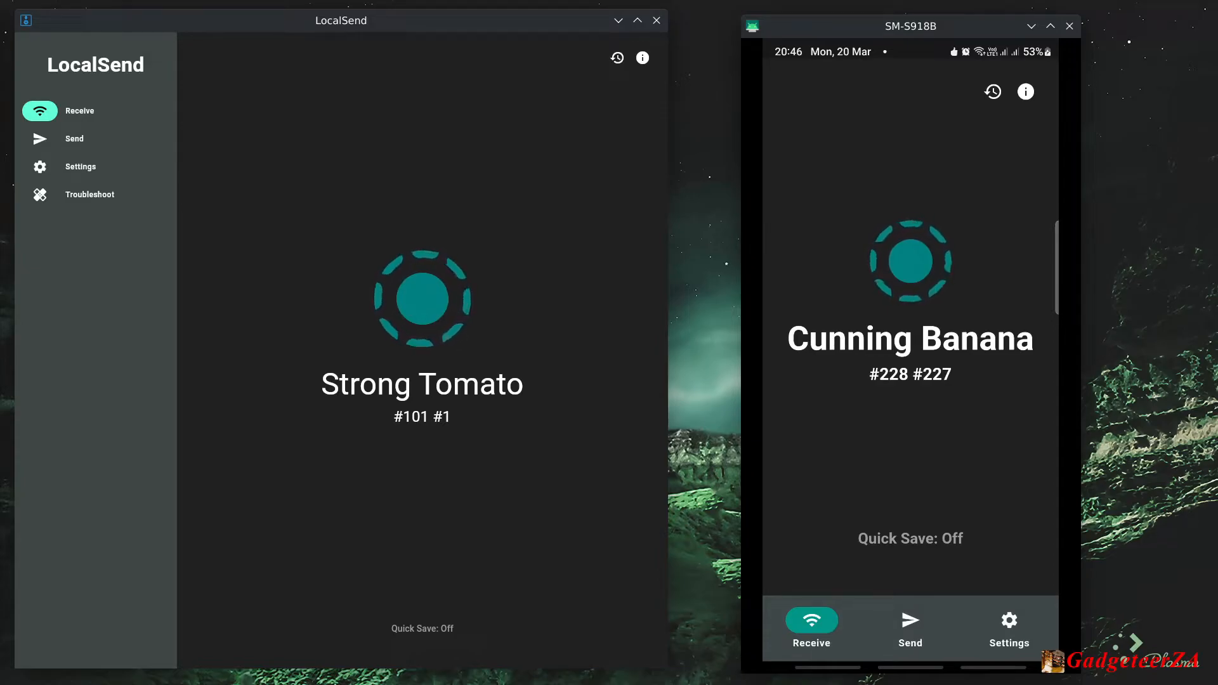
Step: Compose 'Test text message' on the PC and send it to Cunning Banana
click(74, 138)
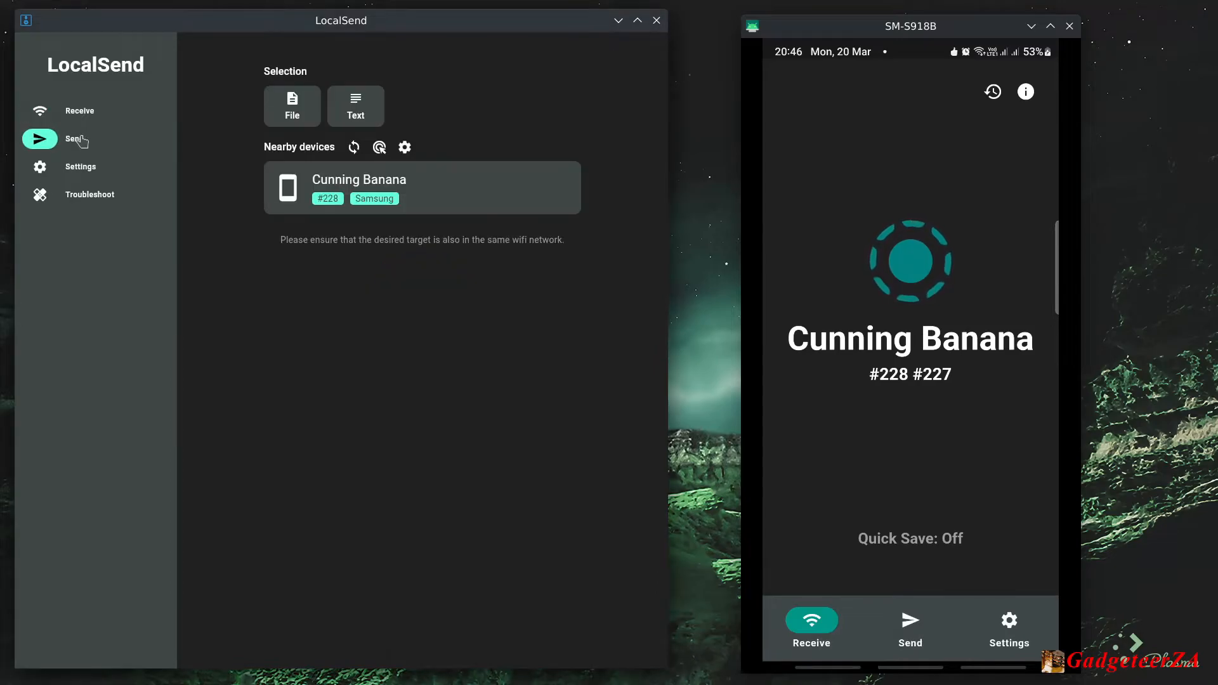
click(355, 107)
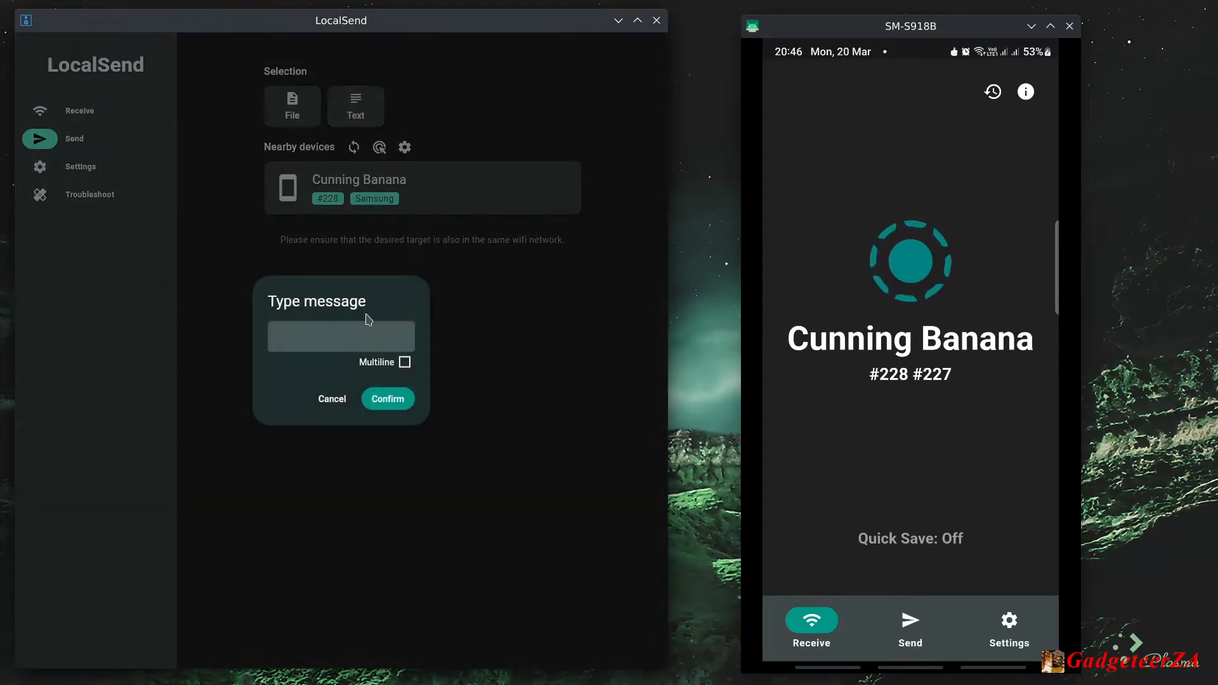
text(T)
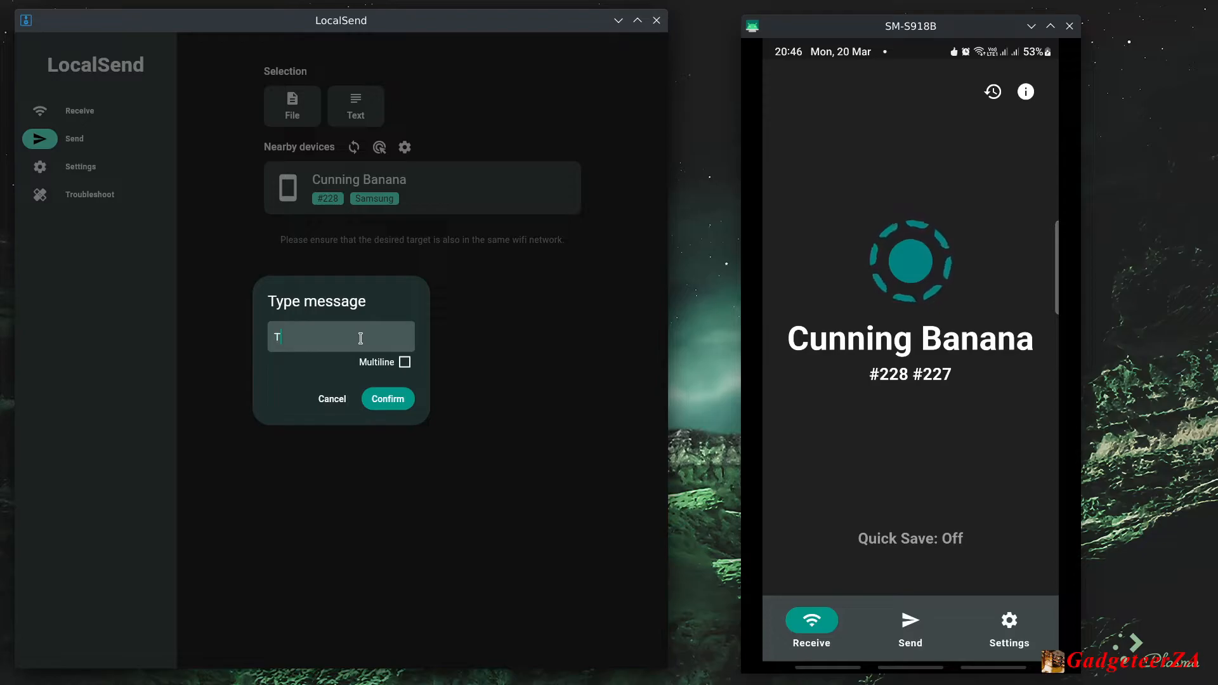
text(est tex)
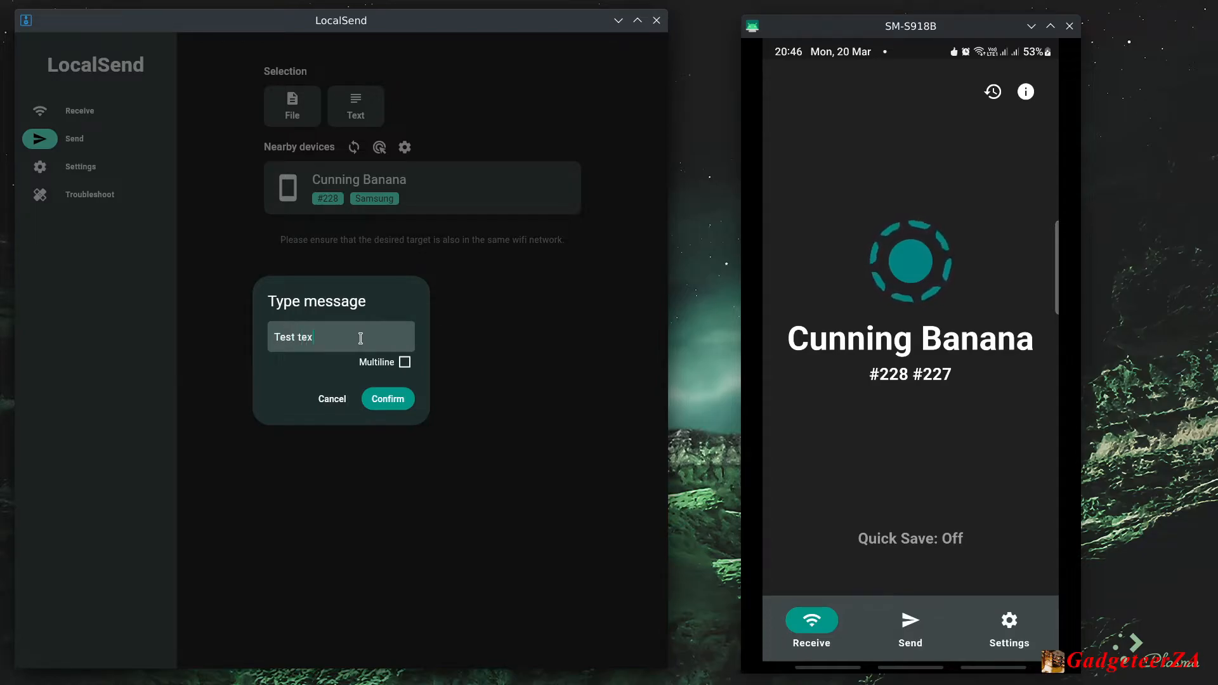
text(t message)
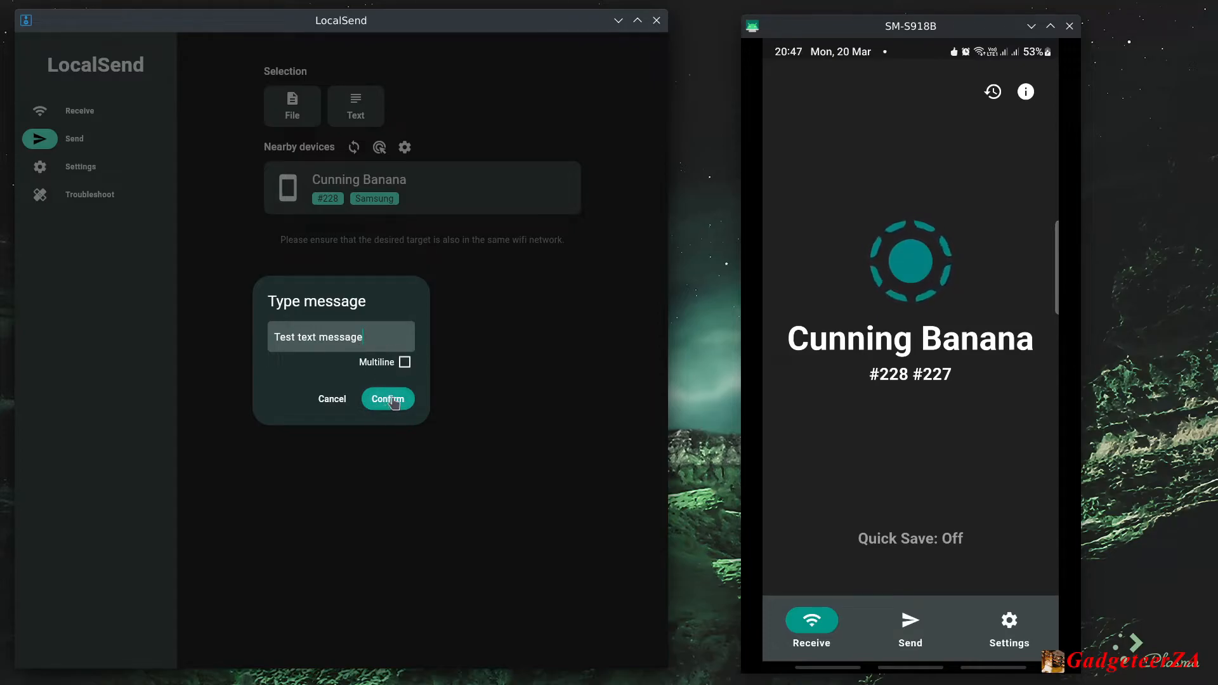
click(387, 398)
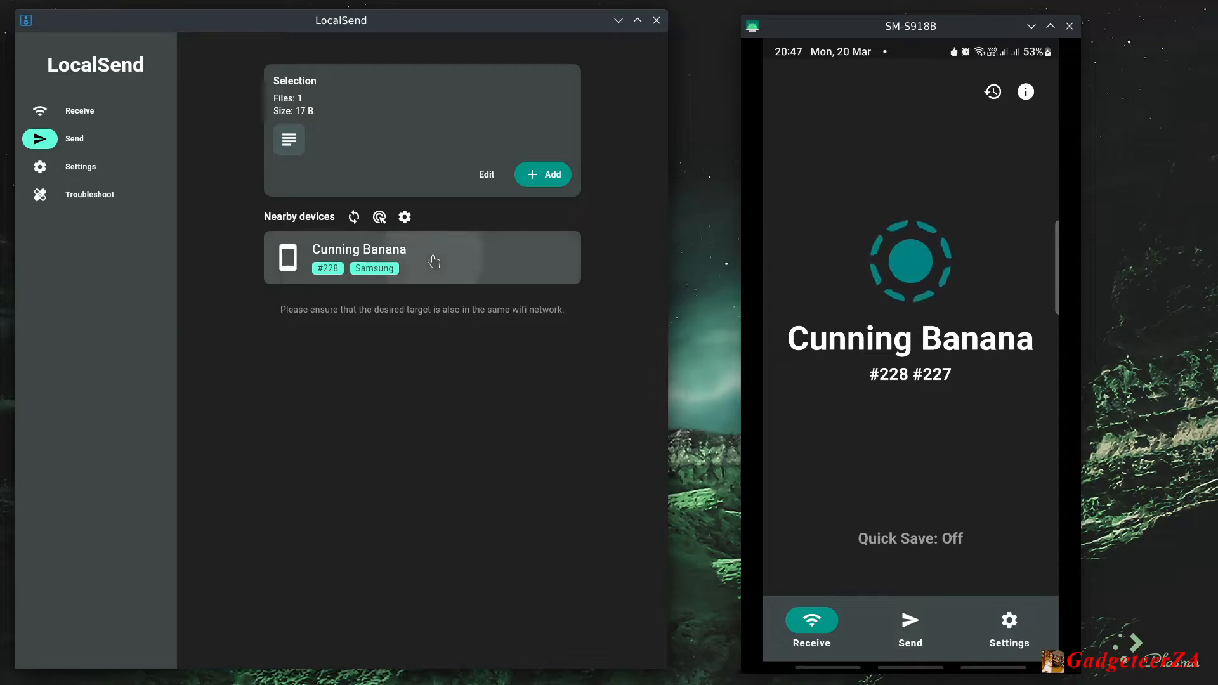
click(421, 257)
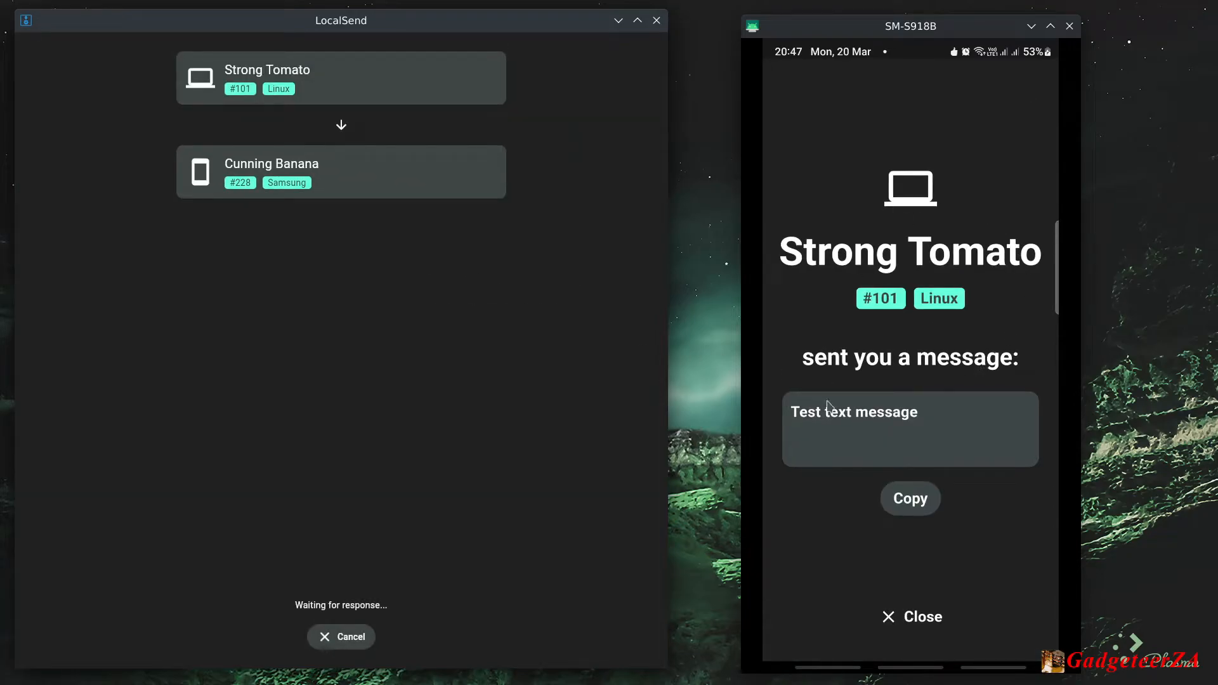
mouse_move(954, 231)
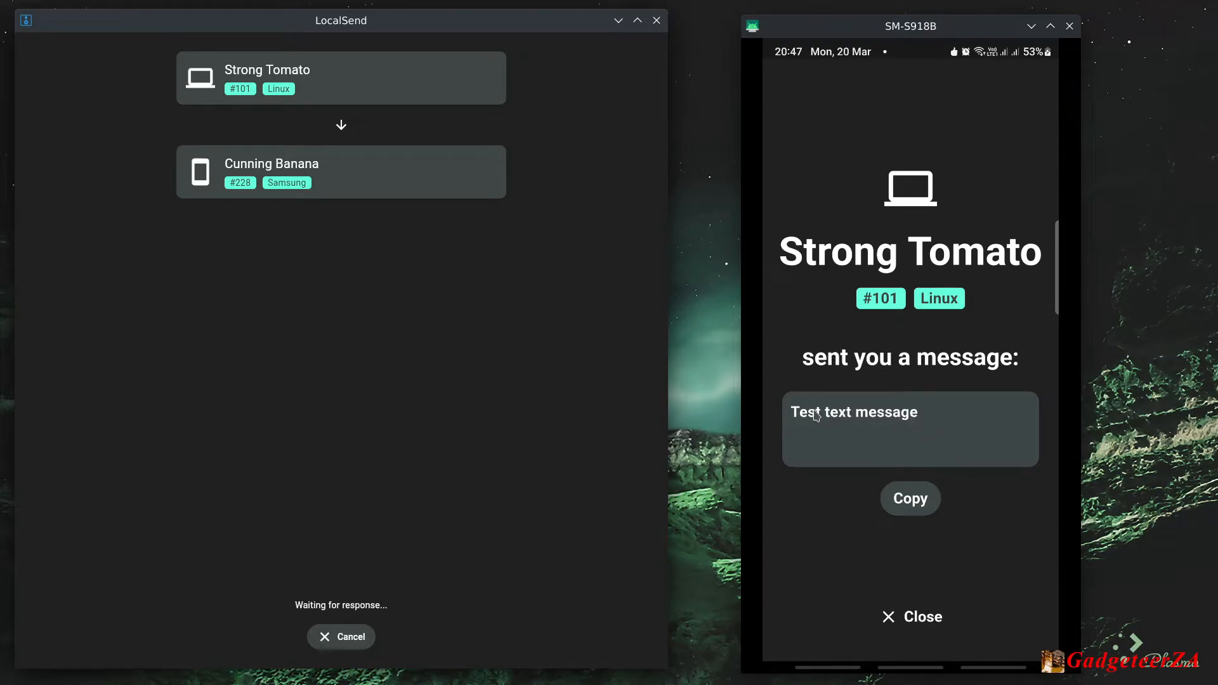
mouse_move(861, 472)
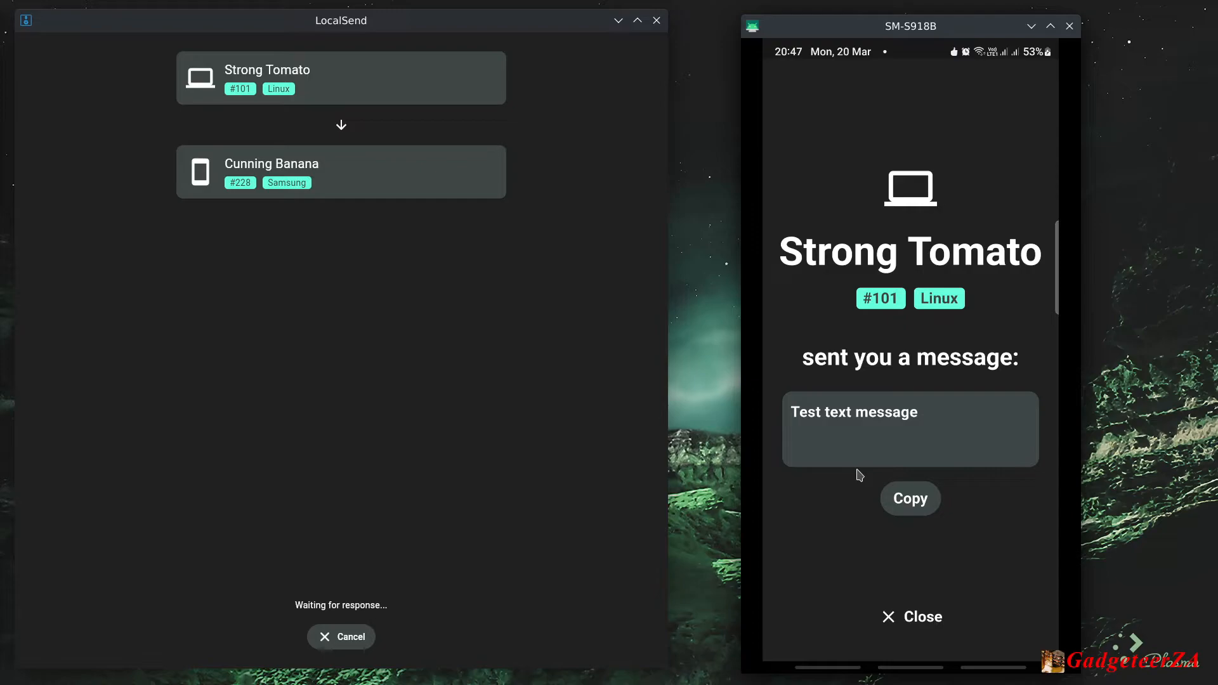
Step: Copy the received 'Test text message' to the phone's clipboard
click(909, 497)
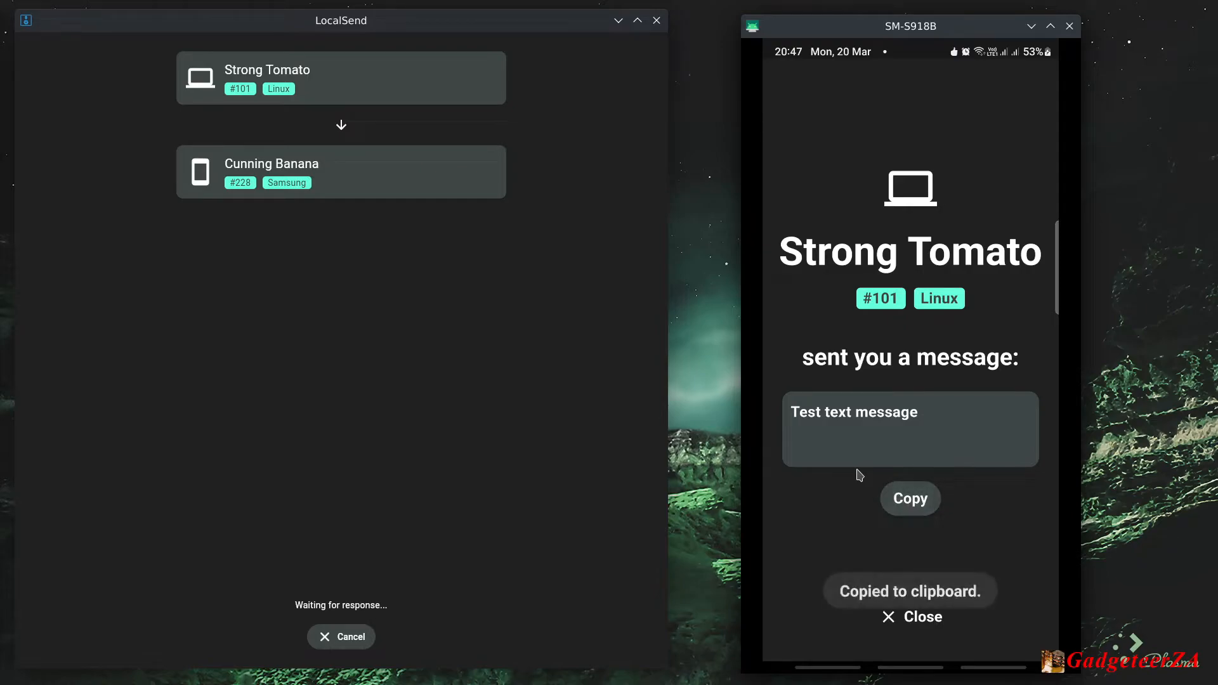
mouse_move(895, 581)
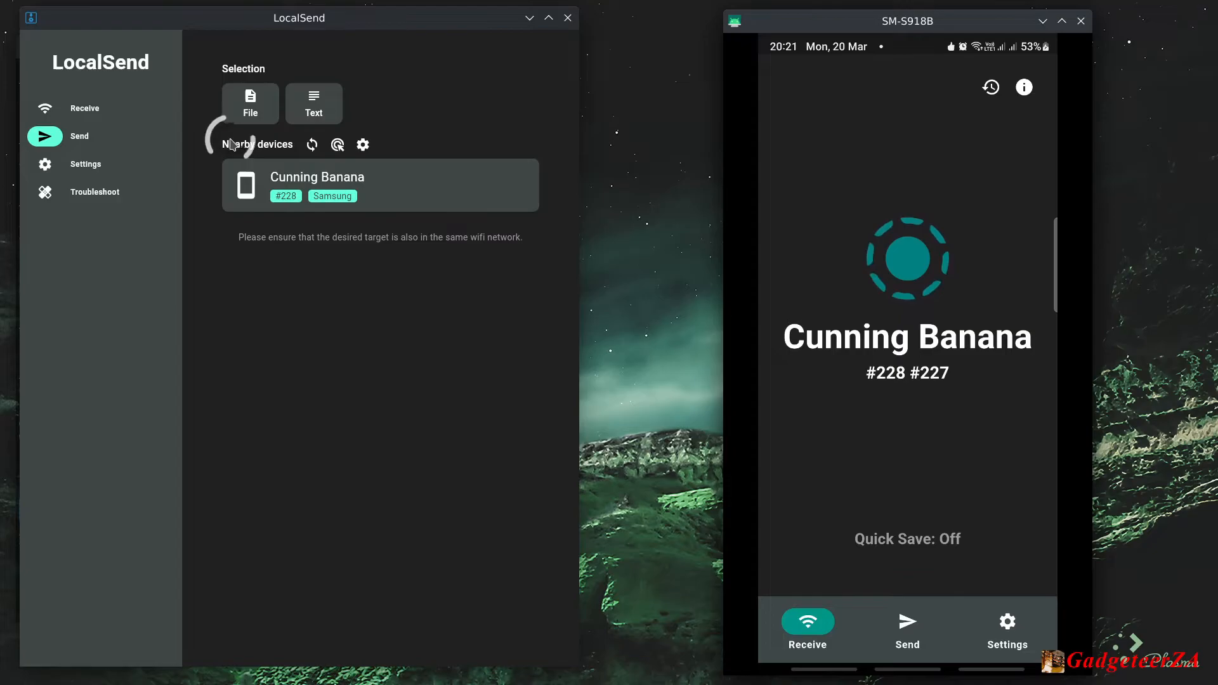
mouse_move(98, 223)
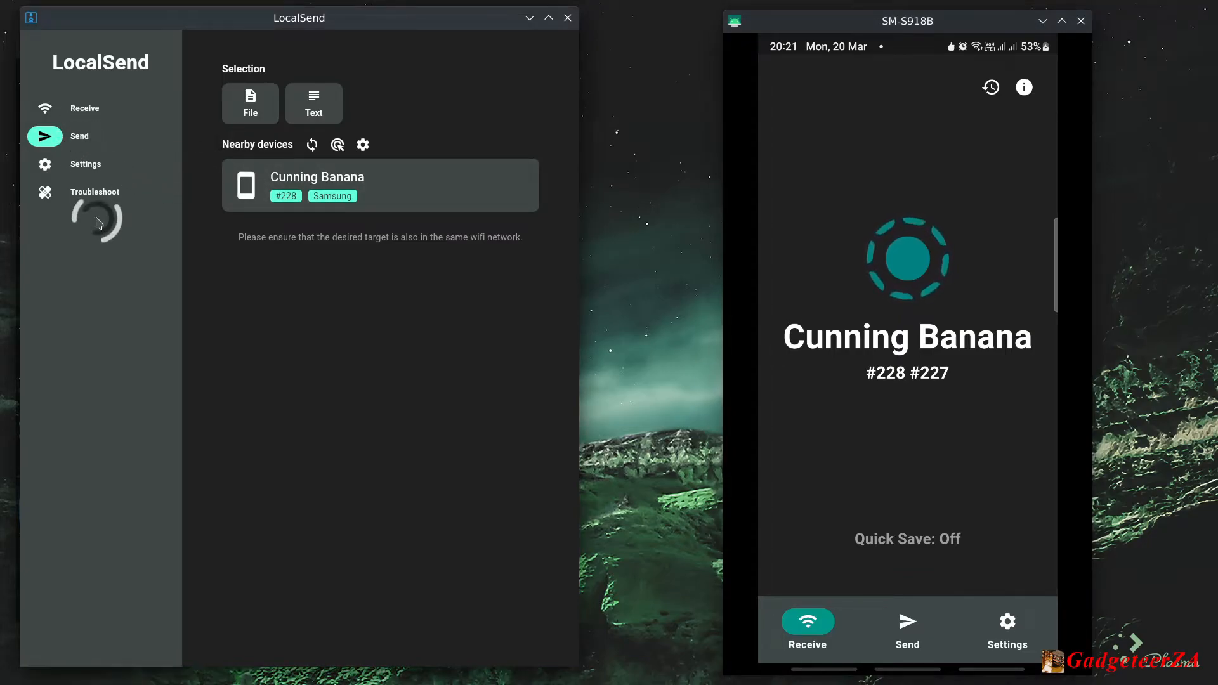
Step: Put the PC into Receive mode and switch the phone to Send
click(84, 108)
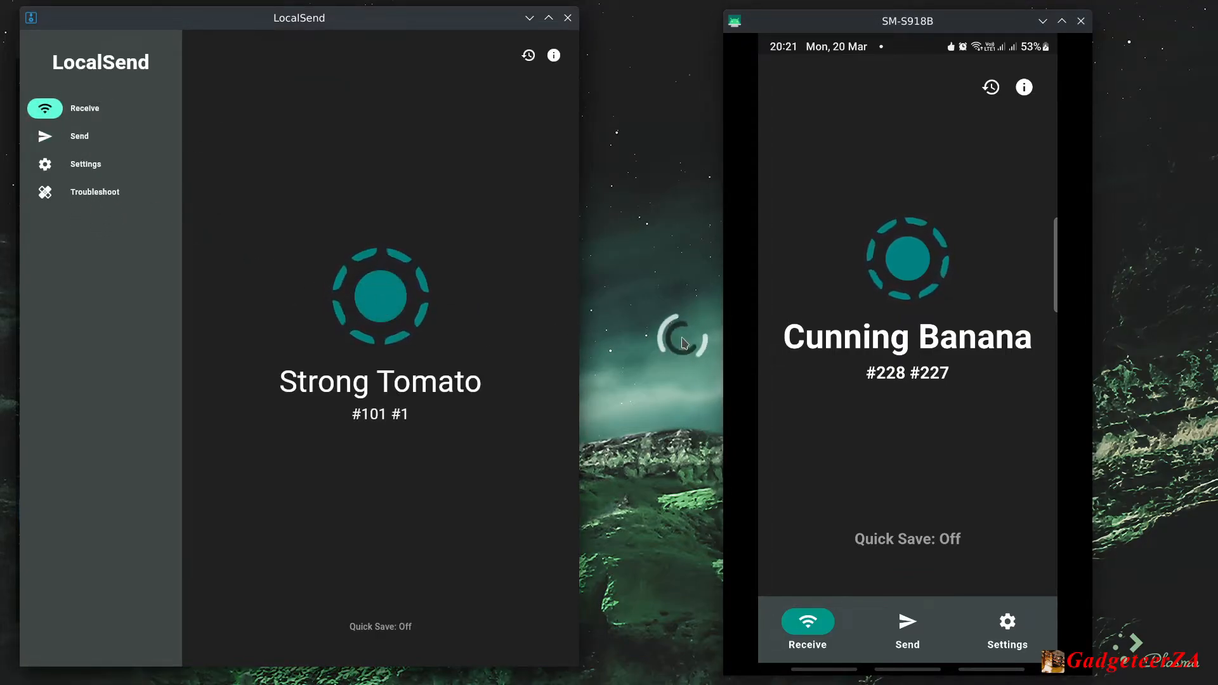
mouse_move(644, 239)
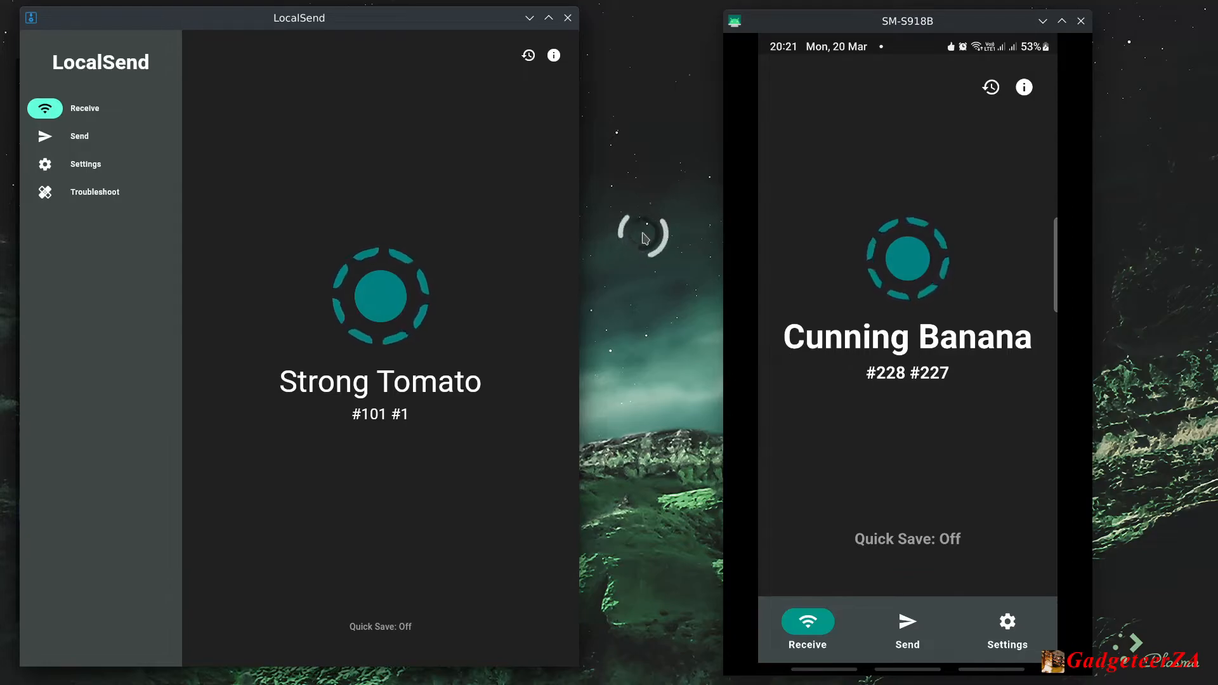
click(906, 629)
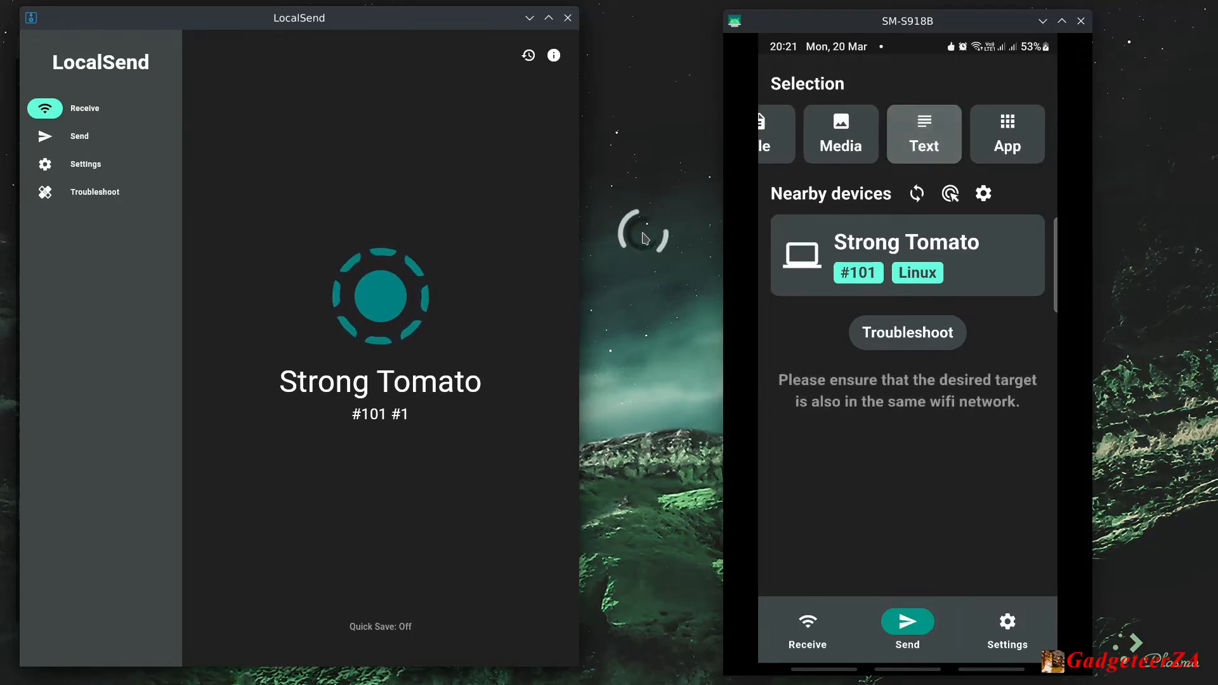
scroll(left, 3)
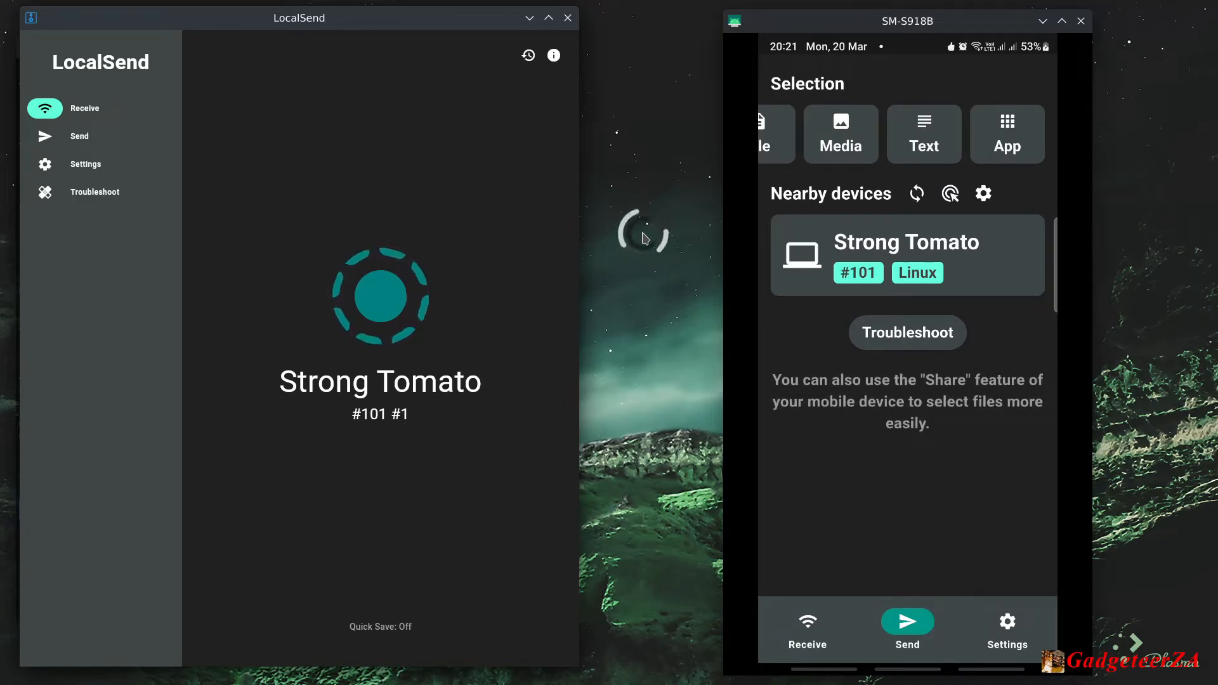
Step: Select the APRSdroid app for sending, keeping single-recipient mode
click(1006, 133)
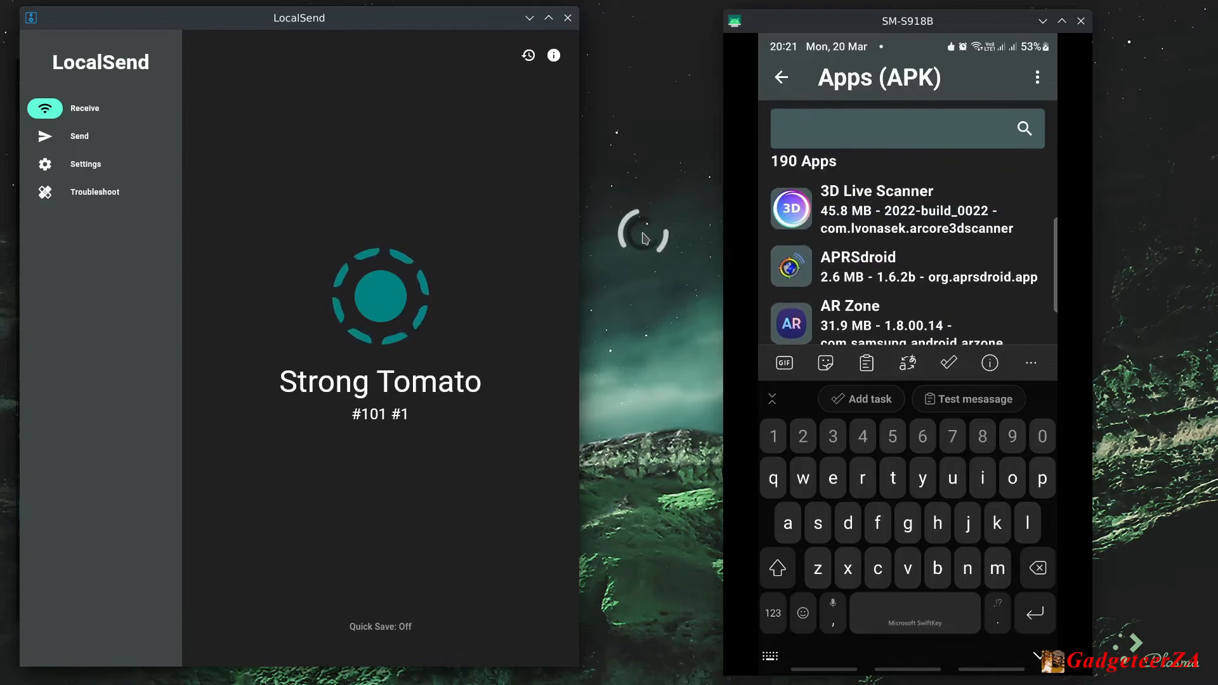
click(858, 265)
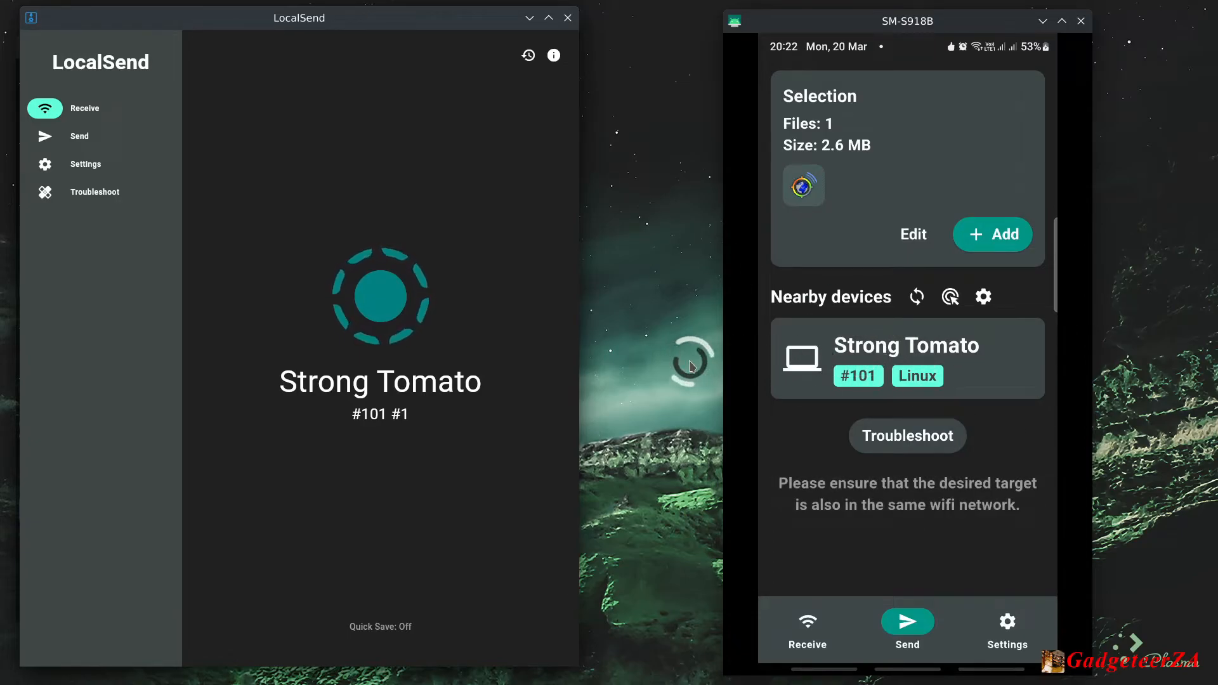
click(982, 297)
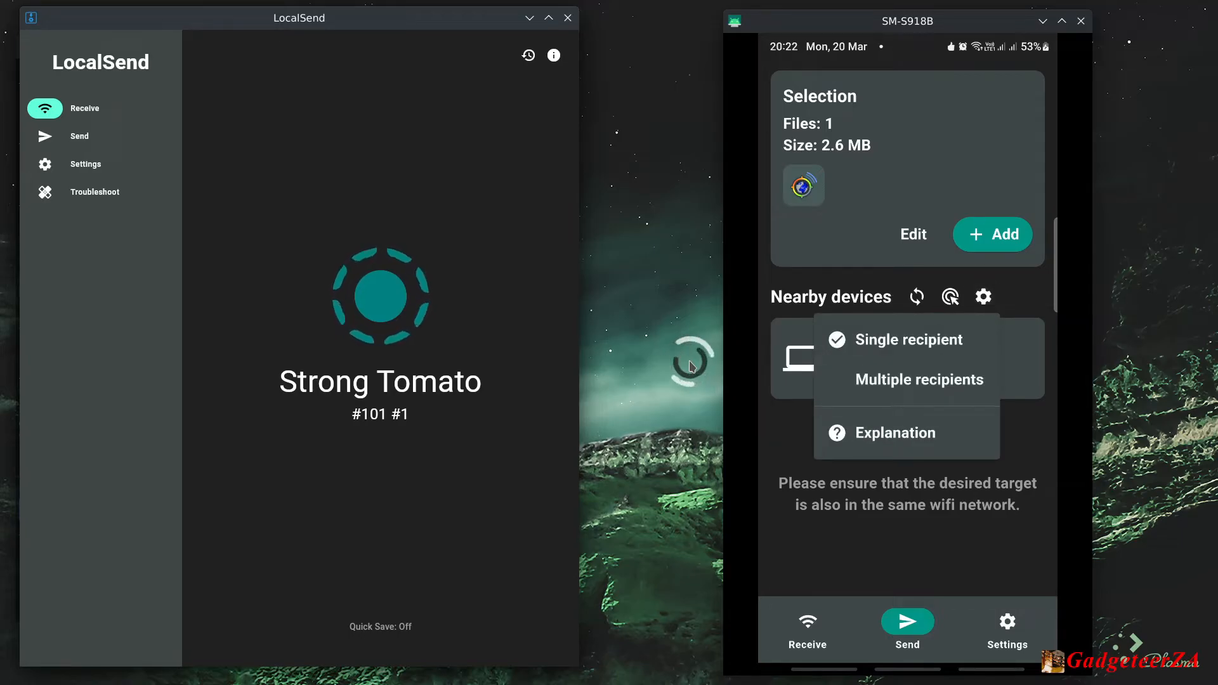
click(902, 340)
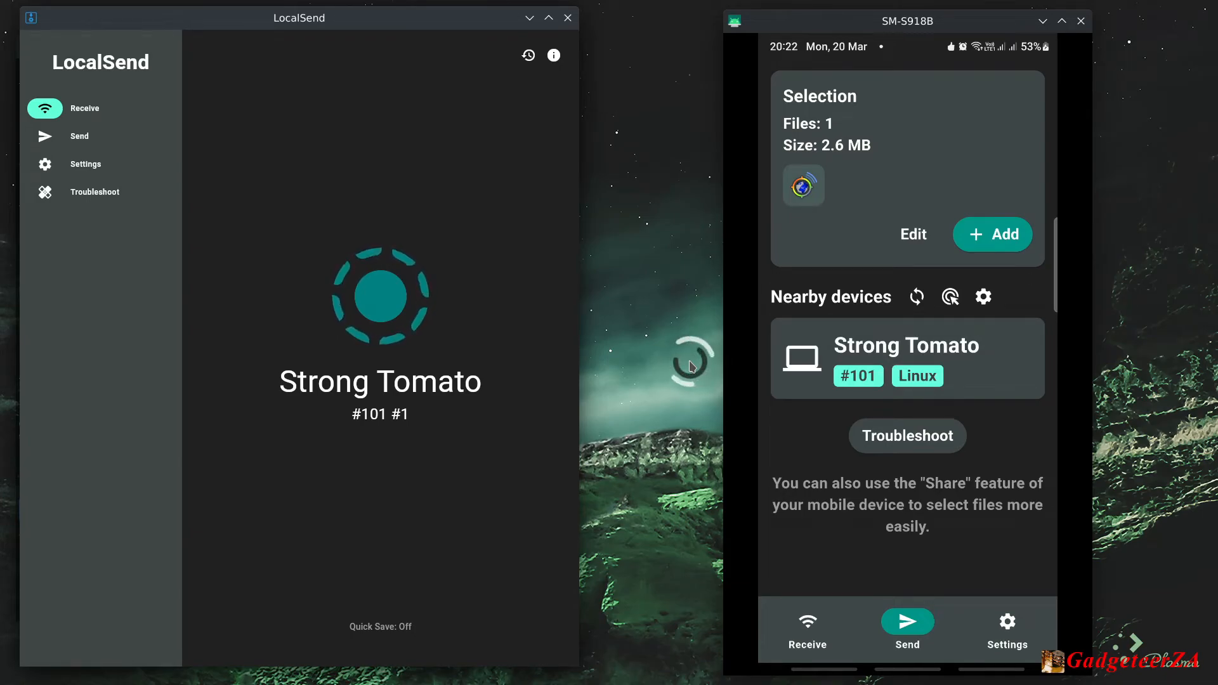
Step: Send APRSdroid to Strong Tomato and accept the 2.6 MB file on the PC
click(906, 358)
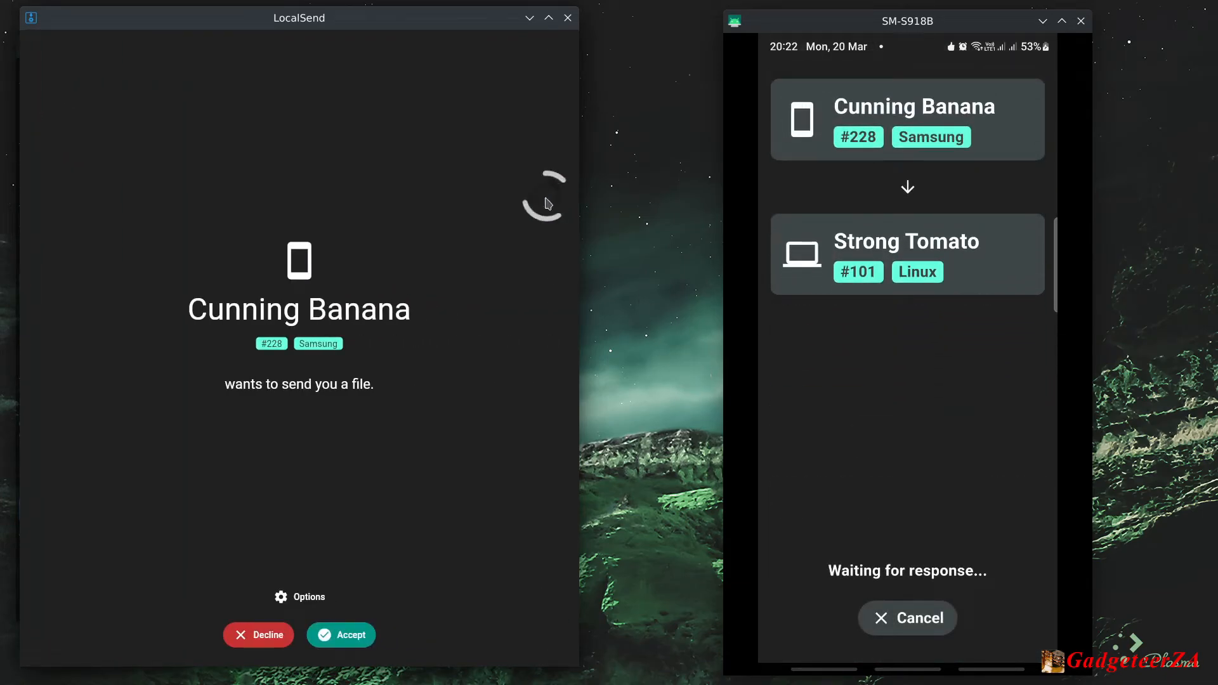
mouse_move(163, 393)
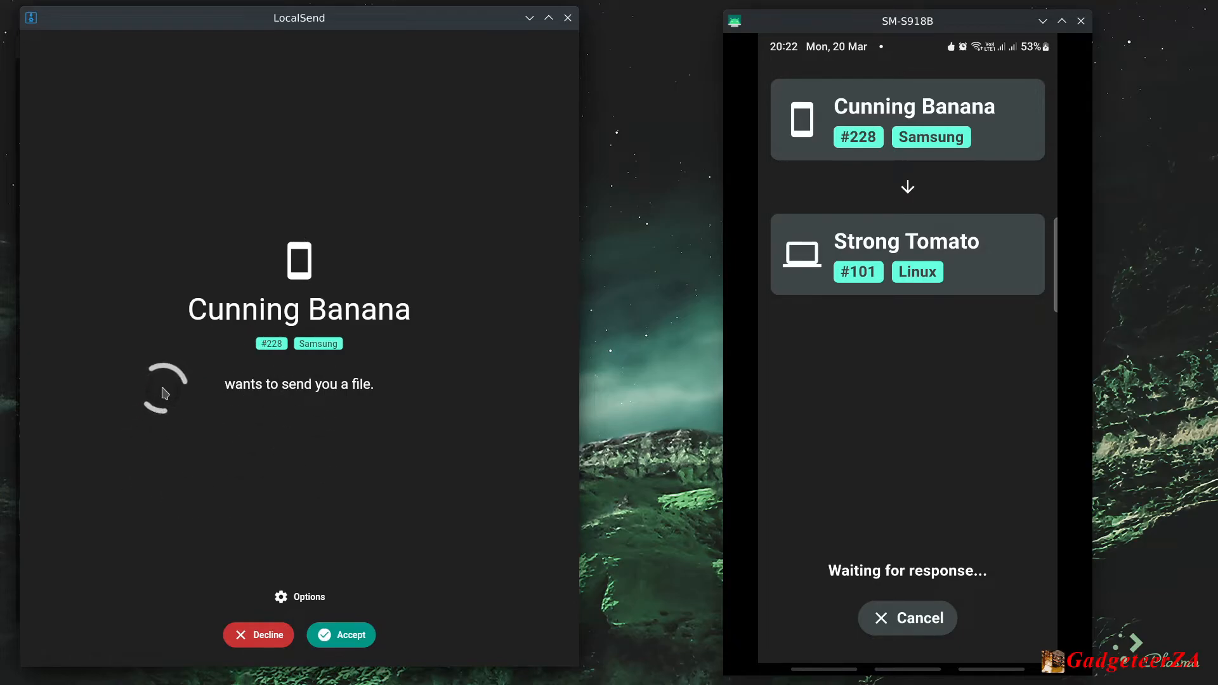
mouse_move(293, 396)
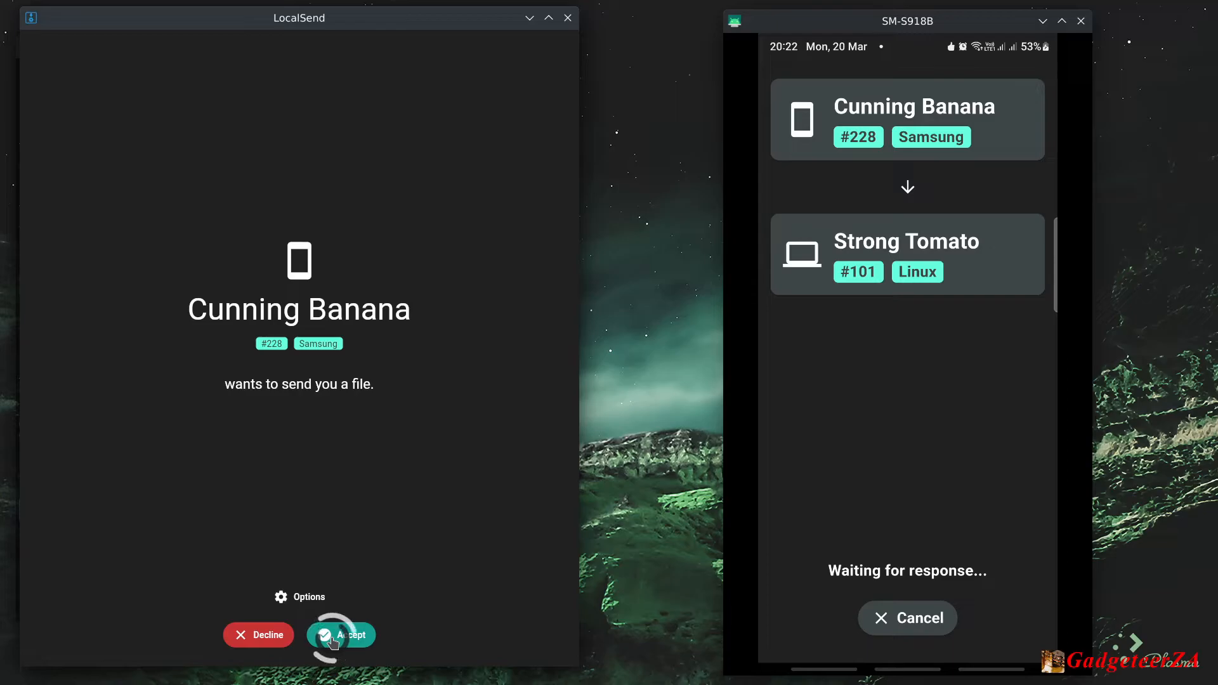
click(351, 634)
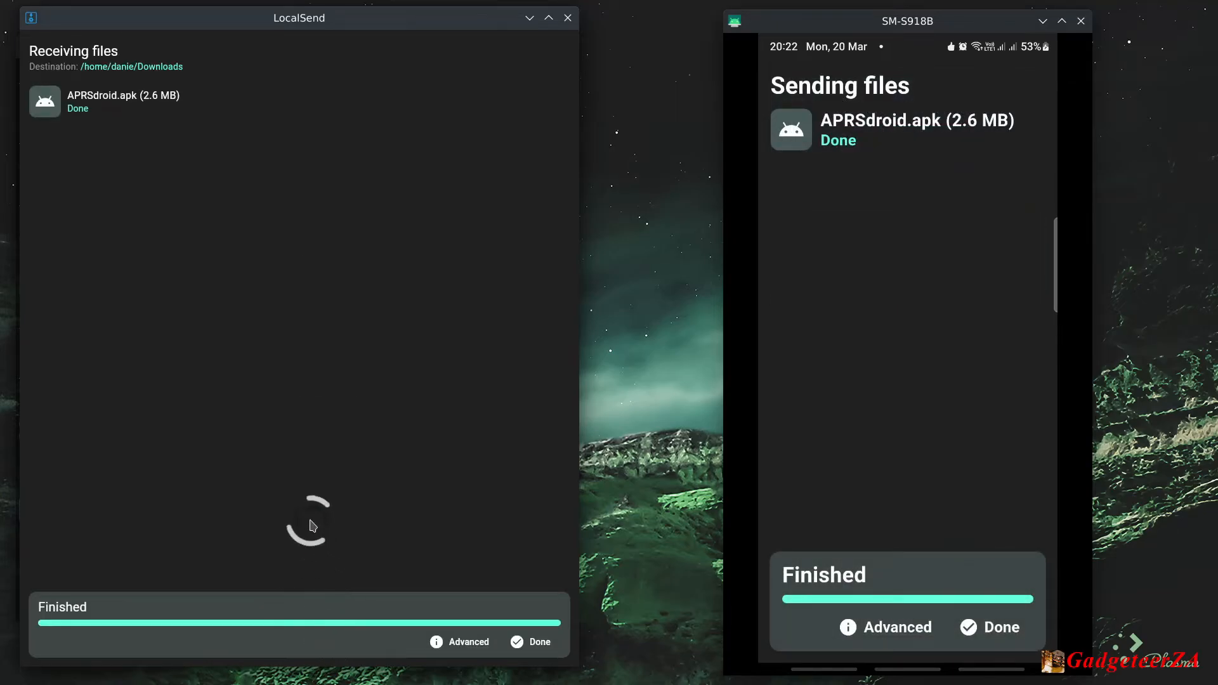
mouse_move(164, 73)
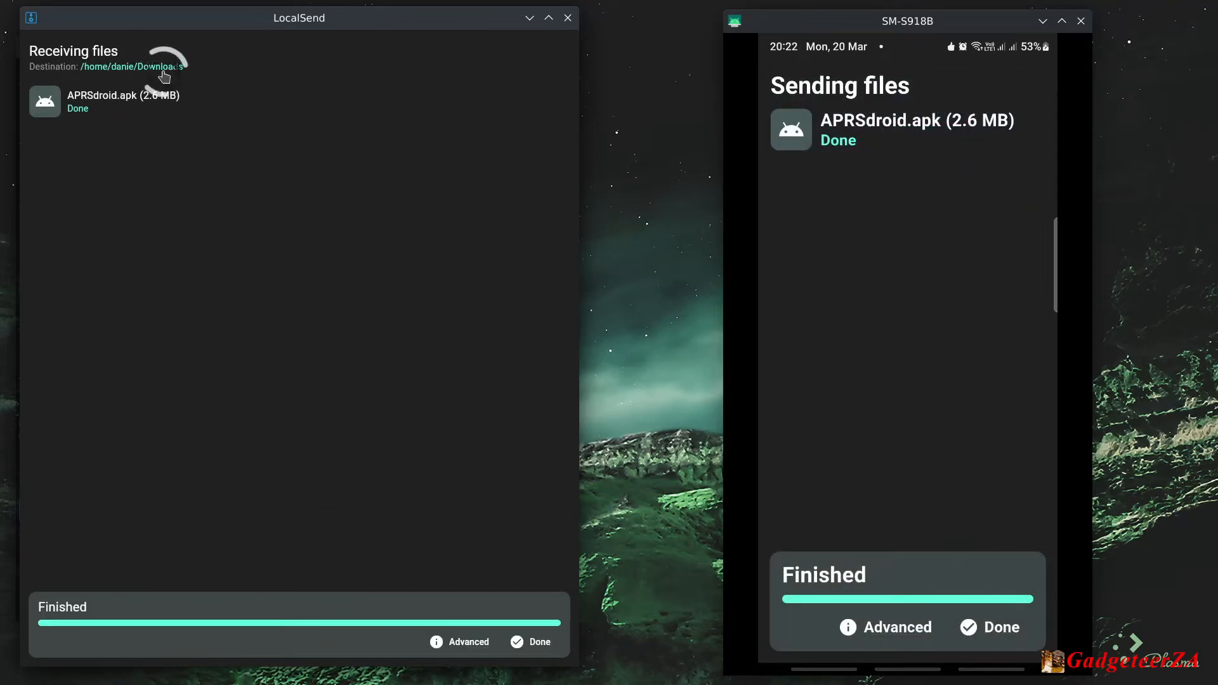
mouse_move(66, 124)
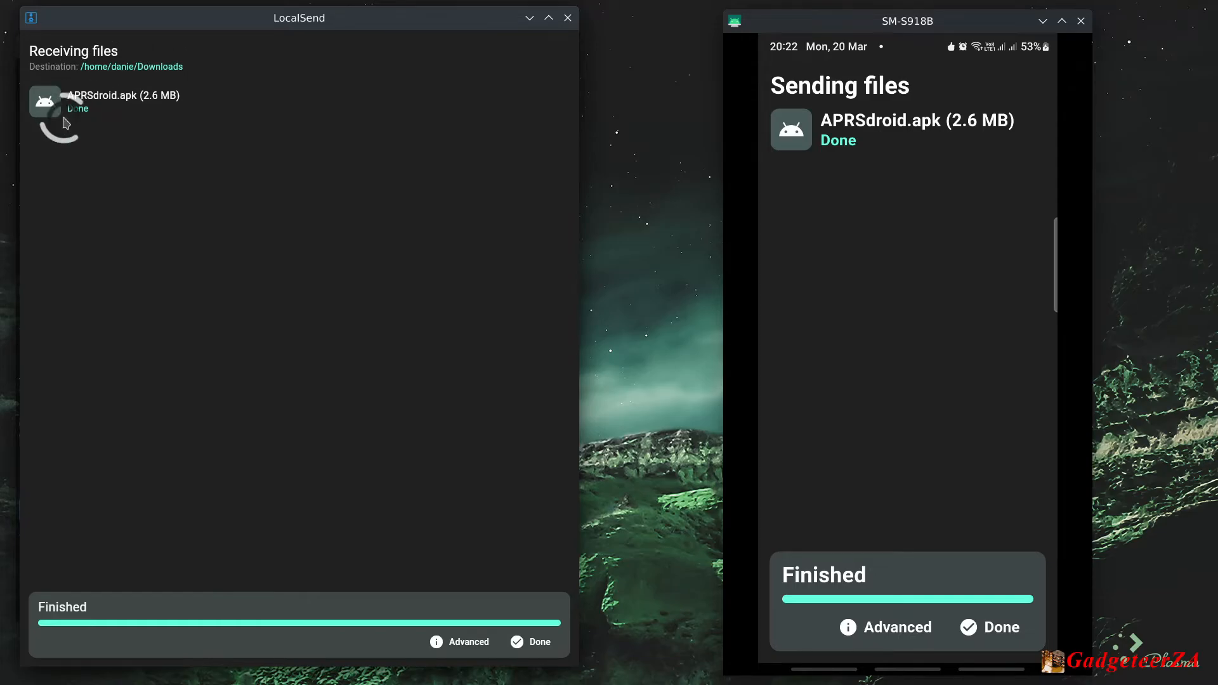
mouse_move(128, 113)
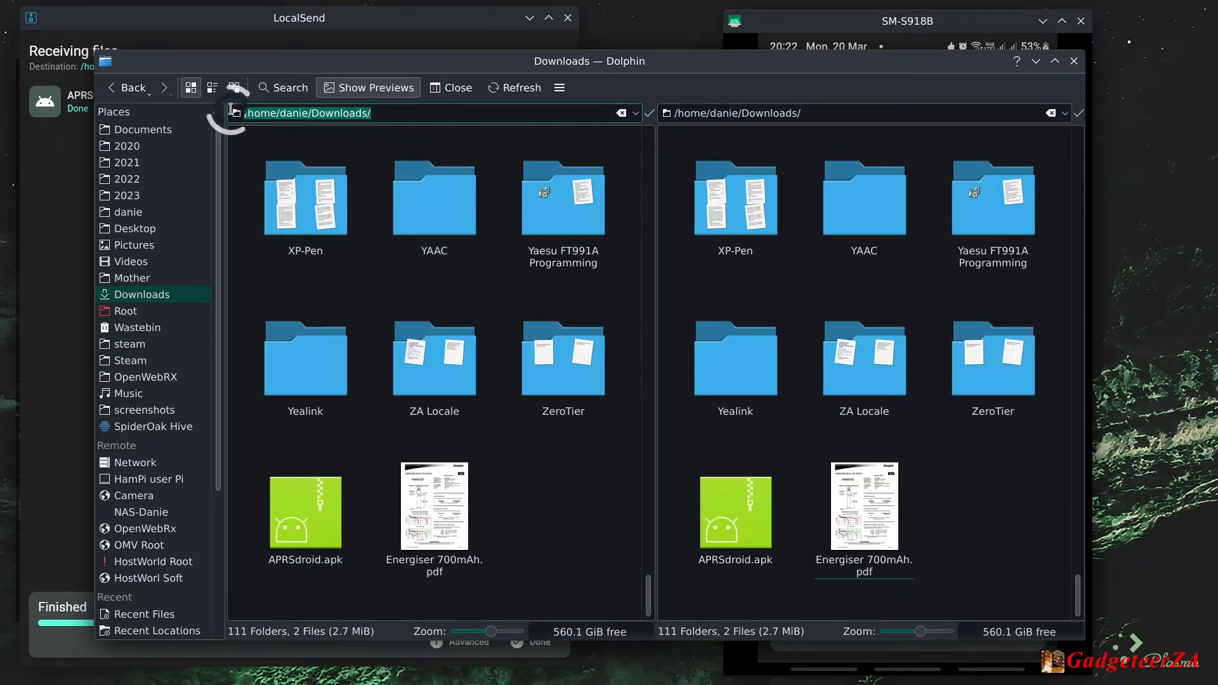
click(304, 511)
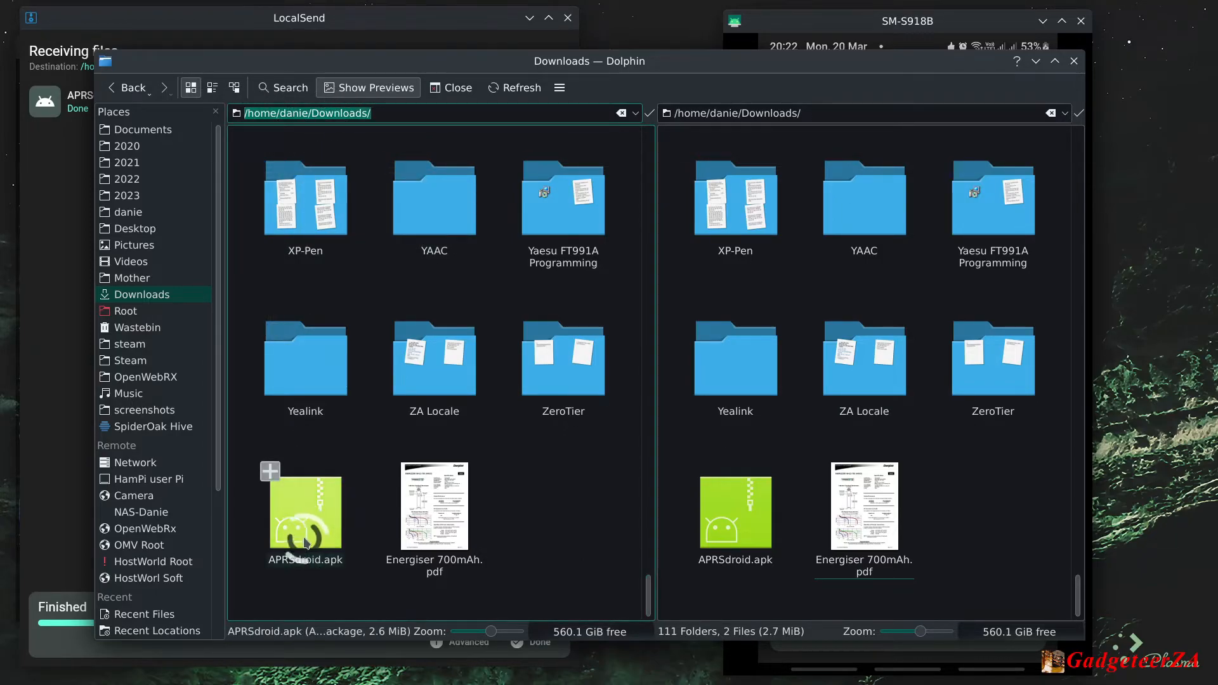
click(305, 505)
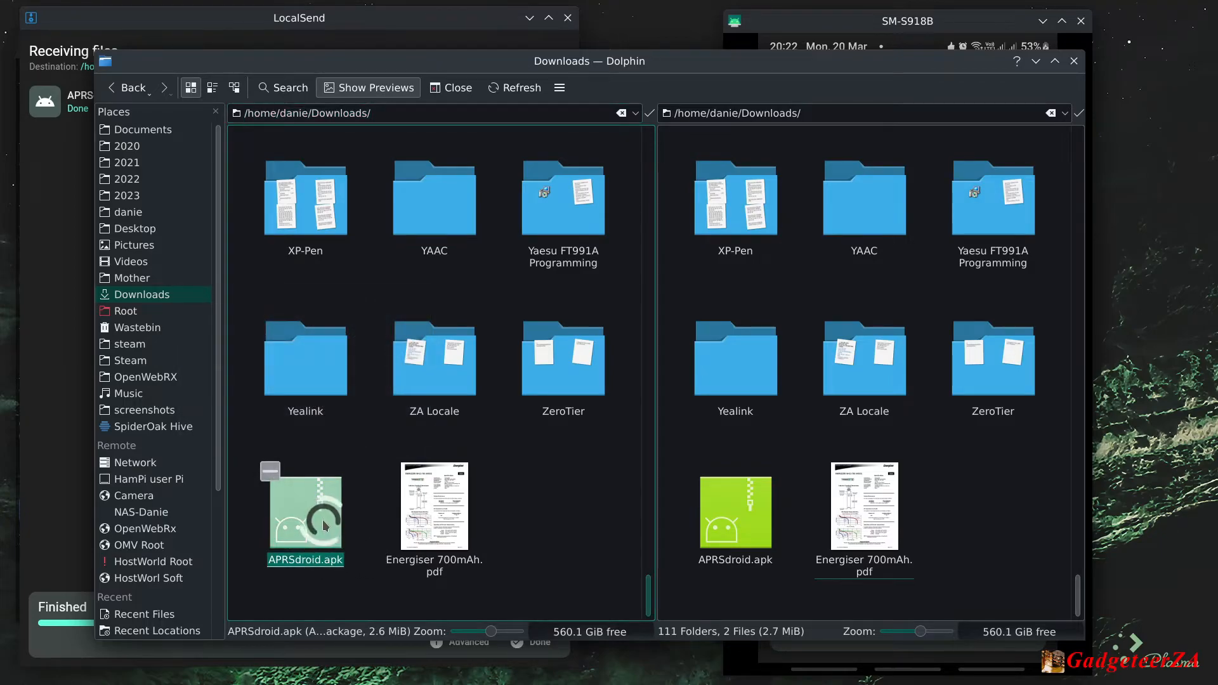
mouse_move(305, 508)
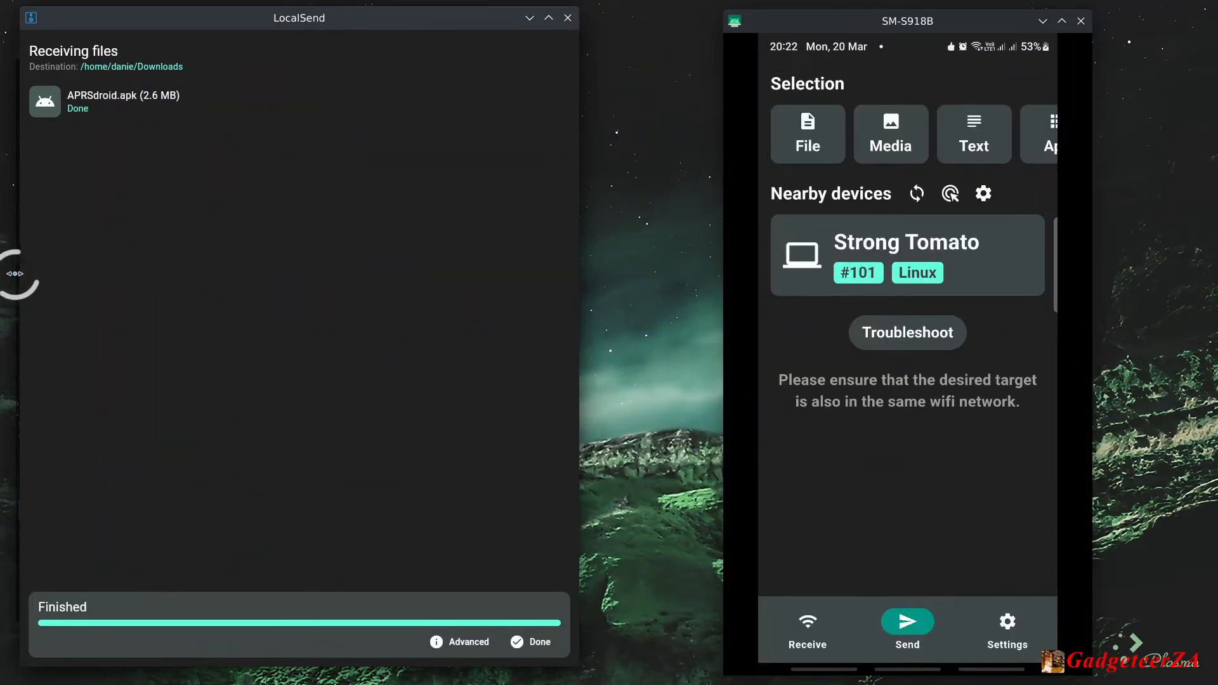
Step: Review the phone's theme and language settings, keeping dark theme and current language
click(1006, 629)
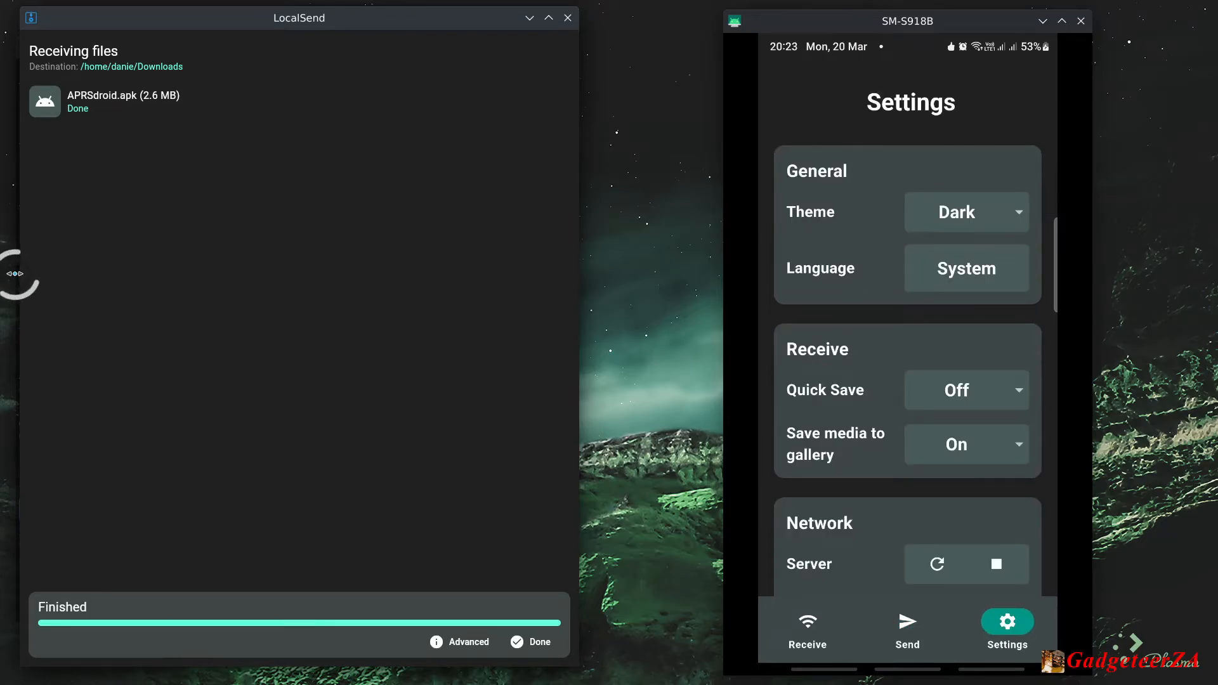
click(964, 212)
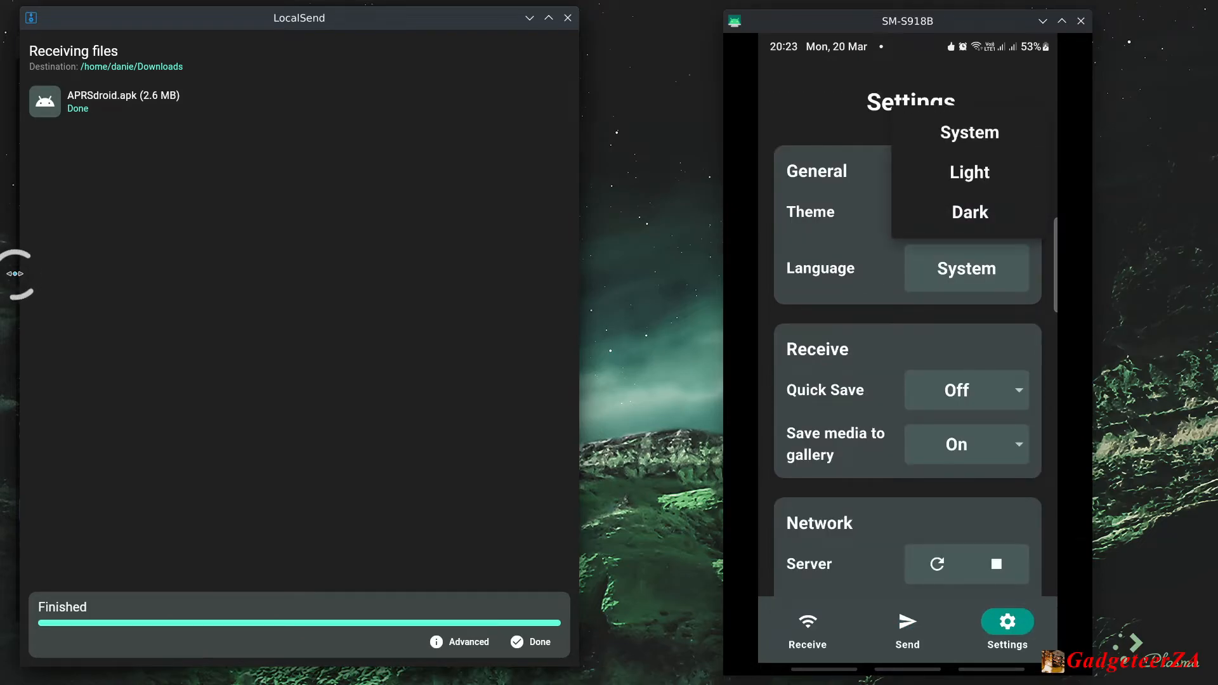
click(969, 211)
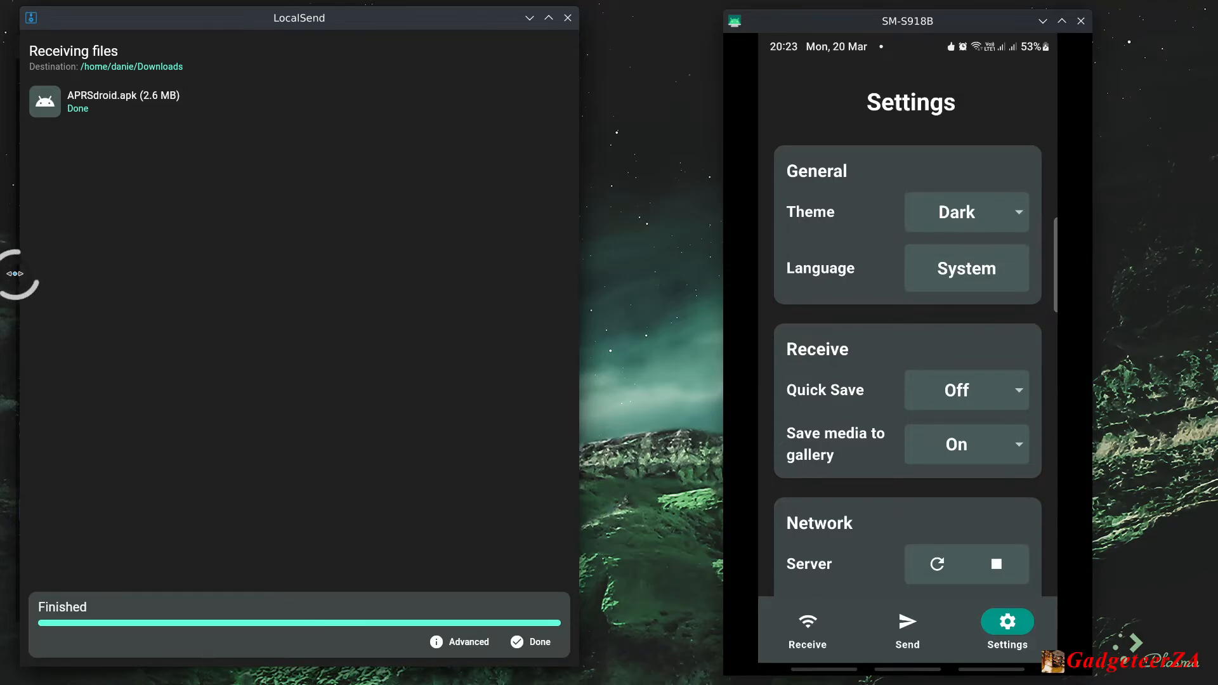
click(965, 267)
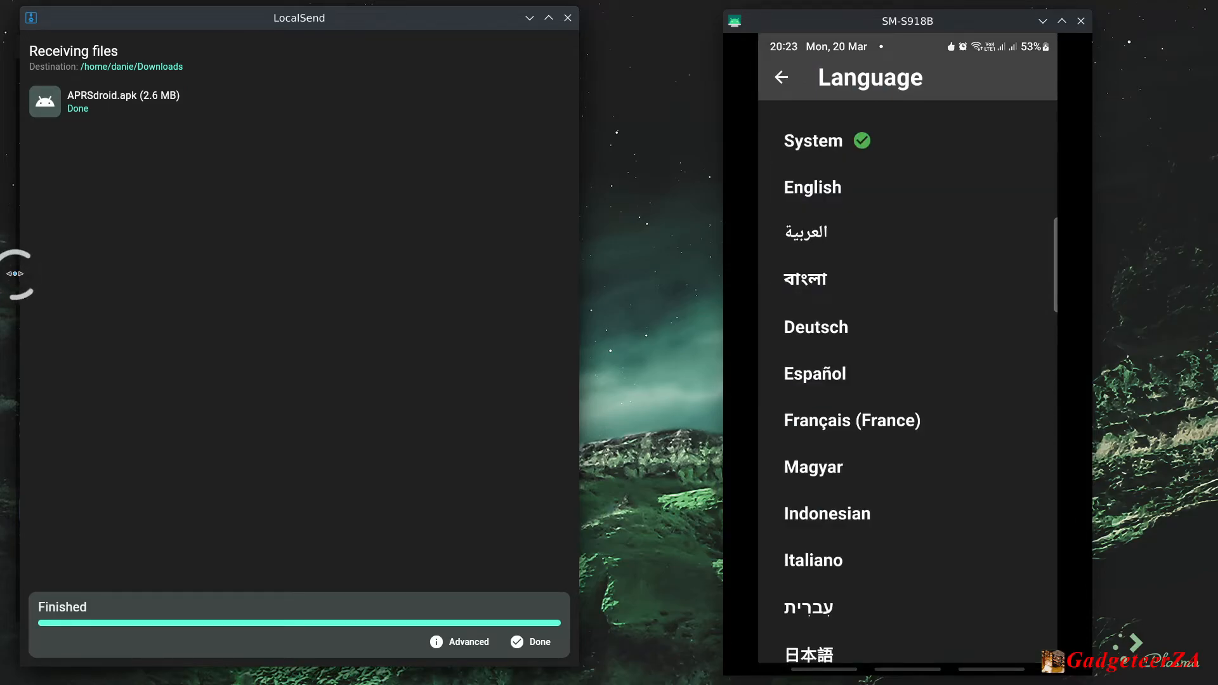
scroll(down, 3)
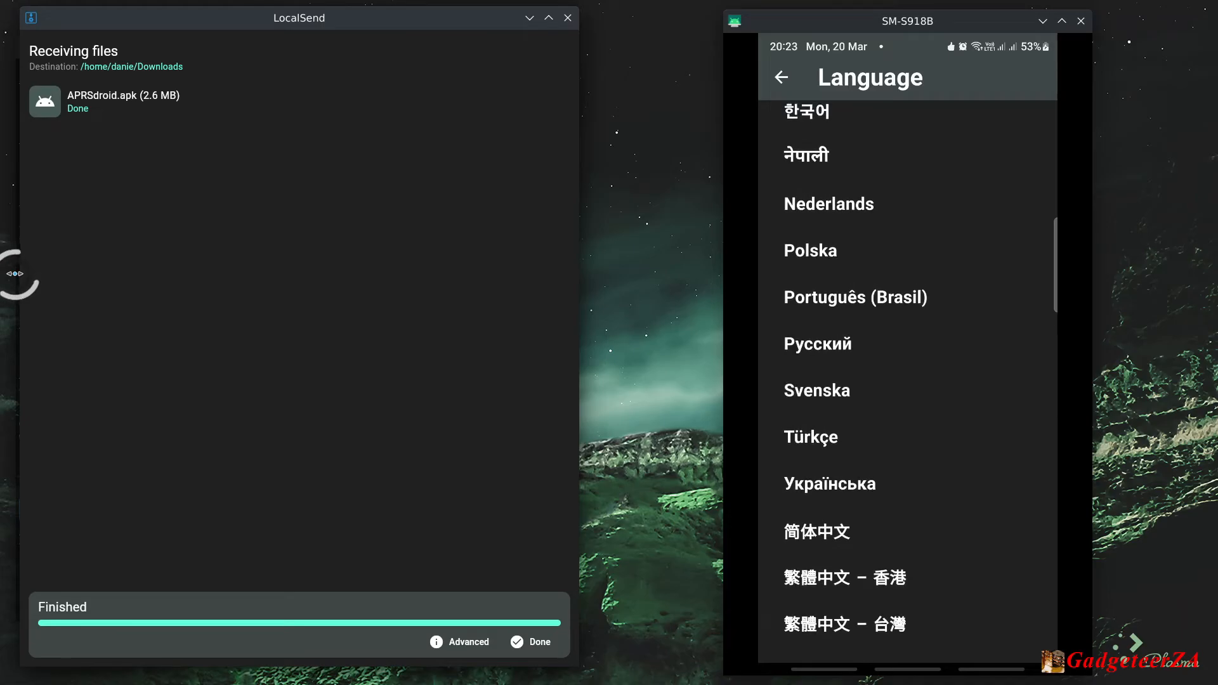
click(780, 77)
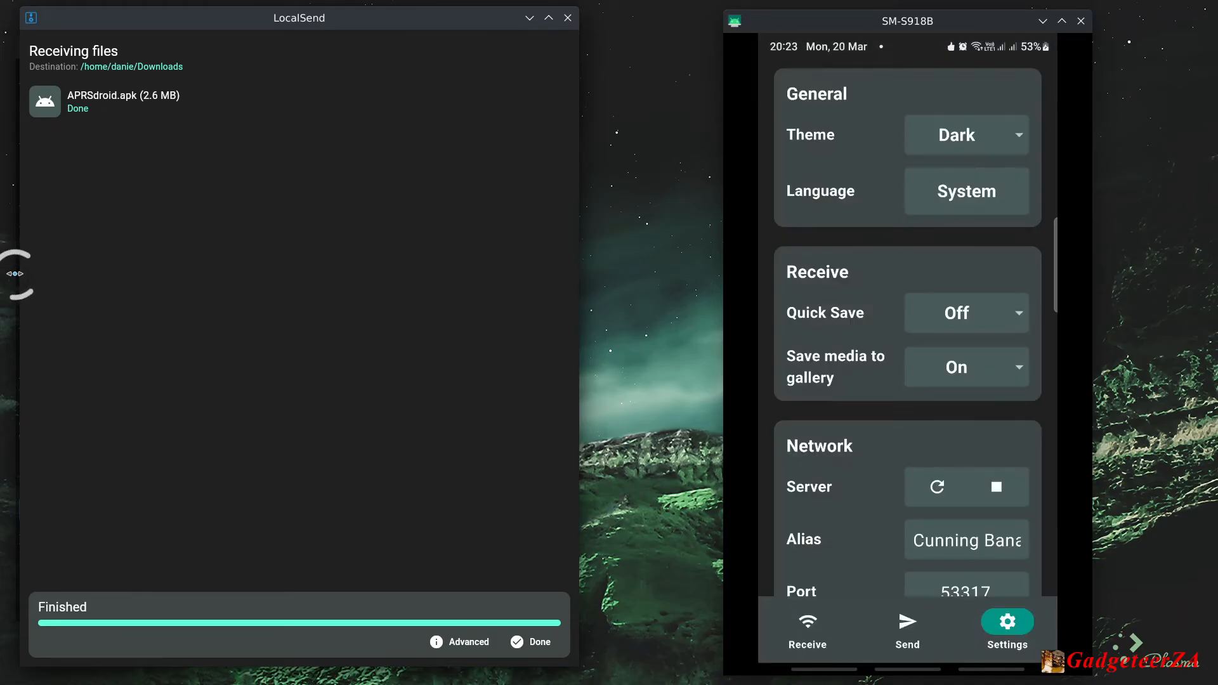
Step: Turn Quick Save on
click(965, 313)
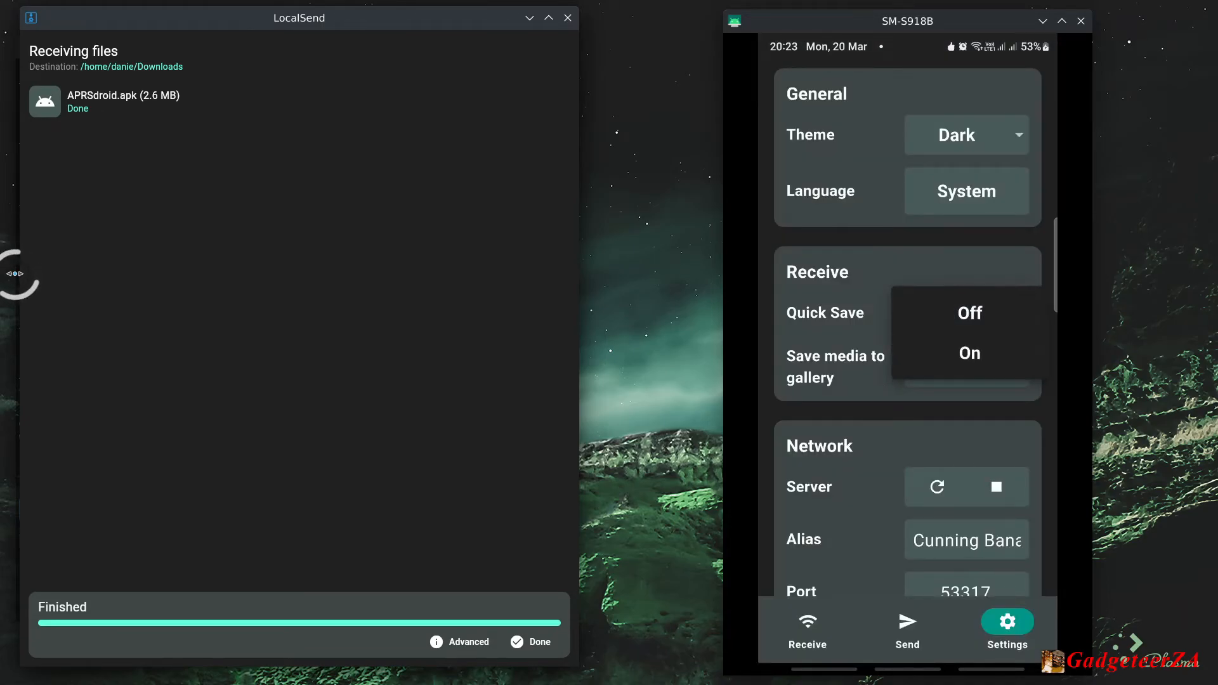
click(969, 352)
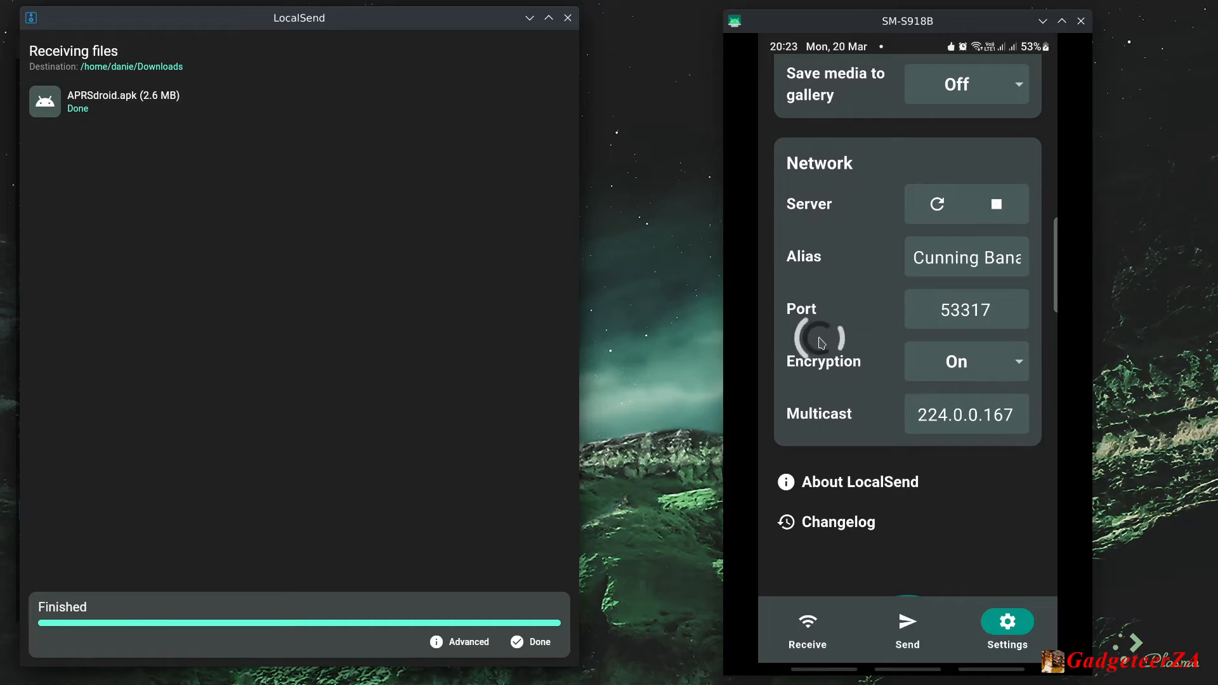
click(965, 362)
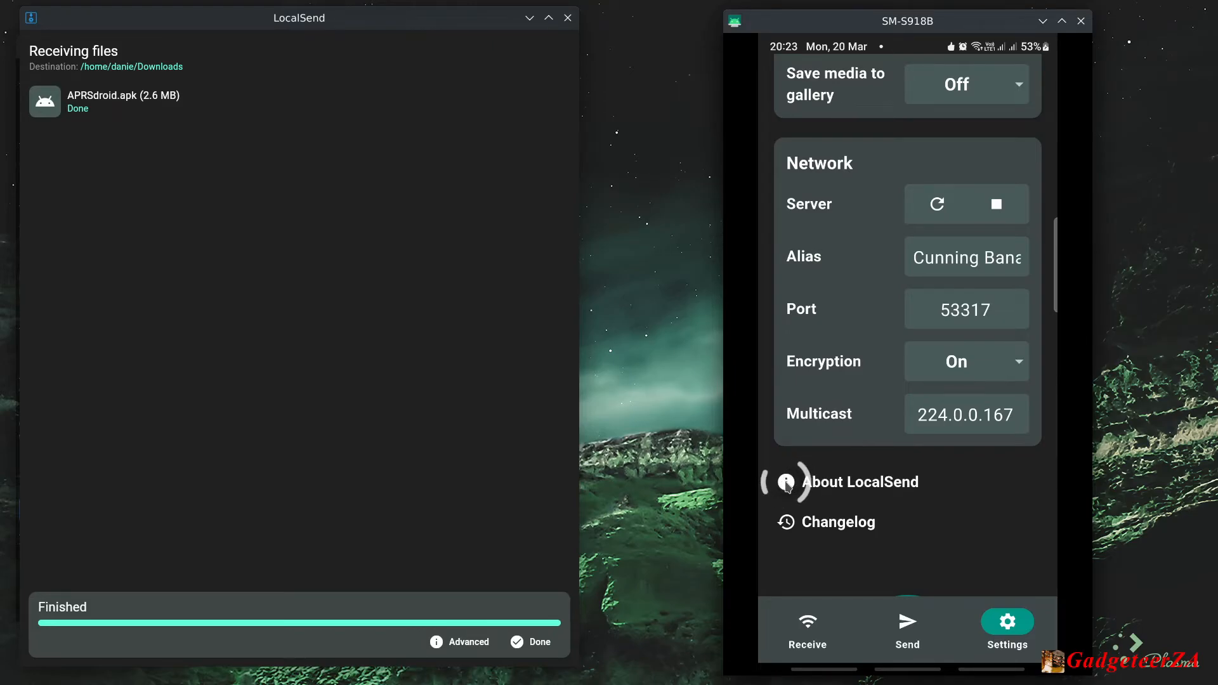
click(859, 482)
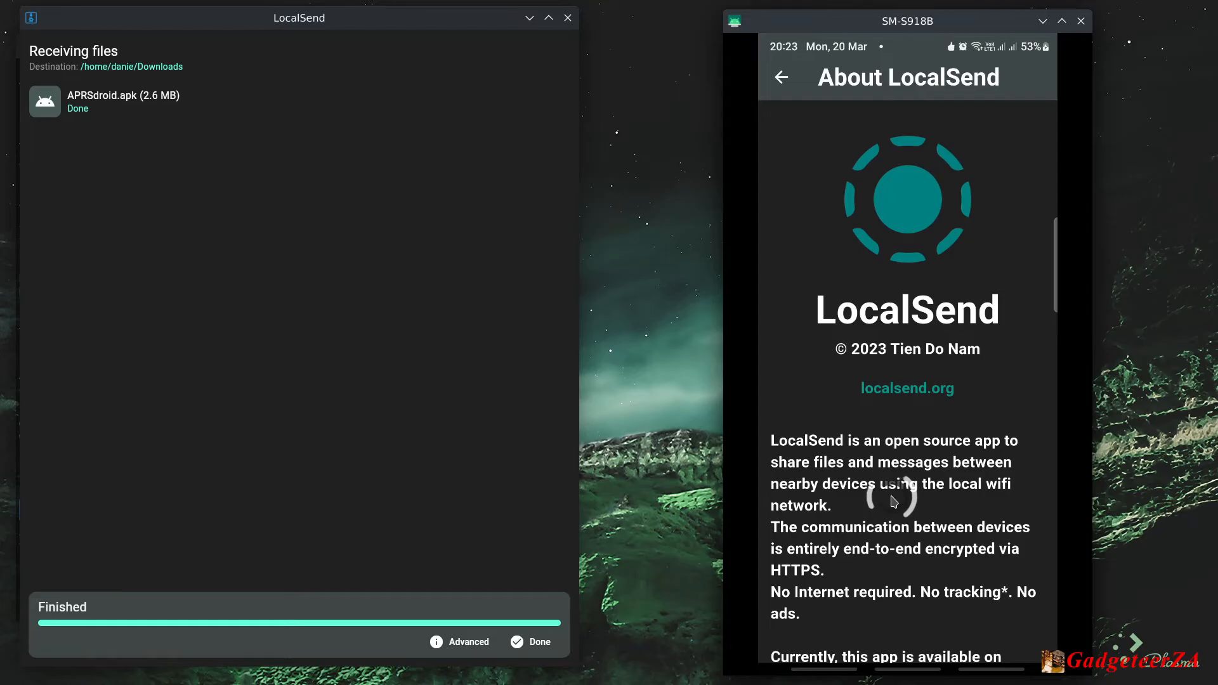
click(780, 77)
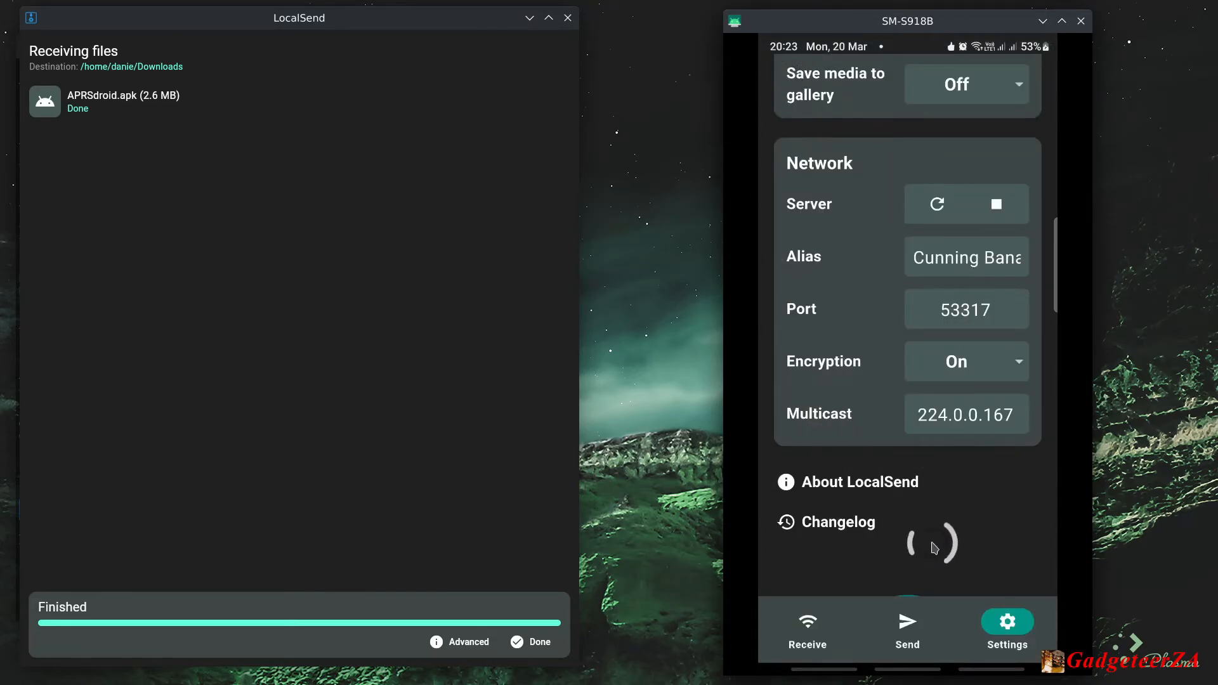
scroll(down, 3)
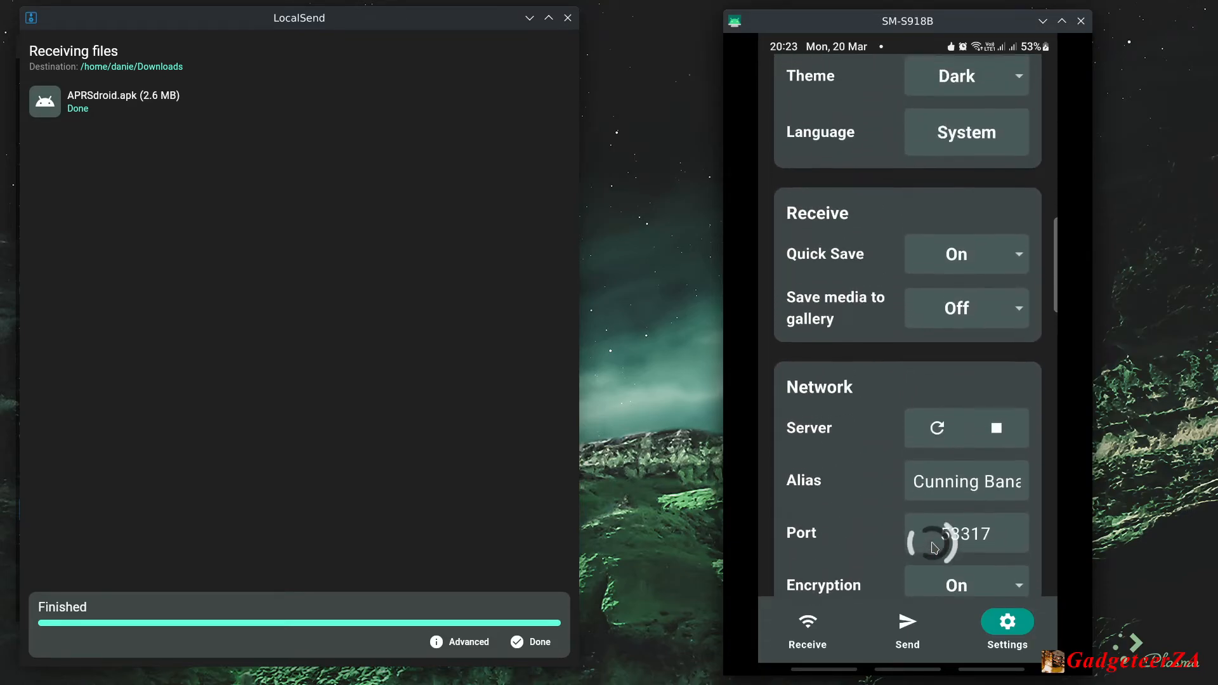
Step: View Cunning Banana's IP/port details and transfer history, ending on the Receive screen
click(807, 629)
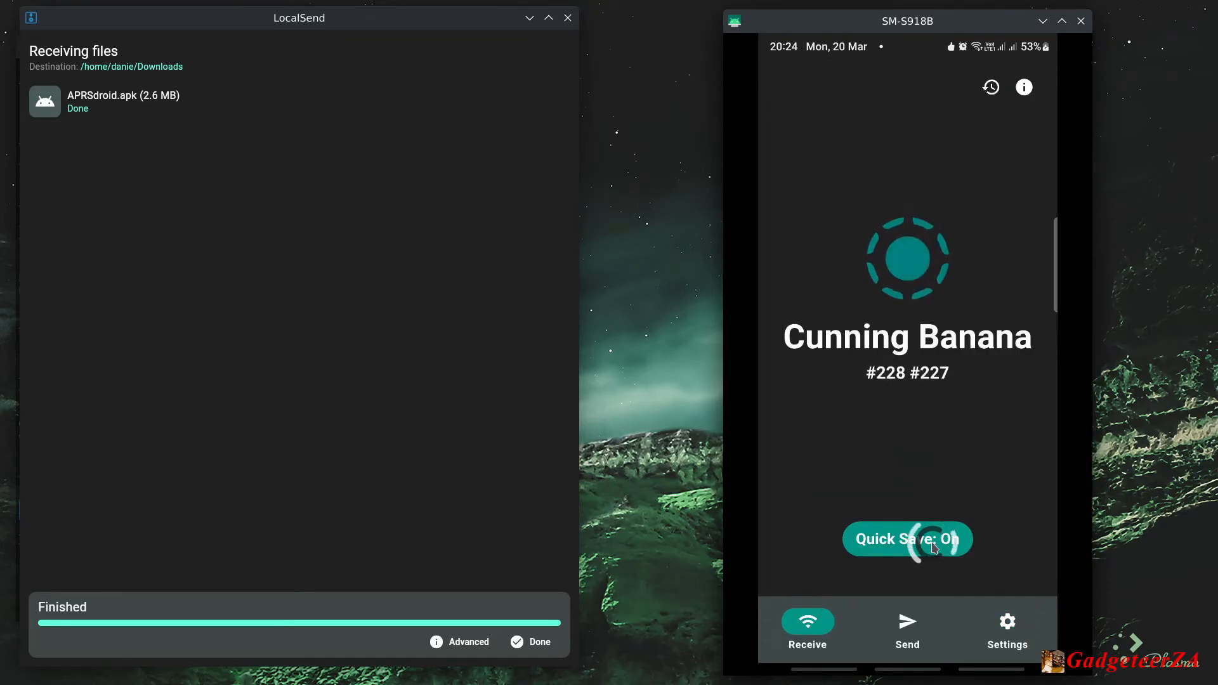
click(1022, 86)
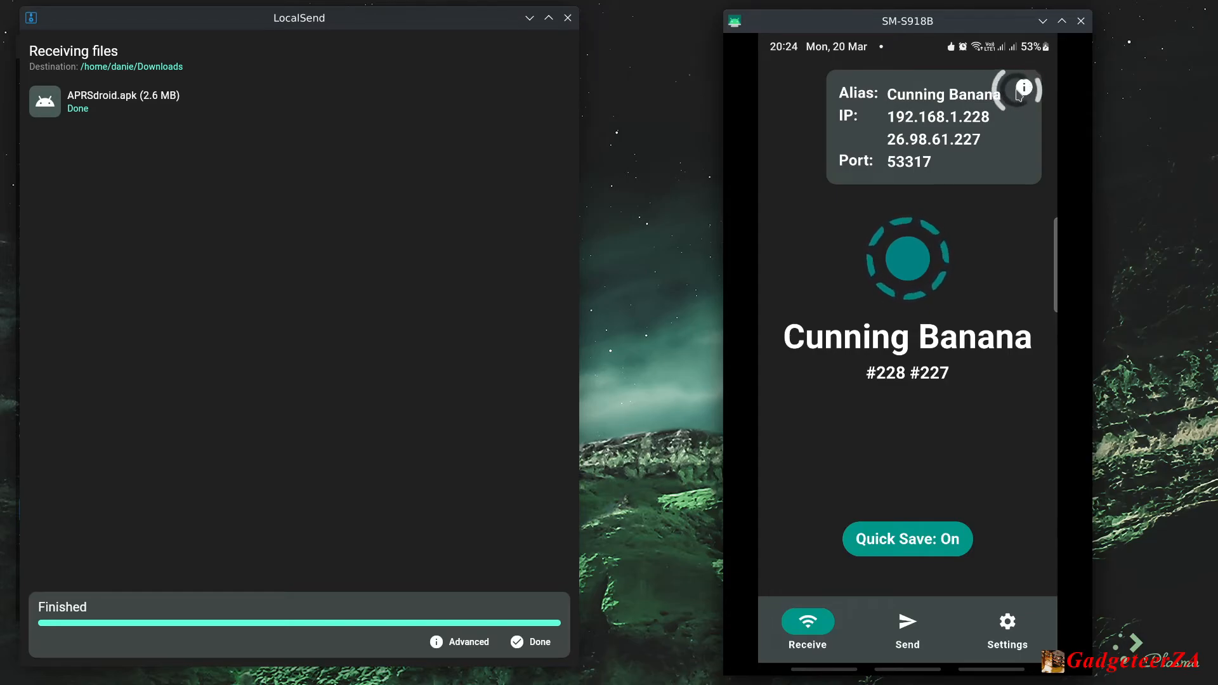
mouse_move(920, 141)
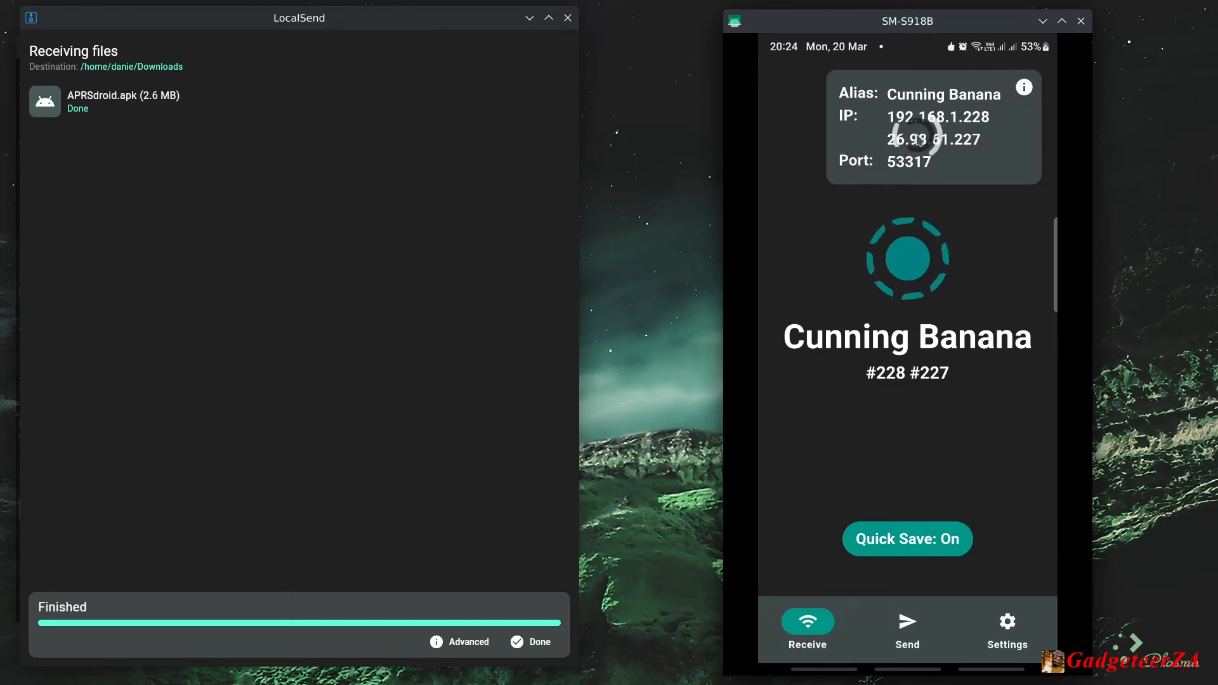
mouse_move(813, 279)
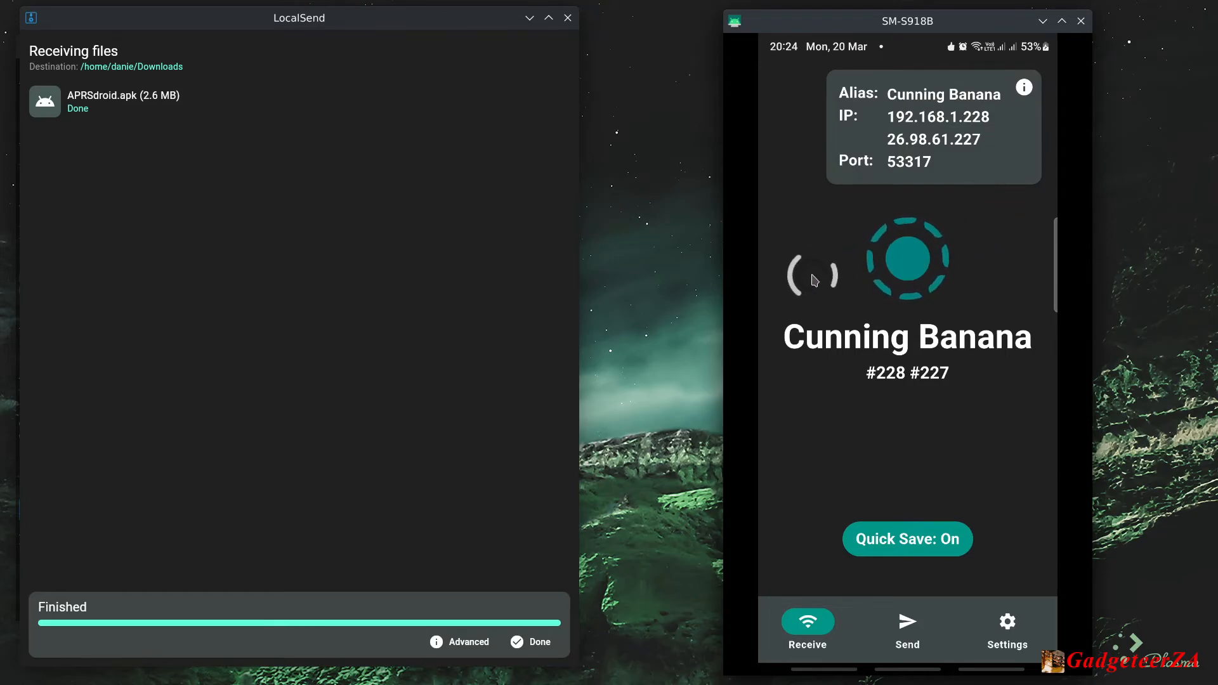
click(1023, 87)
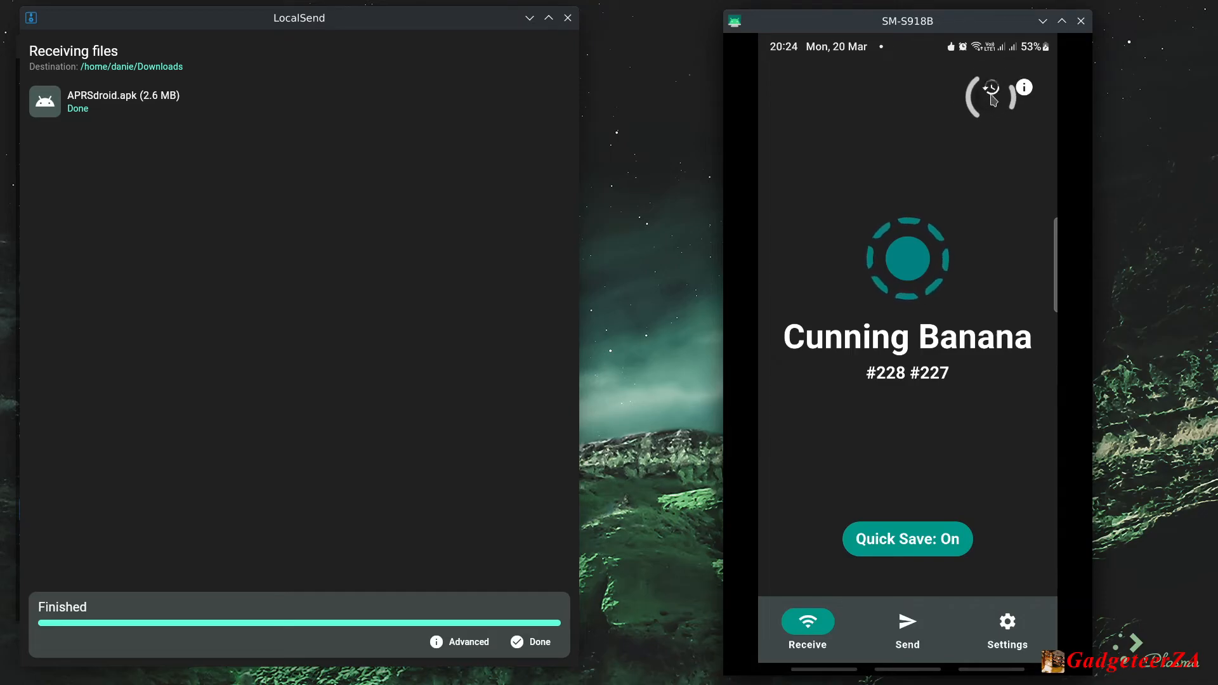
click(989, 88)
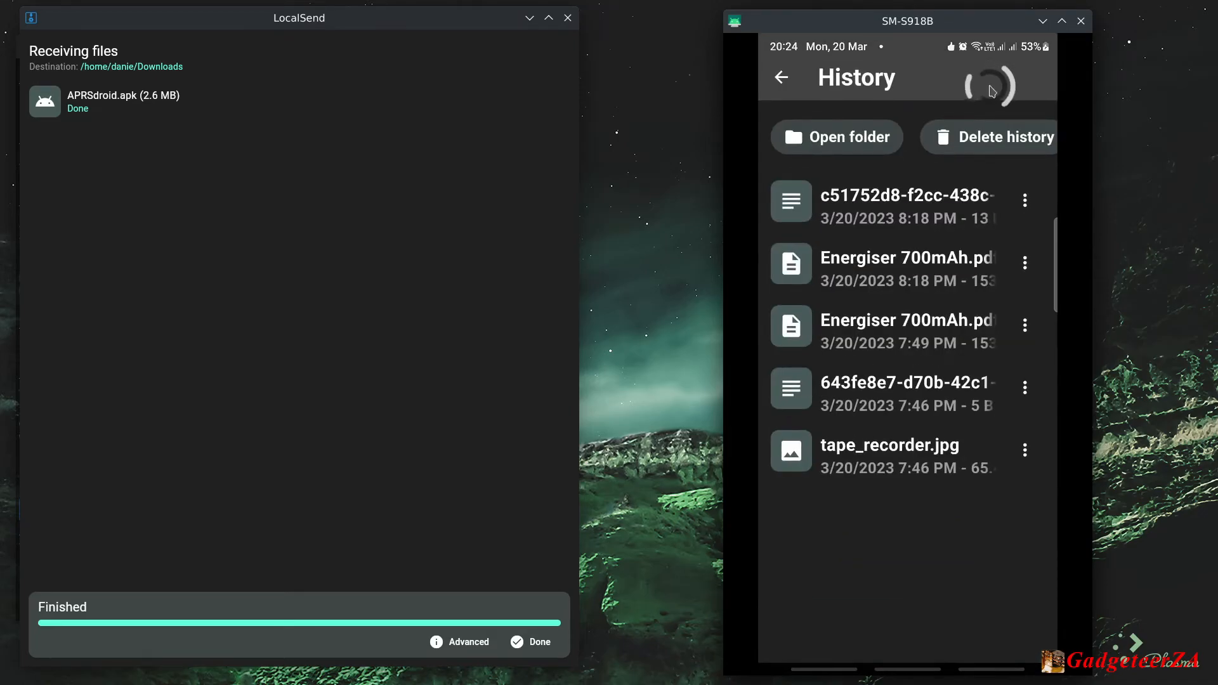
click(780, 77)
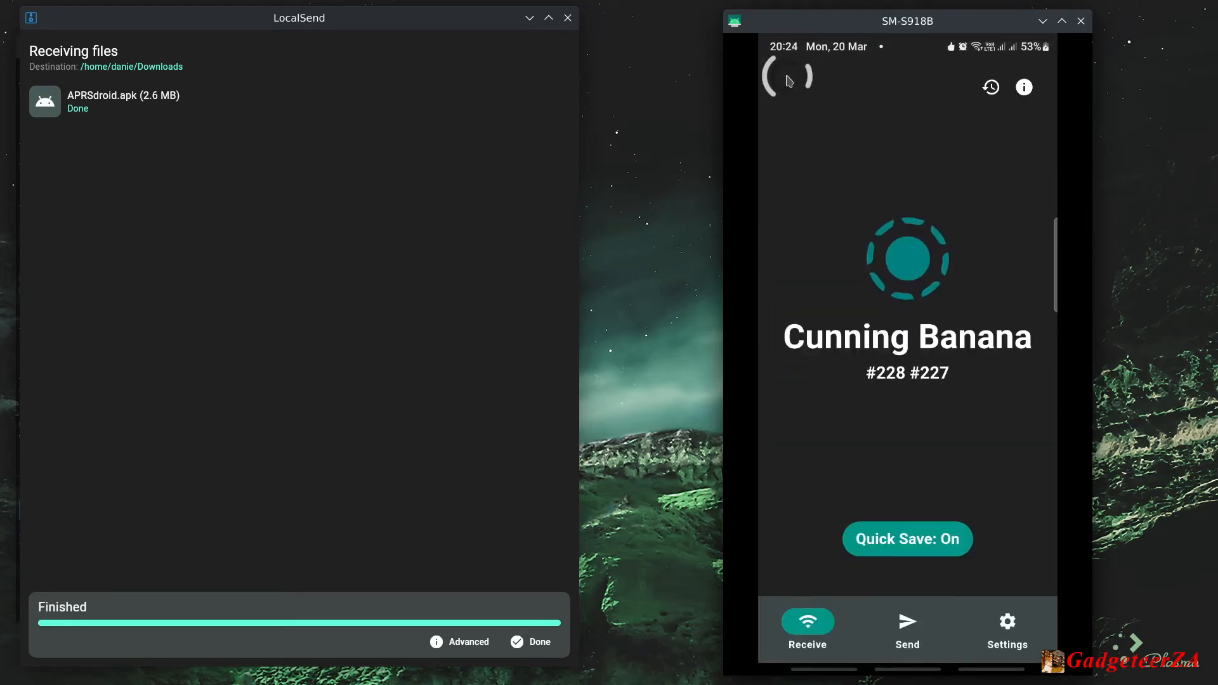
mouse_move(787, 140)
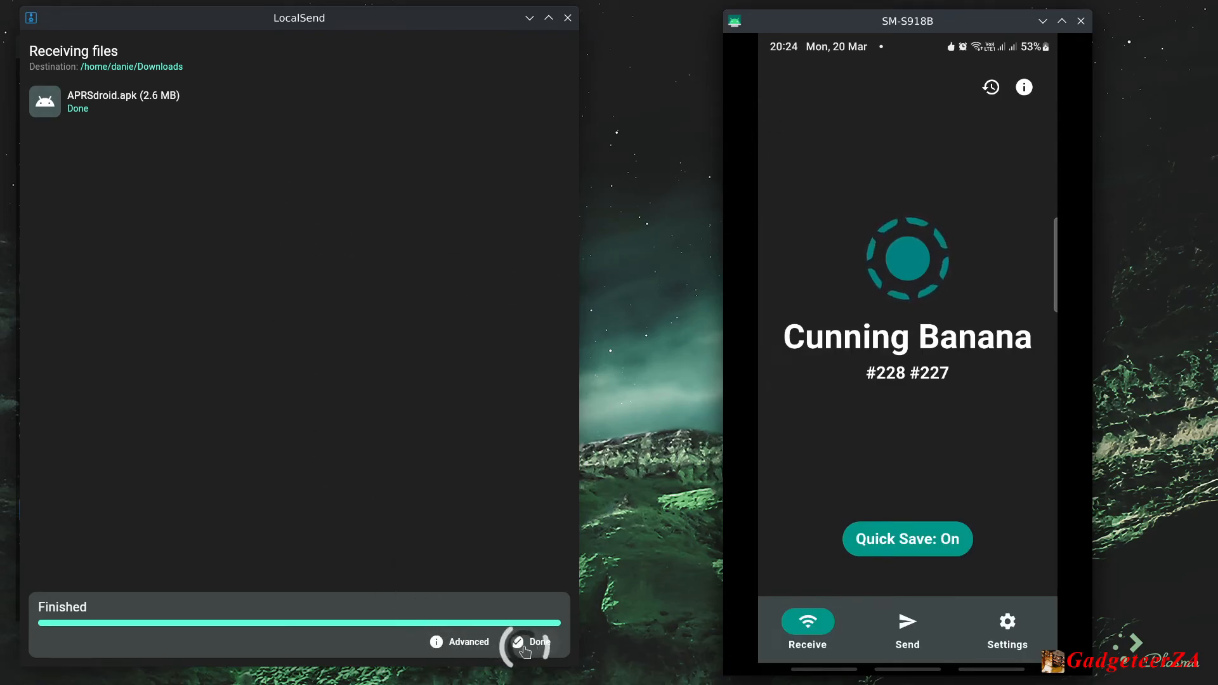
Step: Close the finished transfer and review the desktop theme and language settings unchanged
click(537, 642)
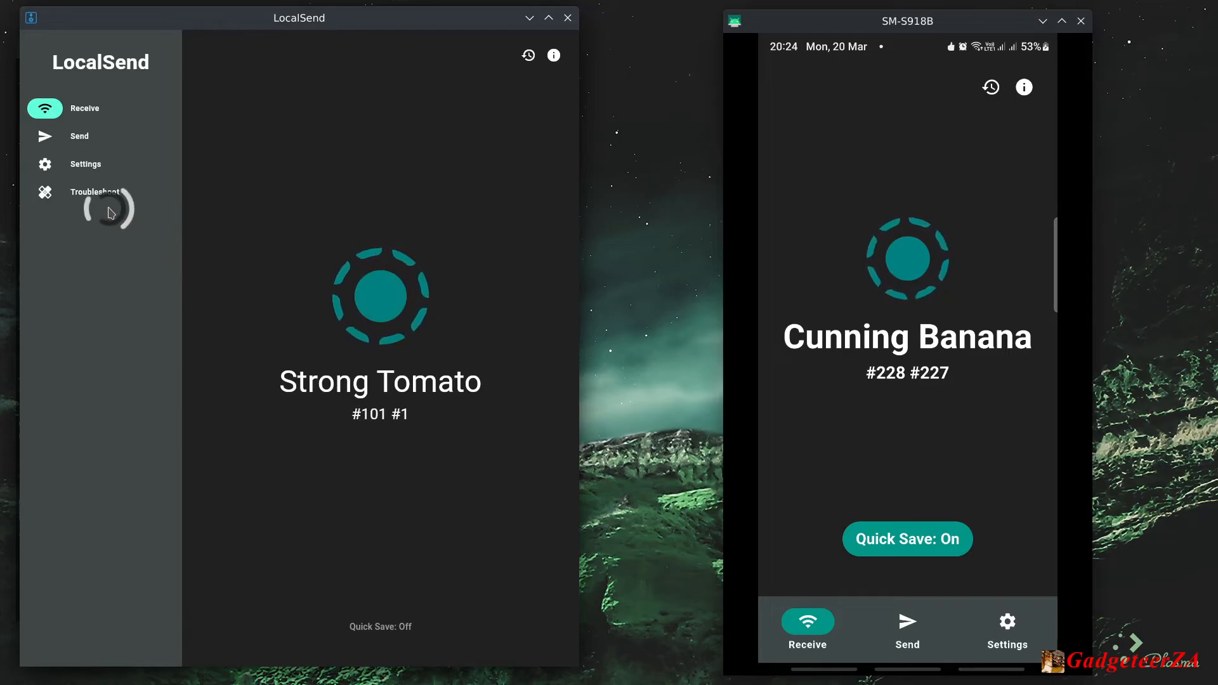
click(85, 163)
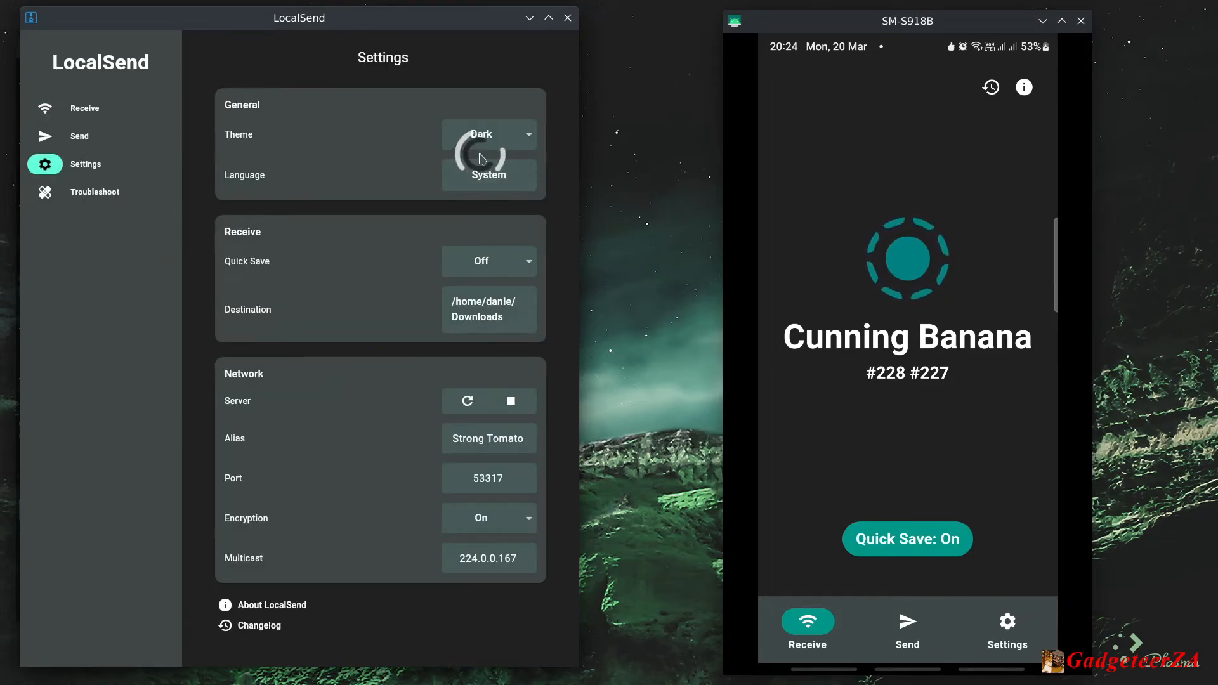
click(488, 134)
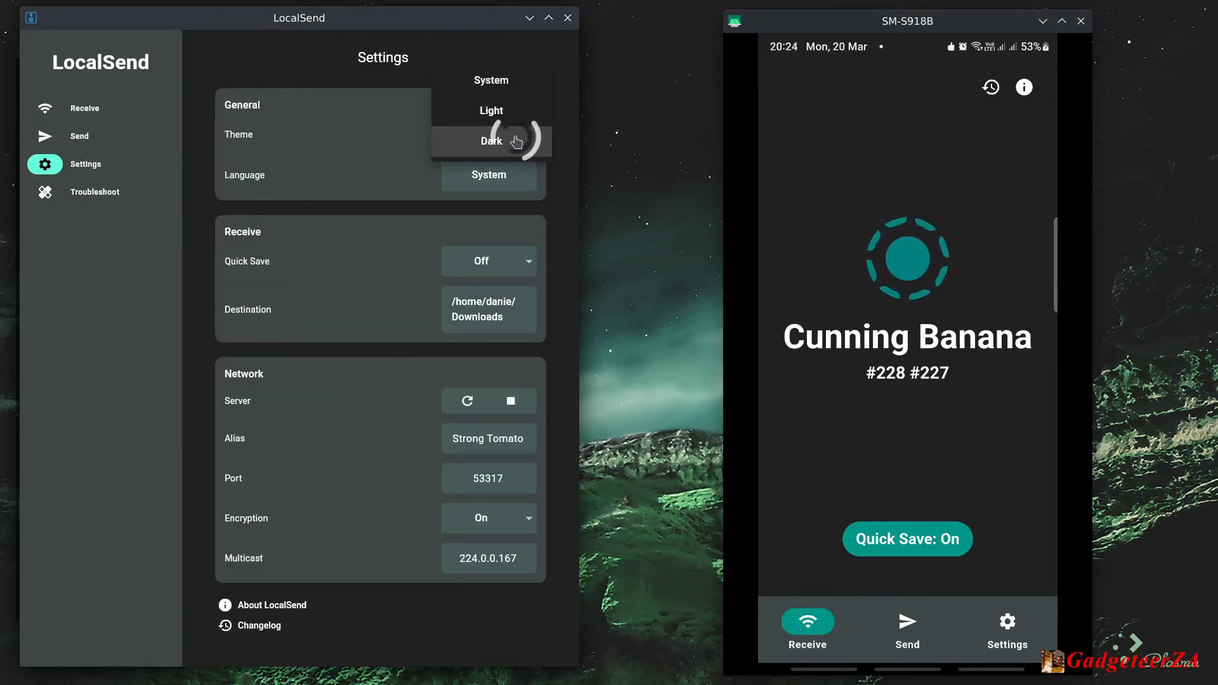
click(488, 174)
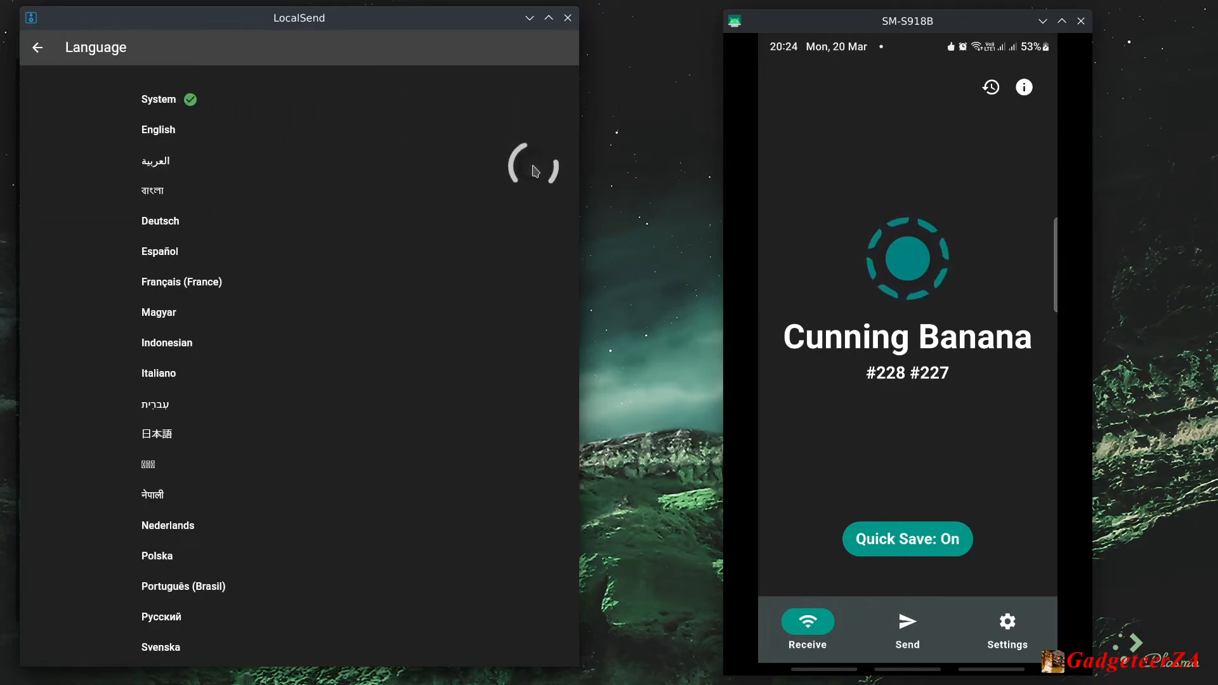
click(37, 47)
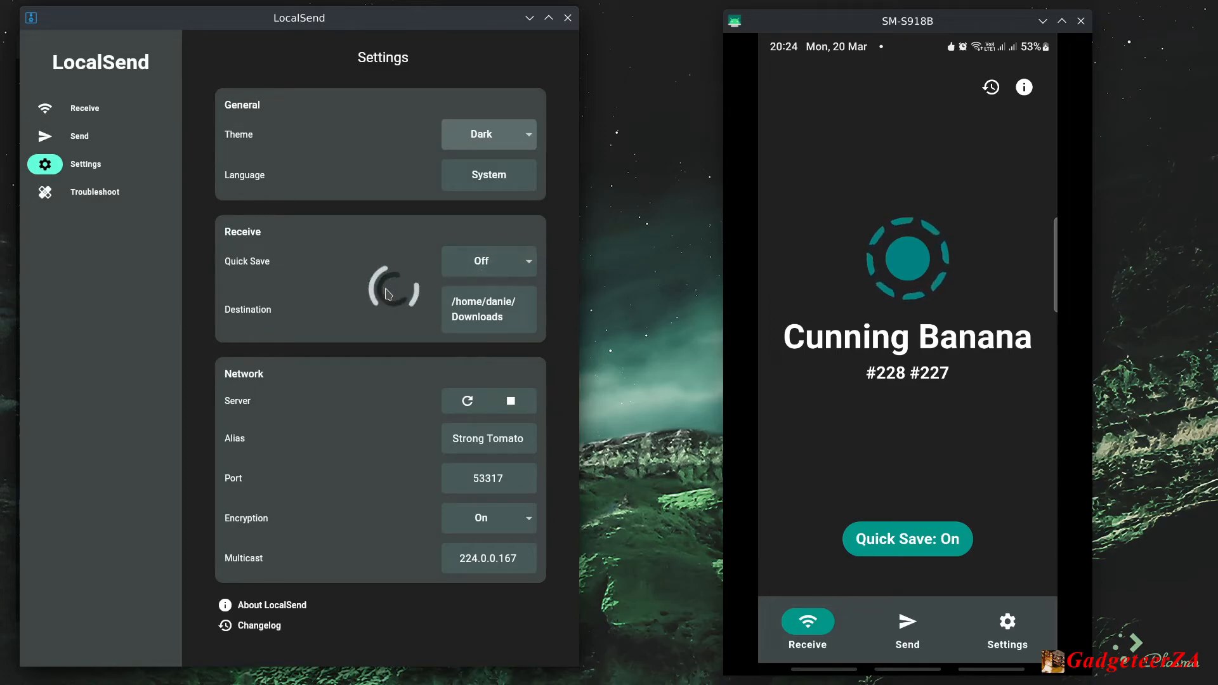
Step: Change options further down the desktop Settings page
click(488, 310)
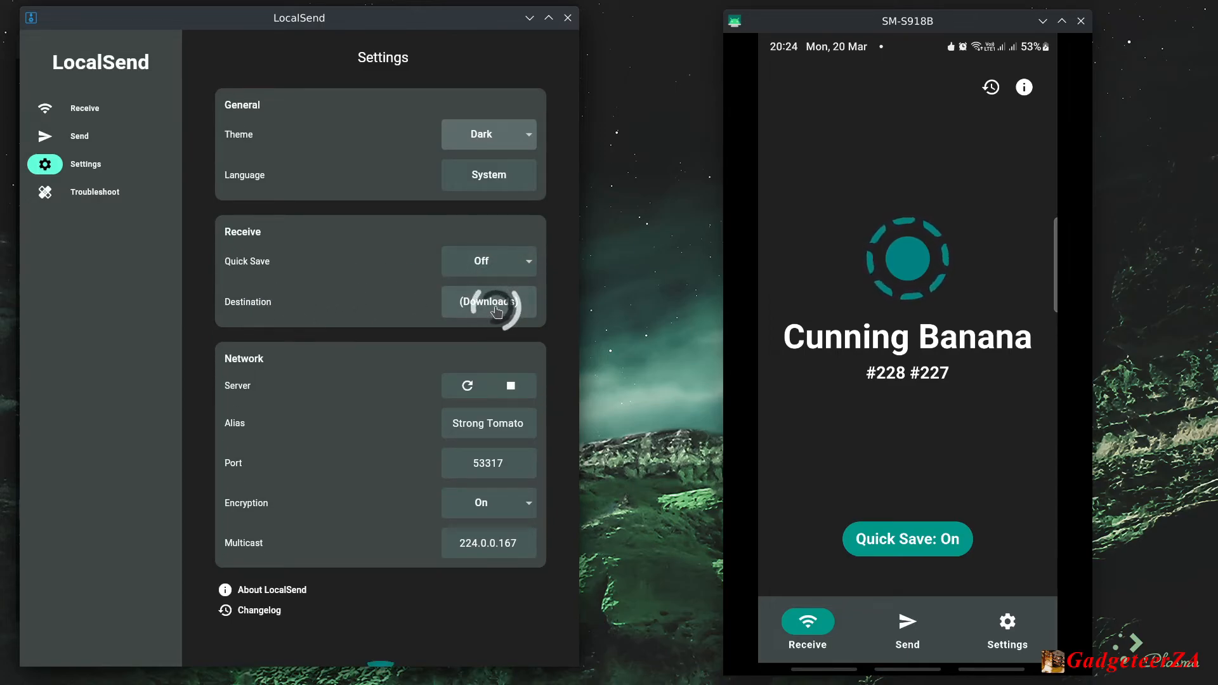
click(488, 302)
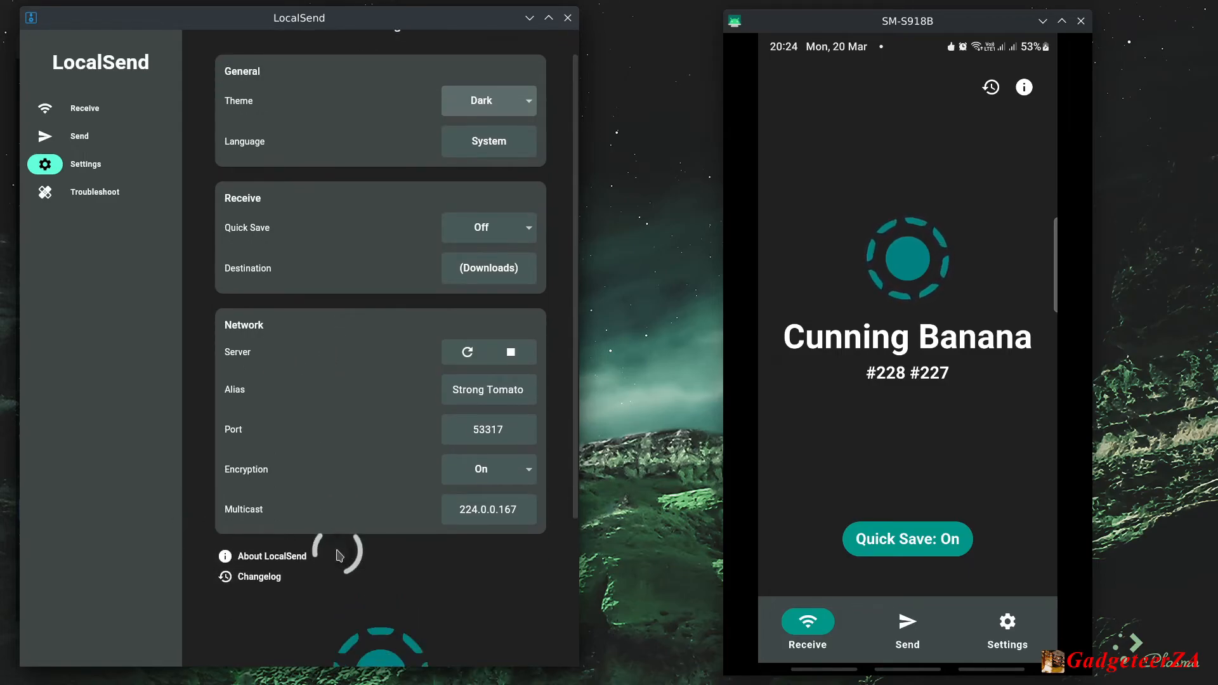
scroll(up, 3)
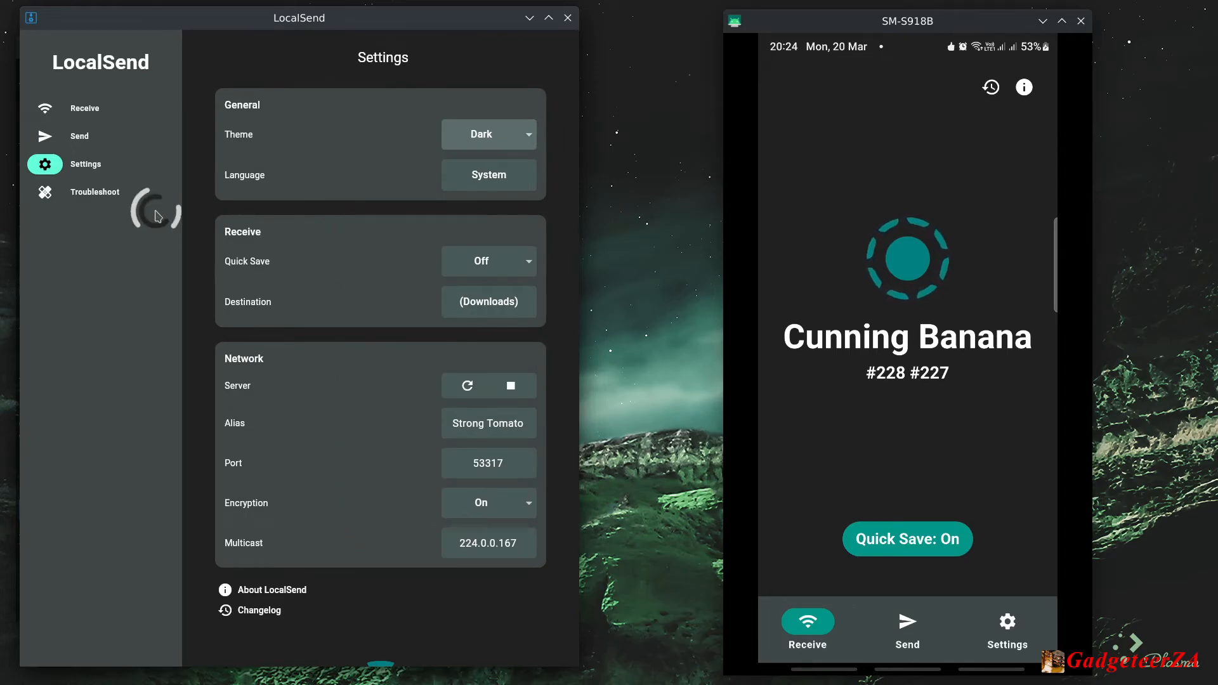
mouse_move(97, 216)
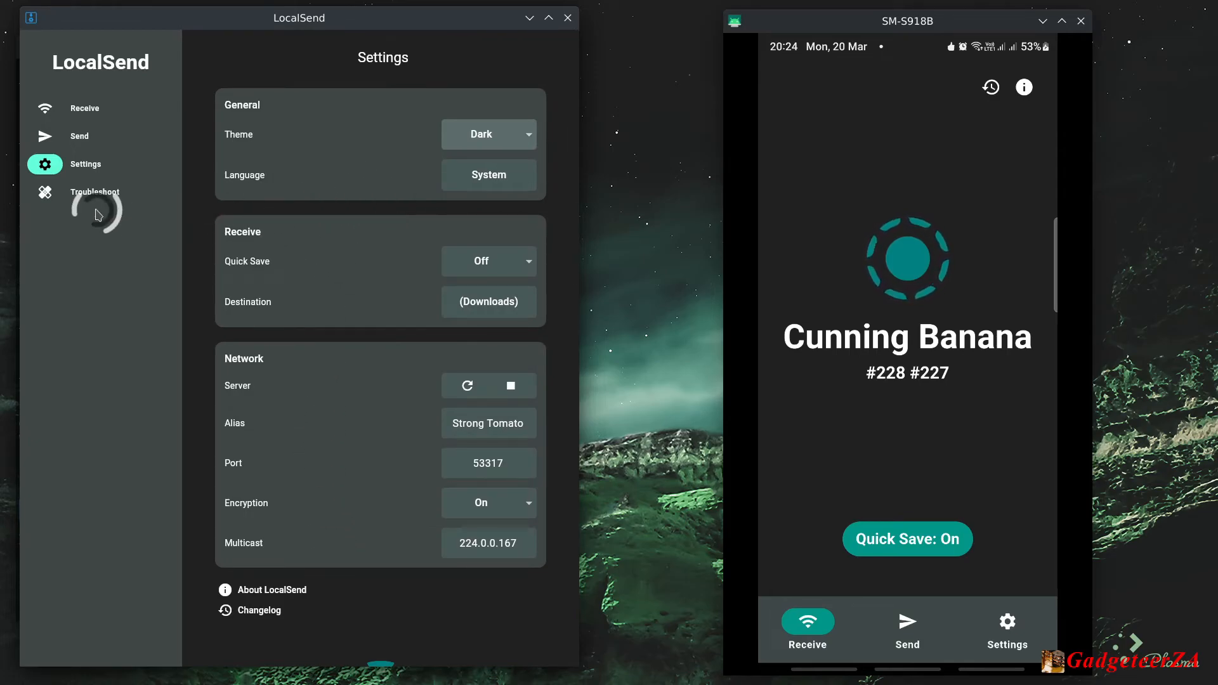
Step: Show the Troubleshoot page with port 53317 firewall and discovery fixes
click(94, 191)
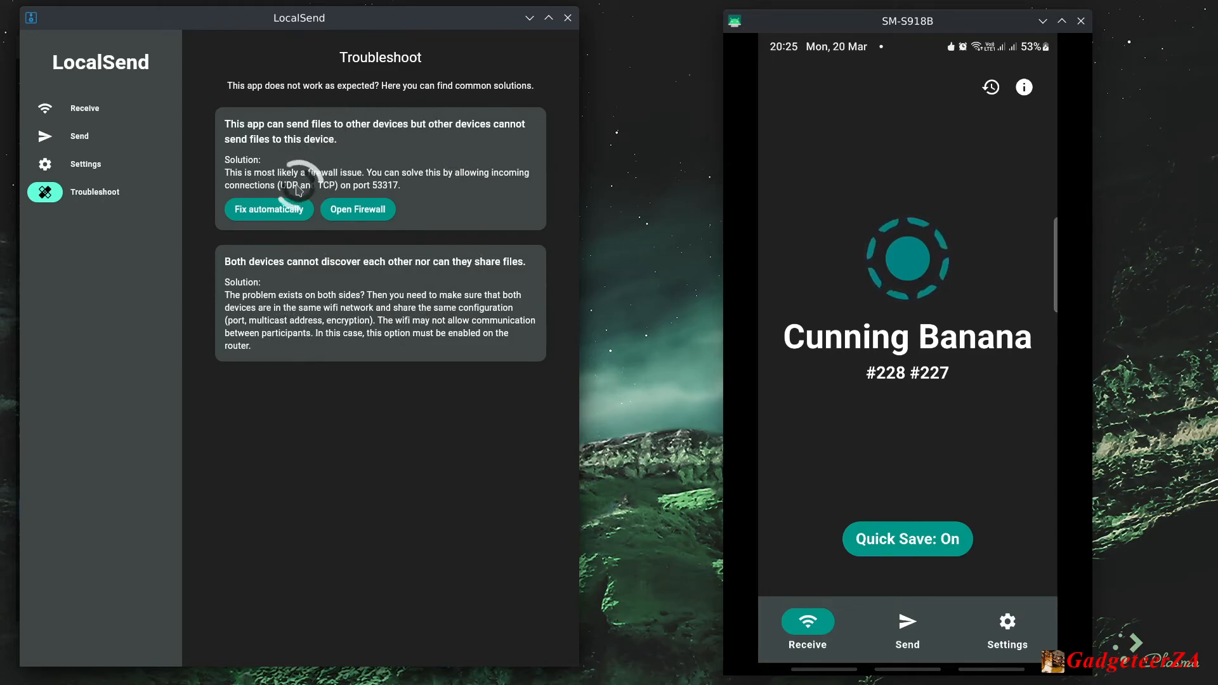
mouse_move(365, 343)
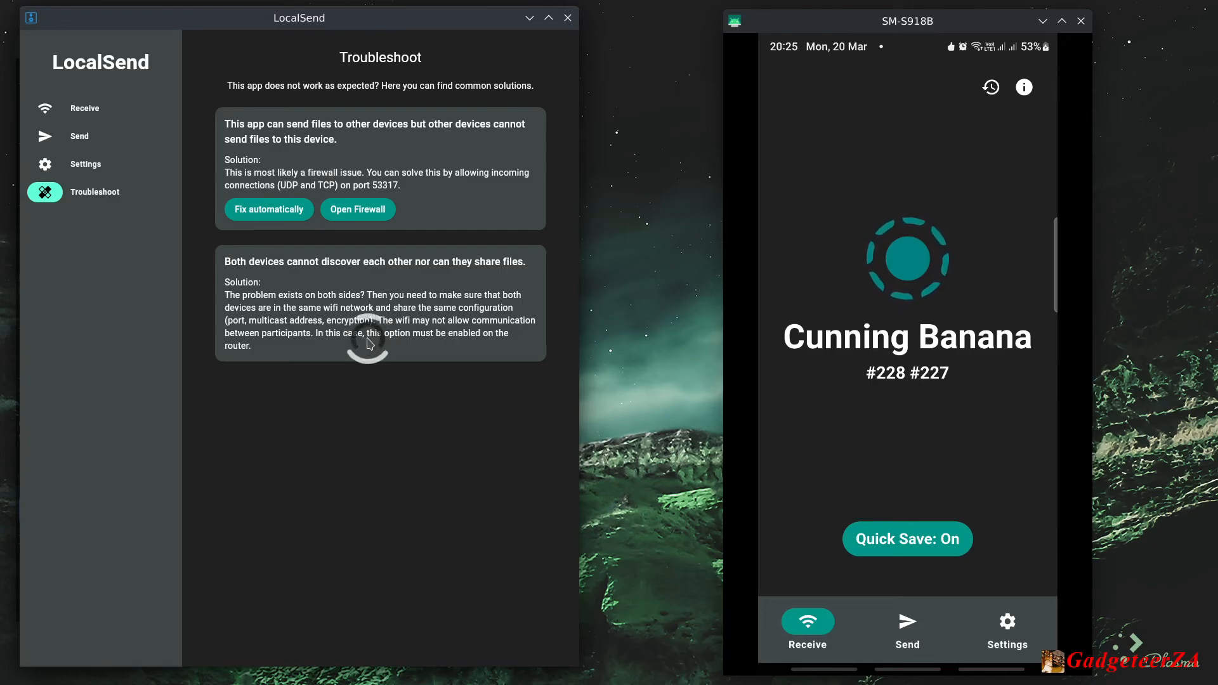
mouse_move(369, 344)
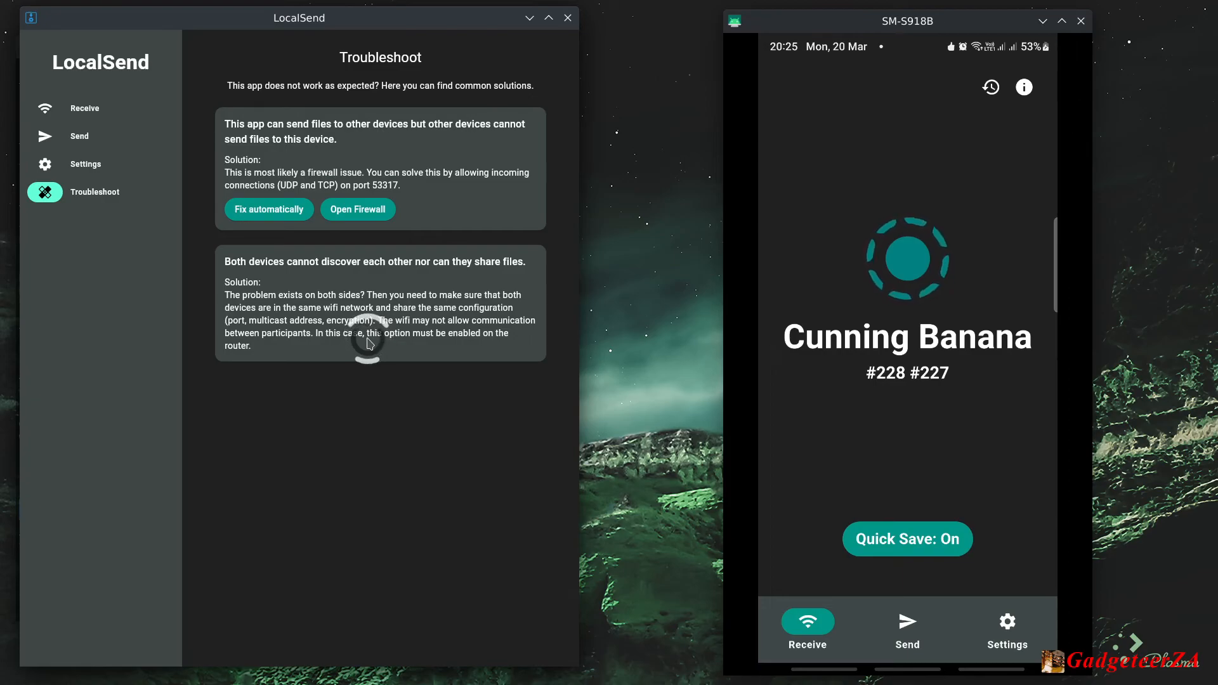